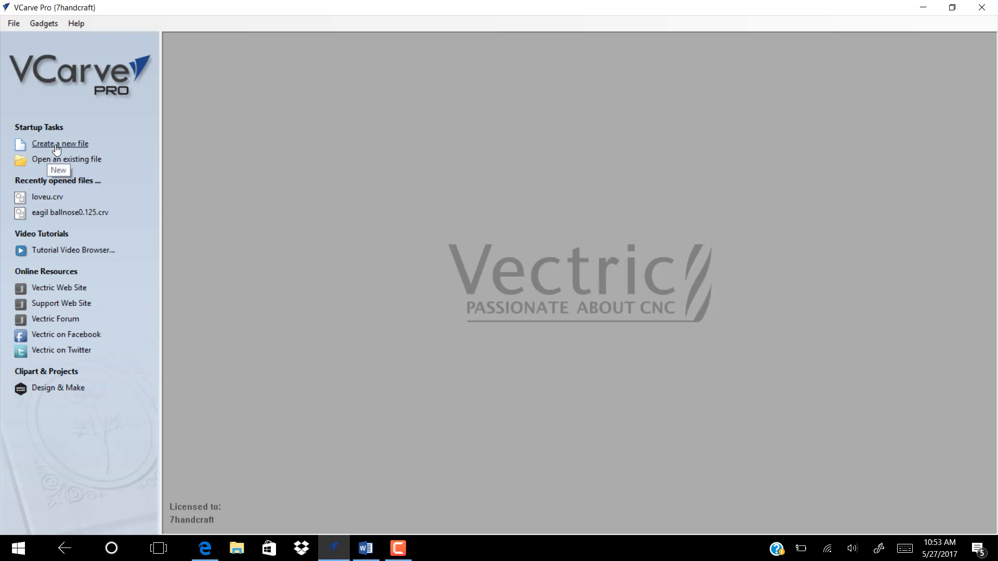
mouse_move(45, 119)
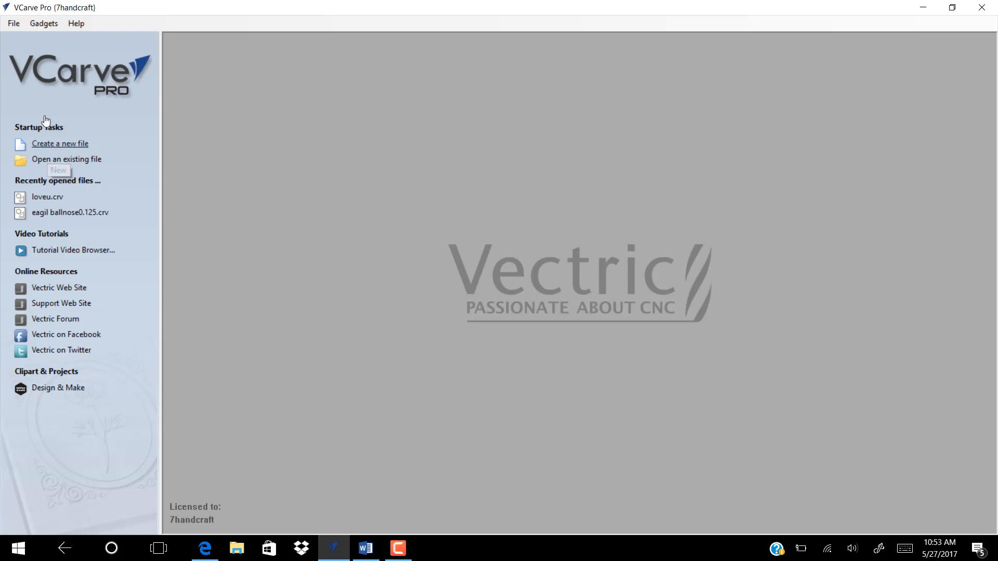
Start a new job 8.5 wide by 11 high in 0.75 inch thick material.
click(60, 143)
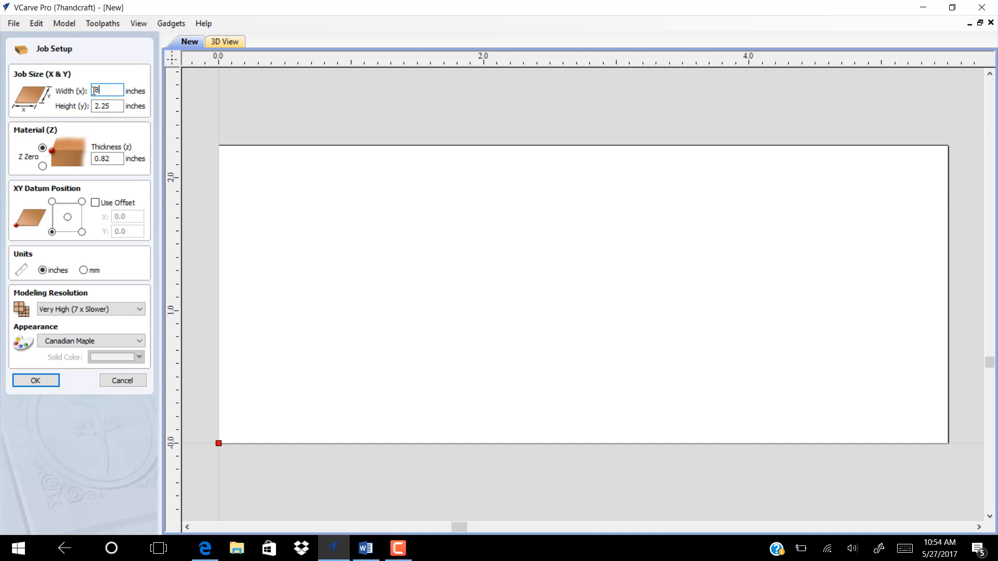
text(8.5)
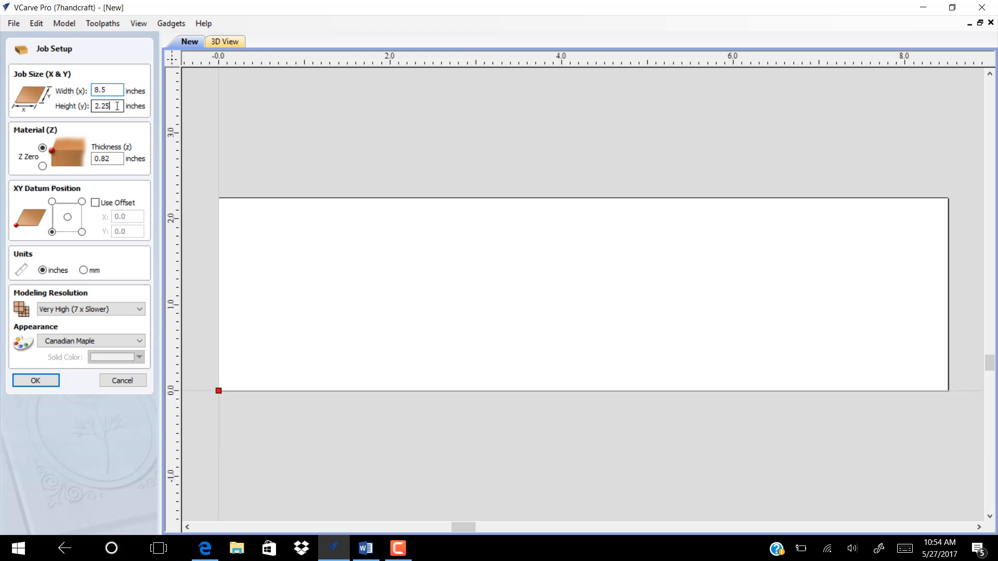
text(11)
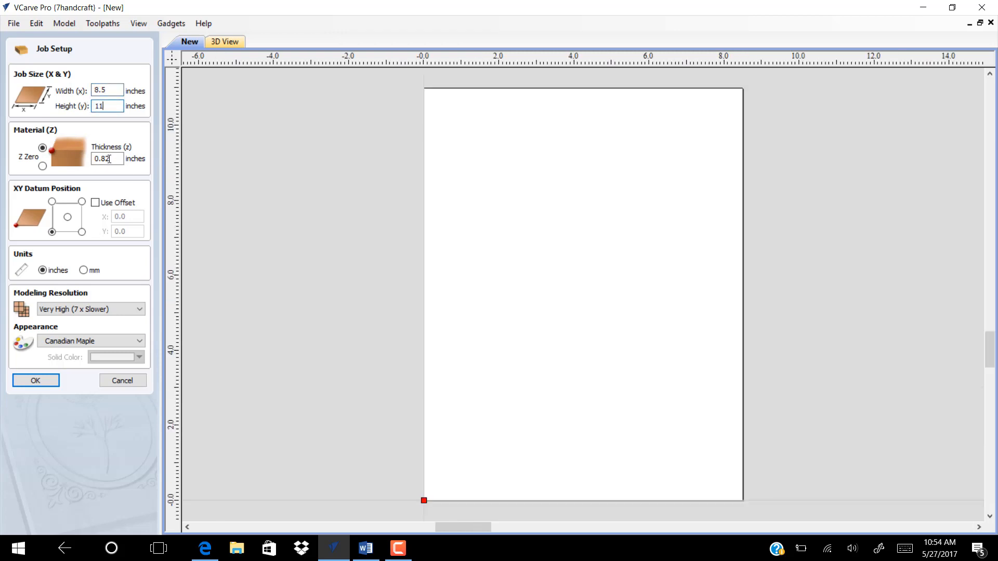
click(107, 158)
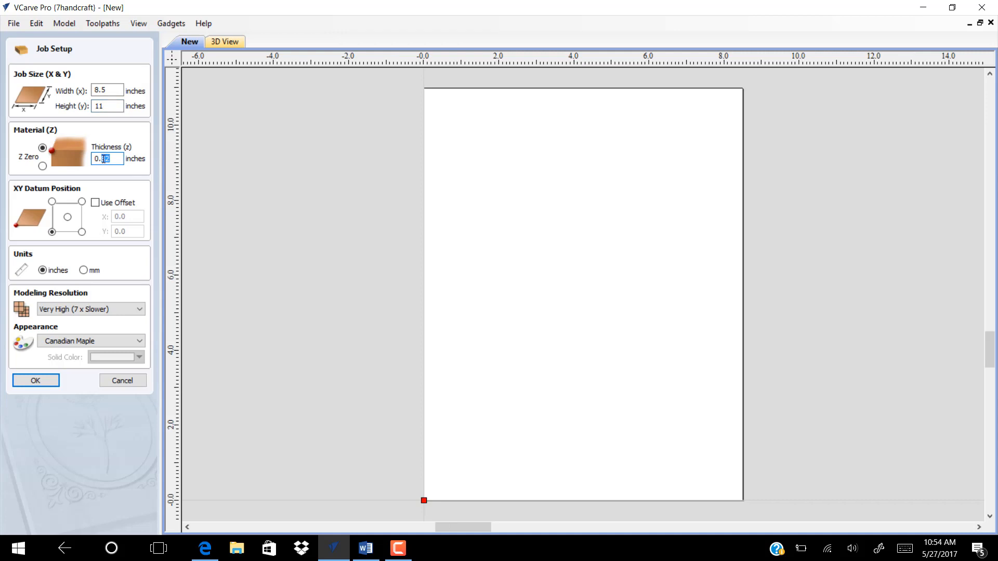
text(0.75)
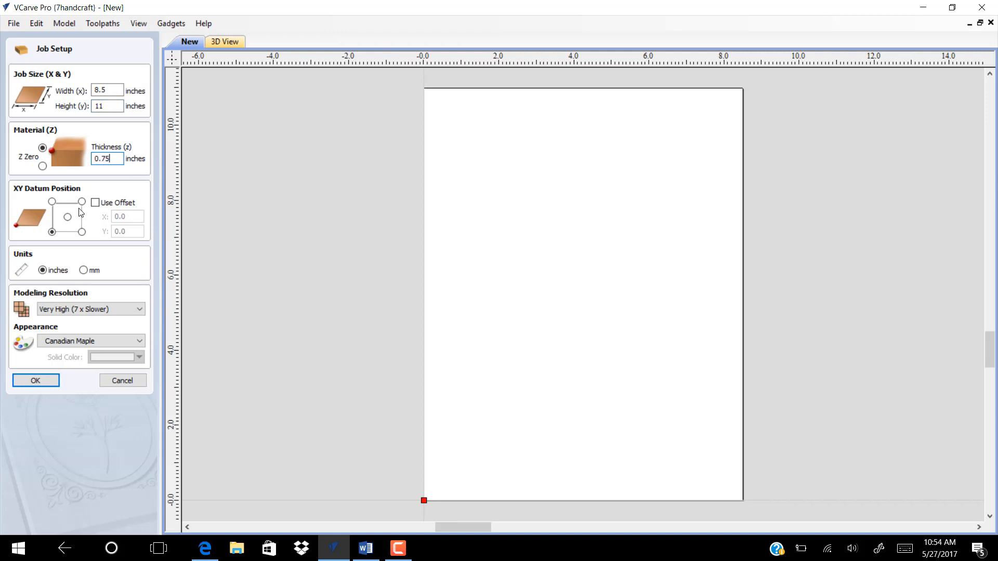
Keep the XY datum at the bottom-left corner after trying the centre.
click(52, 232)
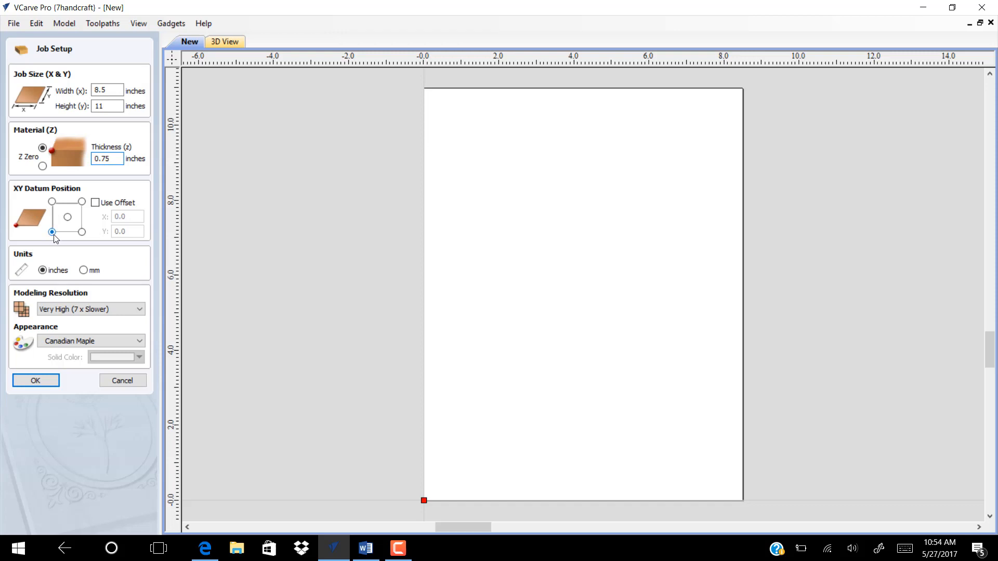
click(68, 217)
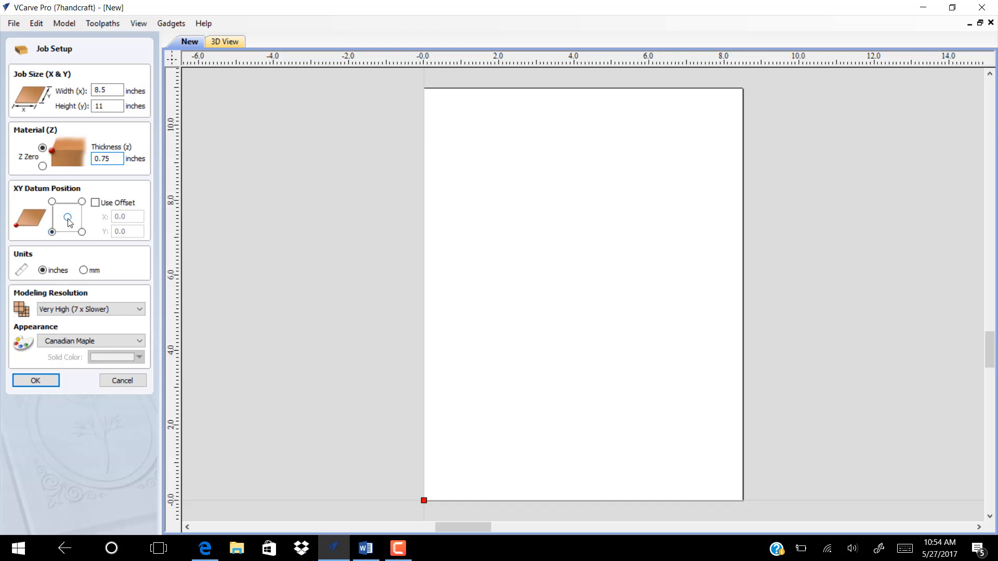
click(66, 217)
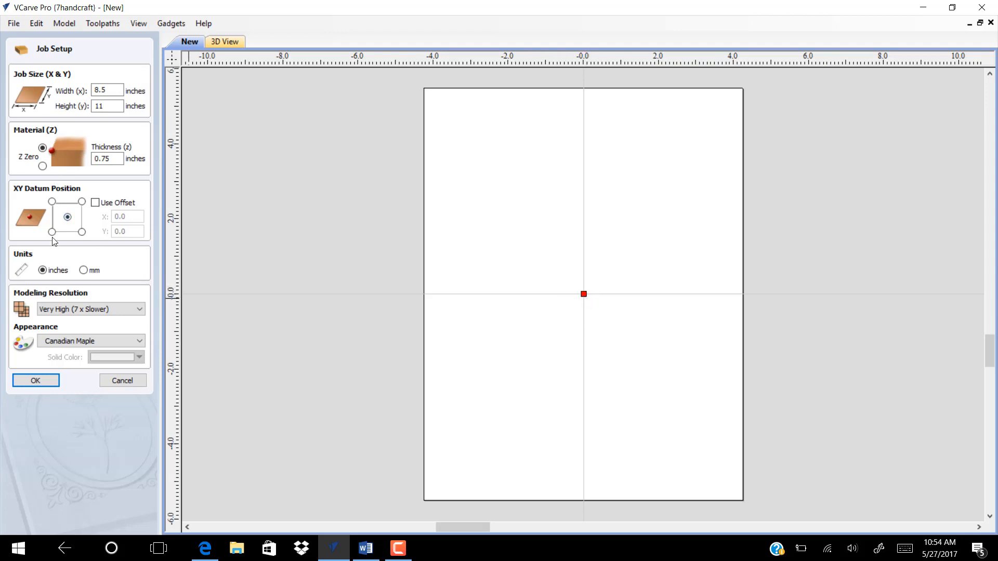
click(52, 232)
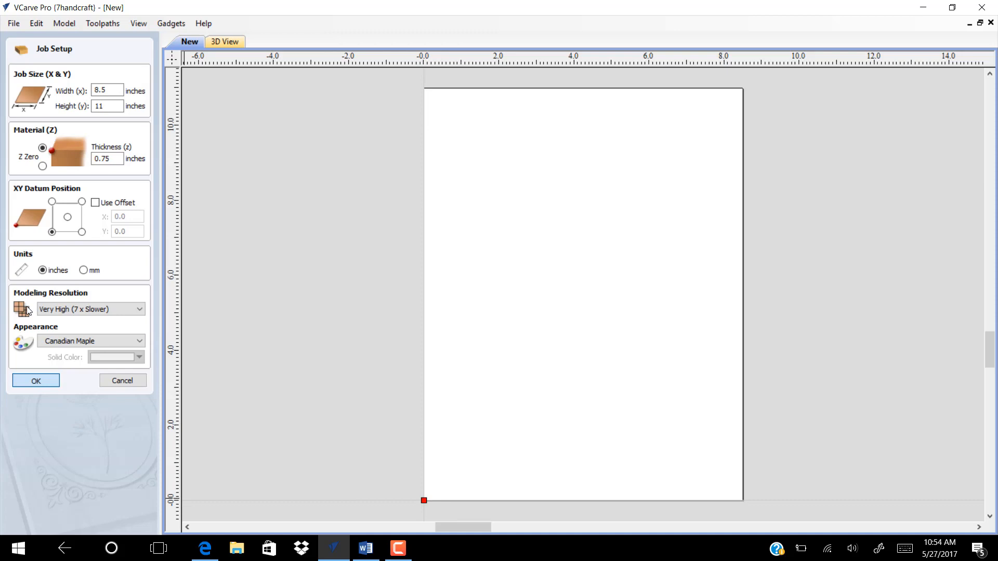
Confirm the job setup and browse to the Design&Make Graduation Day No.1 clipart.
click(36, 380)
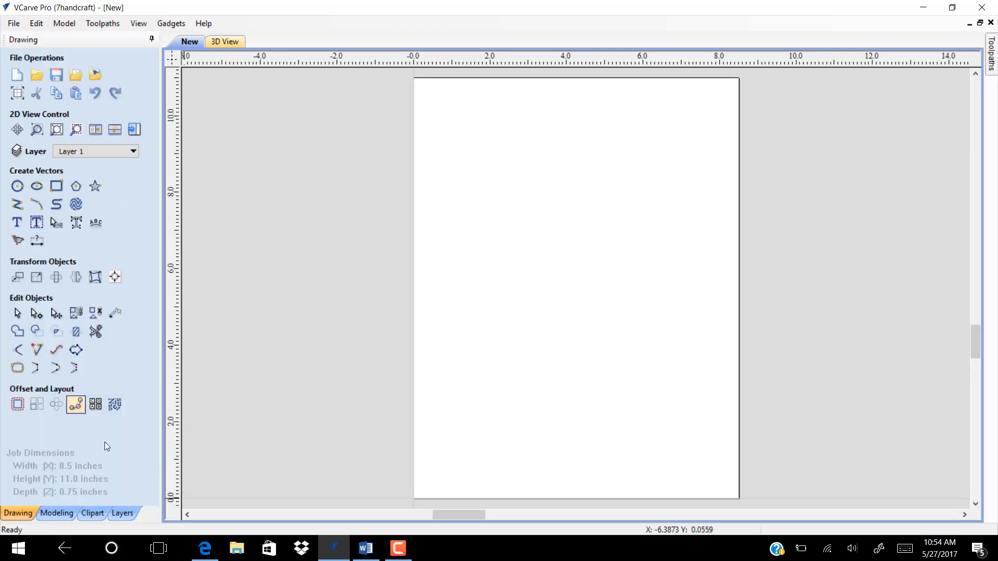
mouse_move(91, 513)
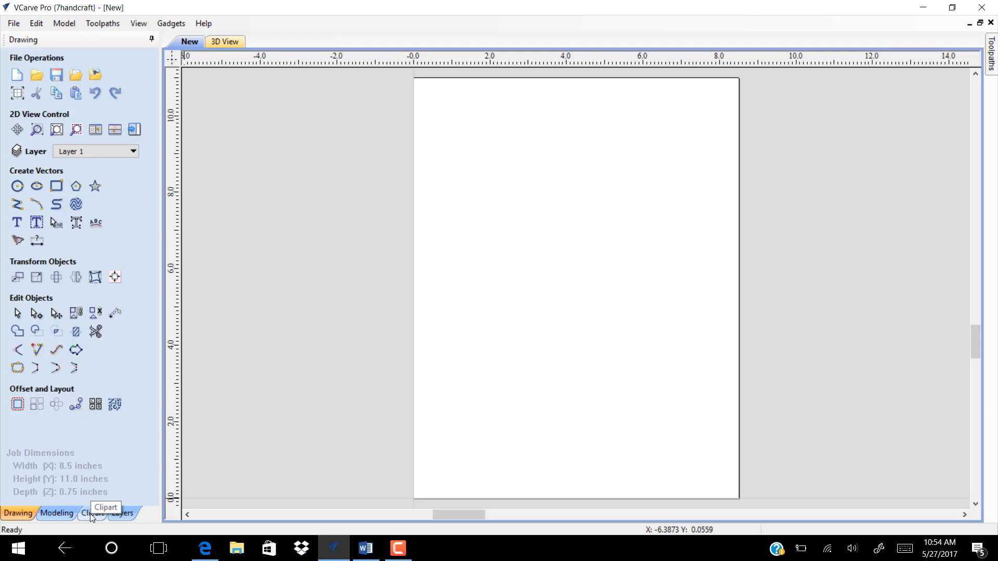
click(92, 514)
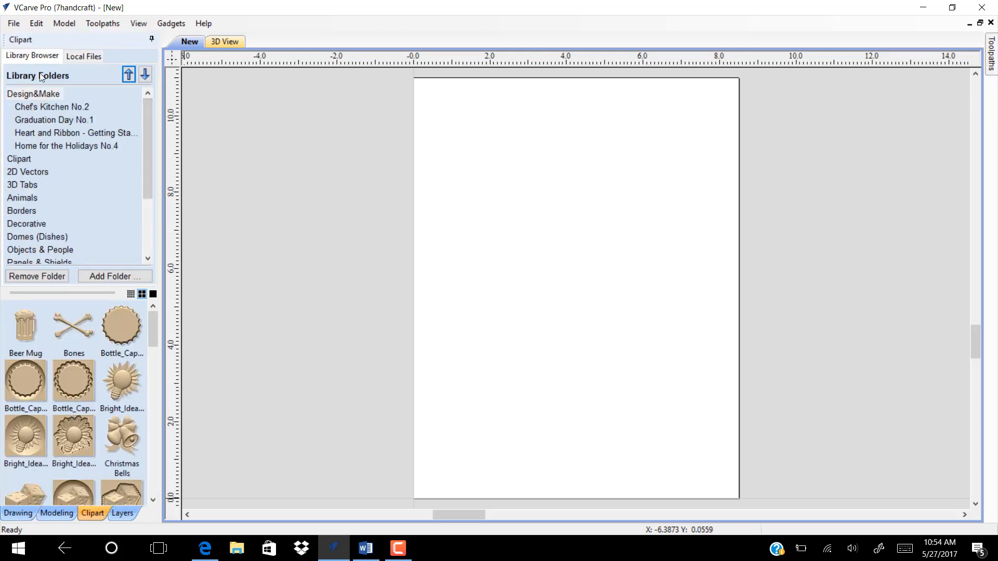
click(33, 94)
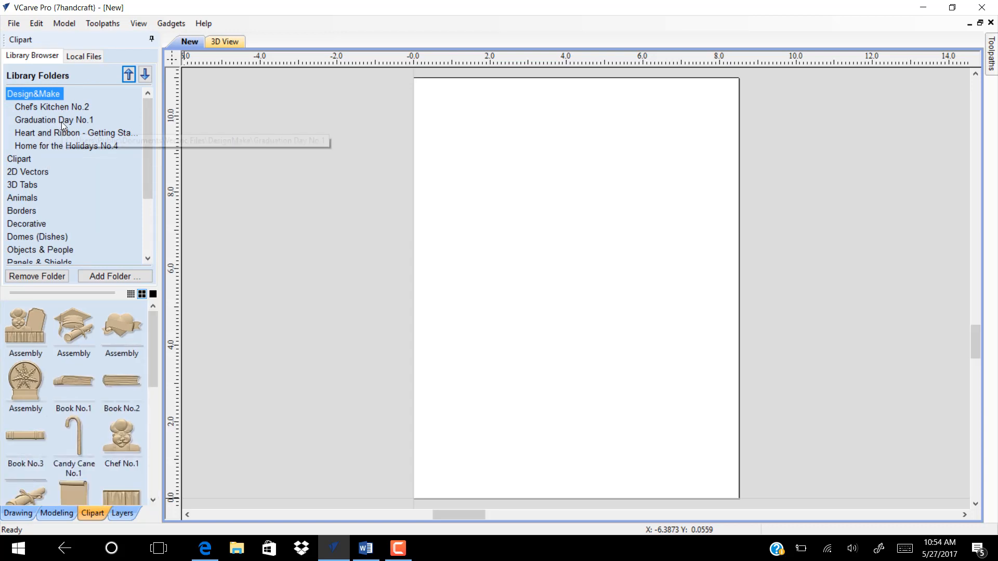
click(54, 119)
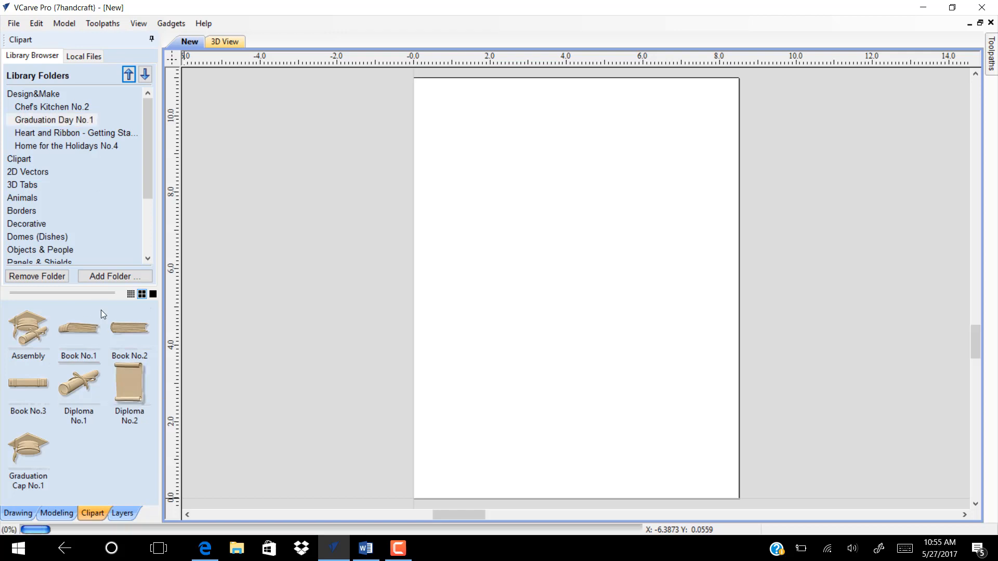
Place the Diploma No.2 scroll and enlarge it to nearly fill the page.
double_click(129, 381)
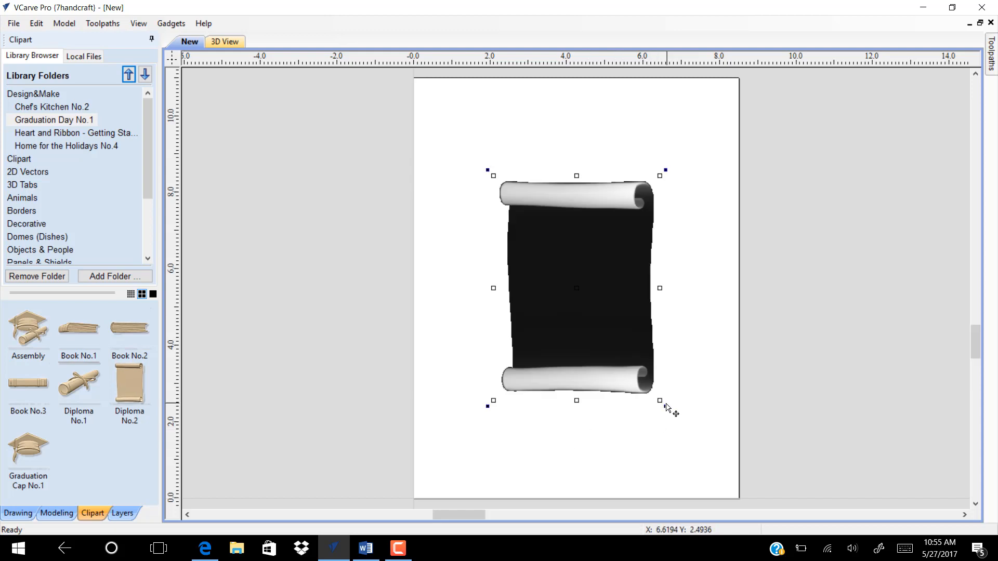
drag(660, 401, 708, 464)
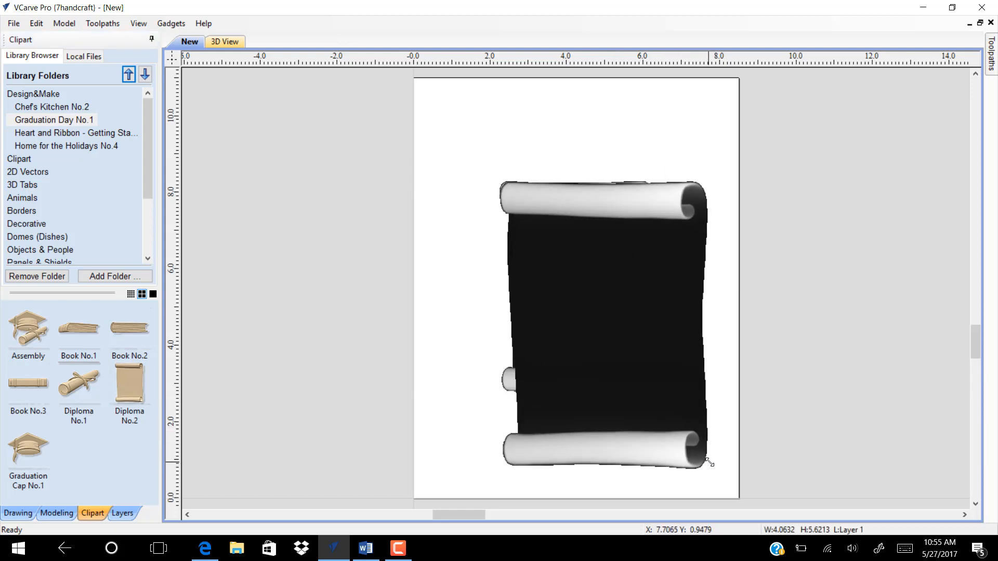
click(604, 318)
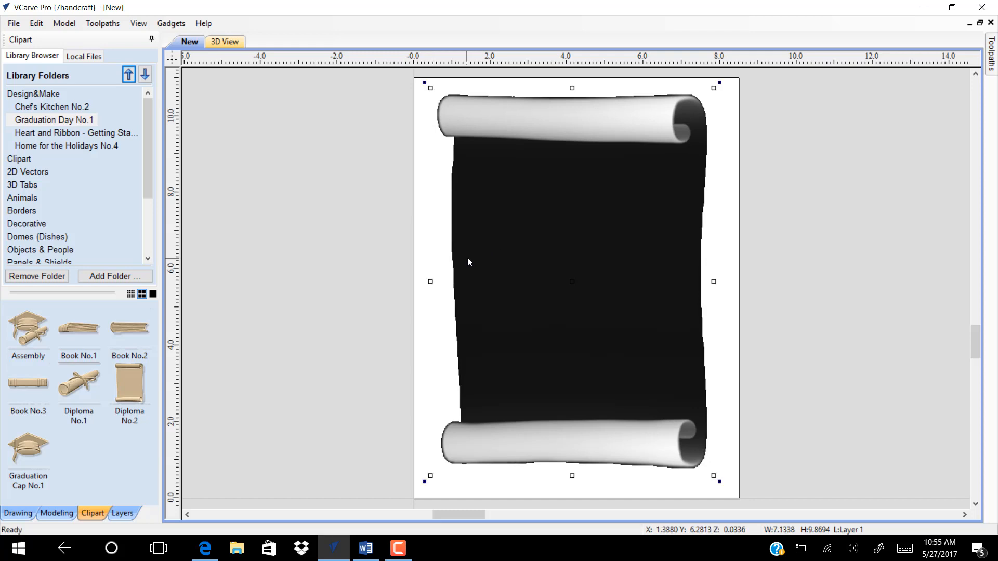
mouse_move(271, 397)
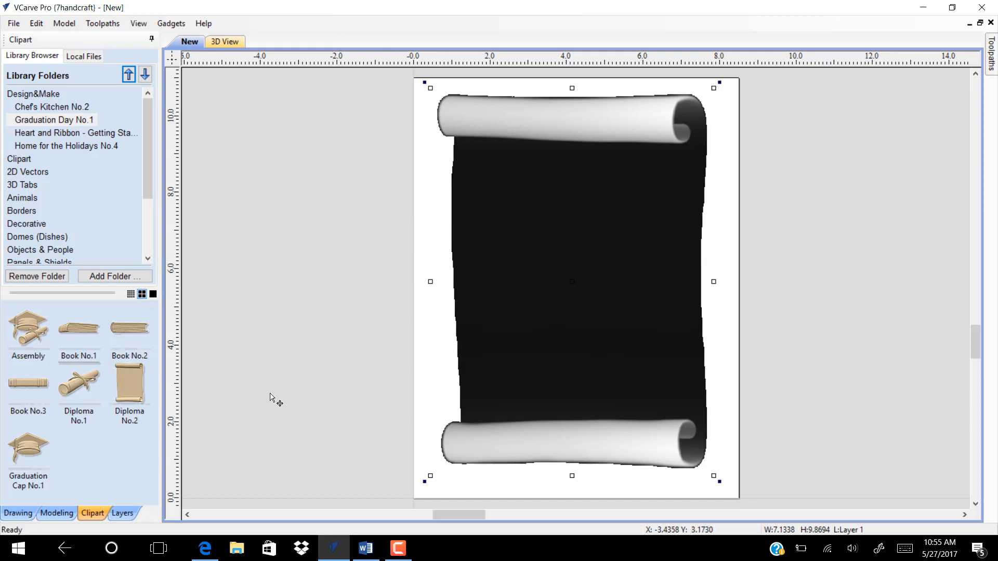
Set the scroll component to 0.4 inch shape height on a 0.2 inch base.
click(56, 514)
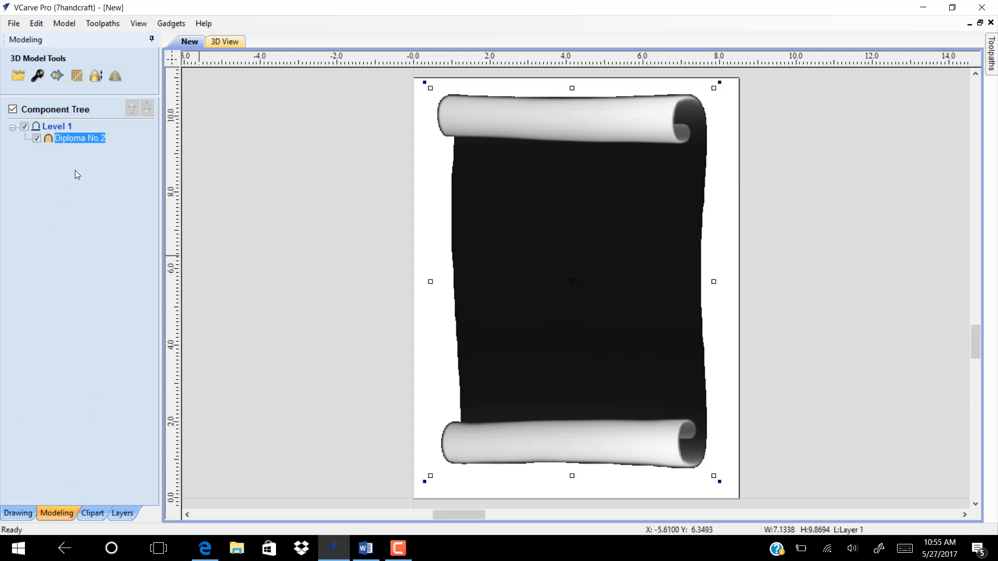
mouse_move(38, 76)
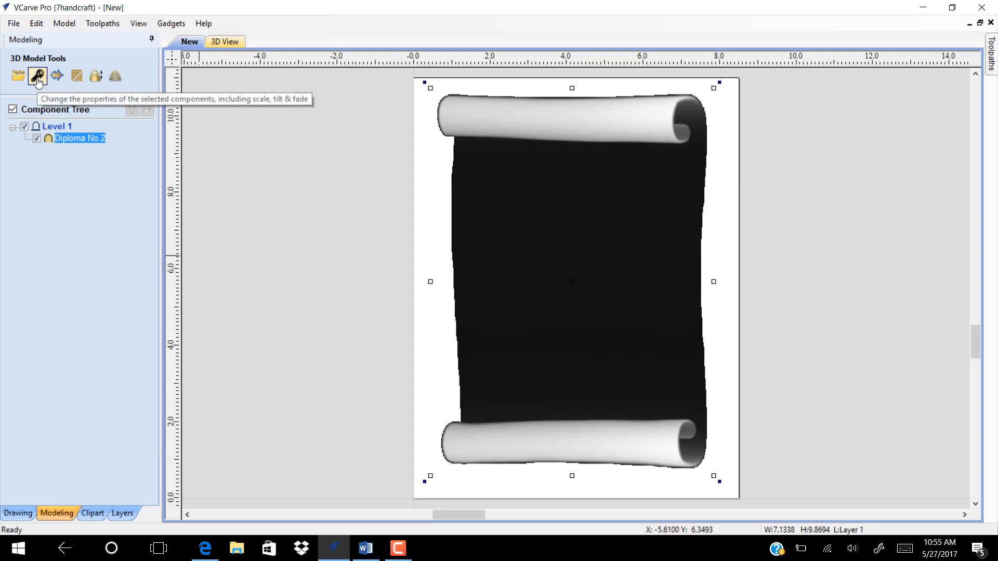
click(36, 74)
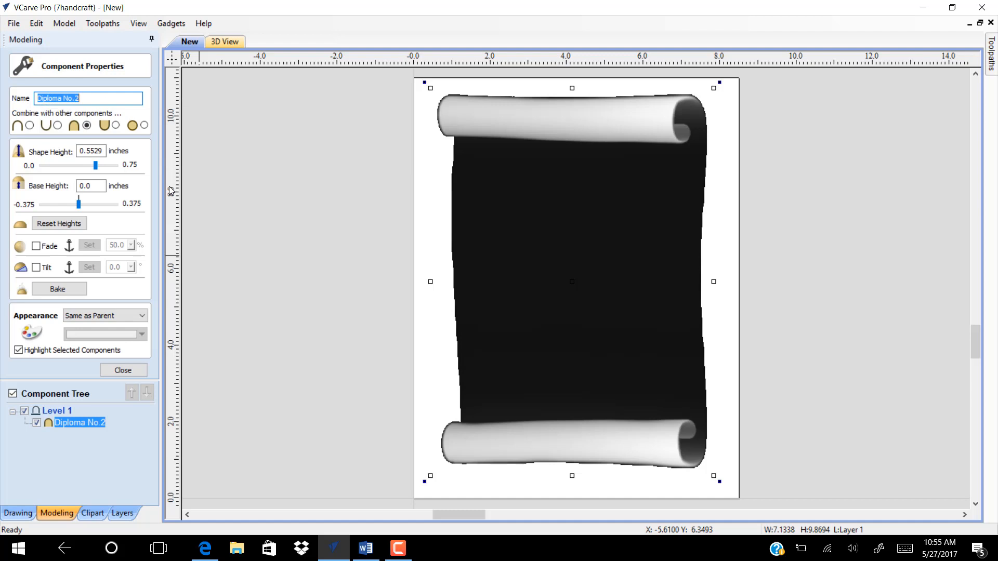
mouse_move(95, 164)
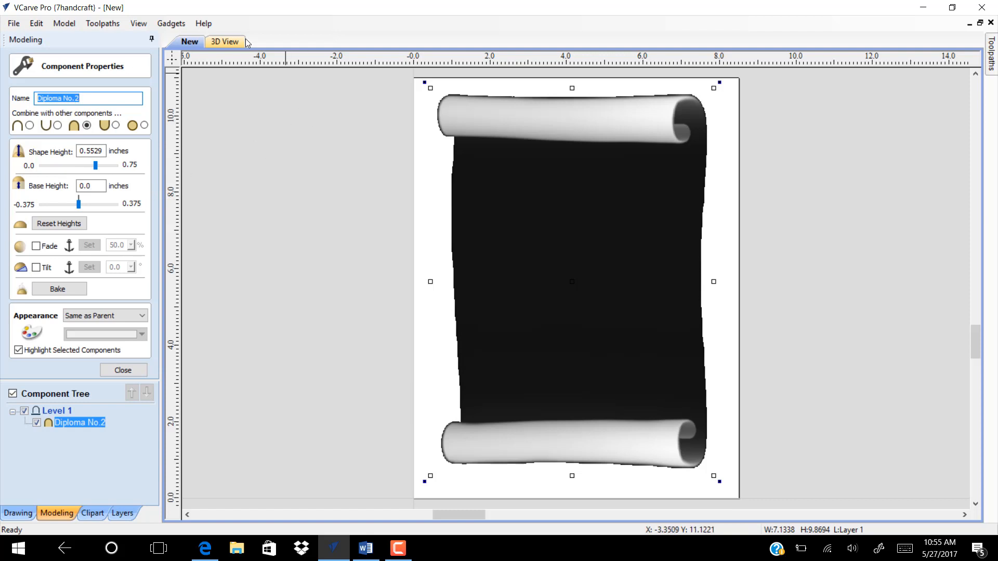
click(223, 42)
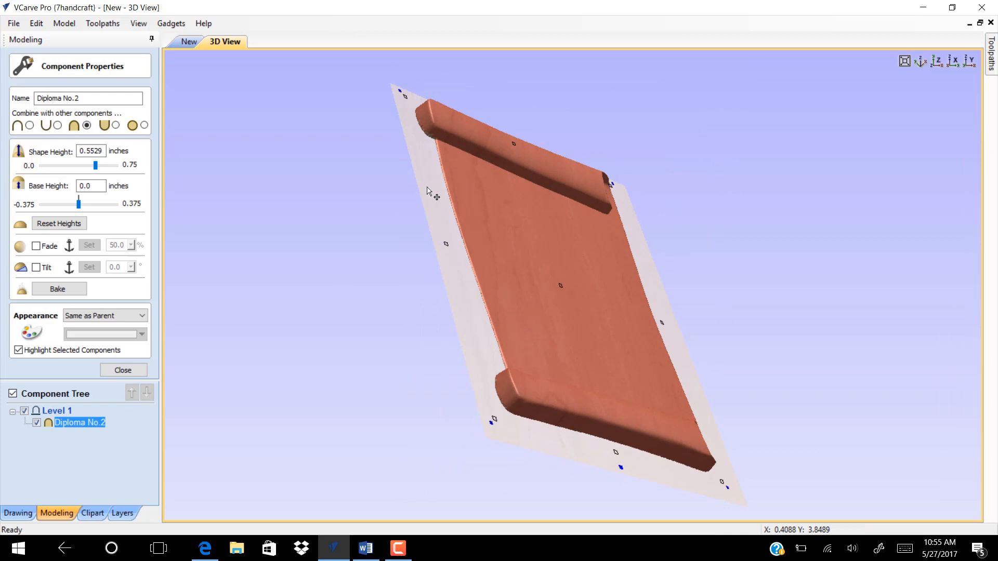
mouse_move(481, 141)
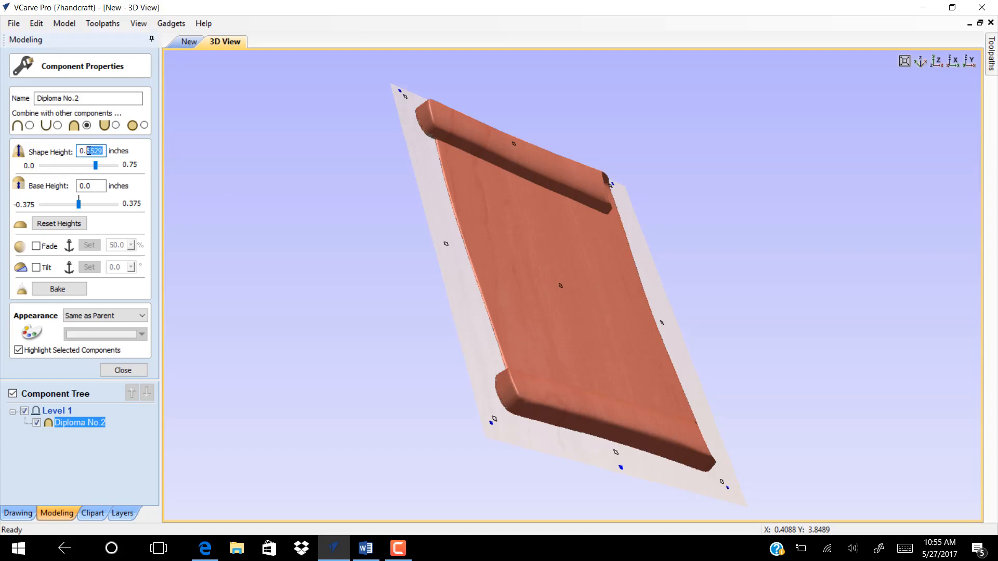
text(0.5)
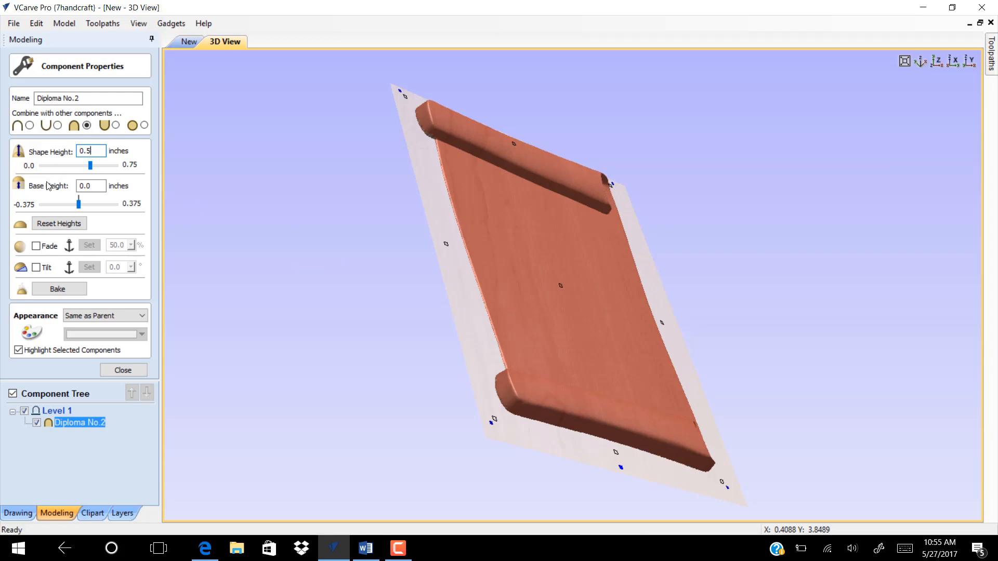
click(89, 186)
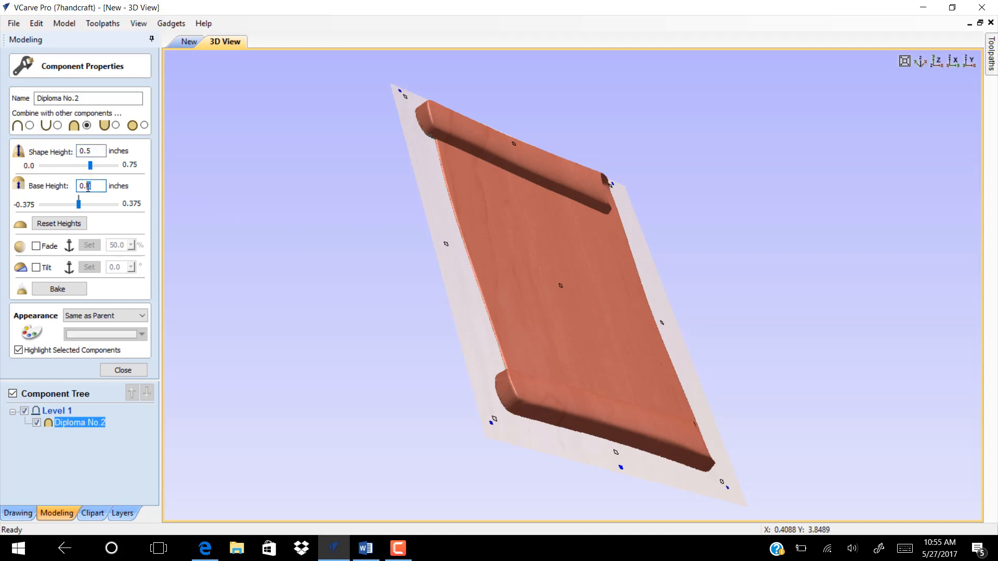
text(0.2)
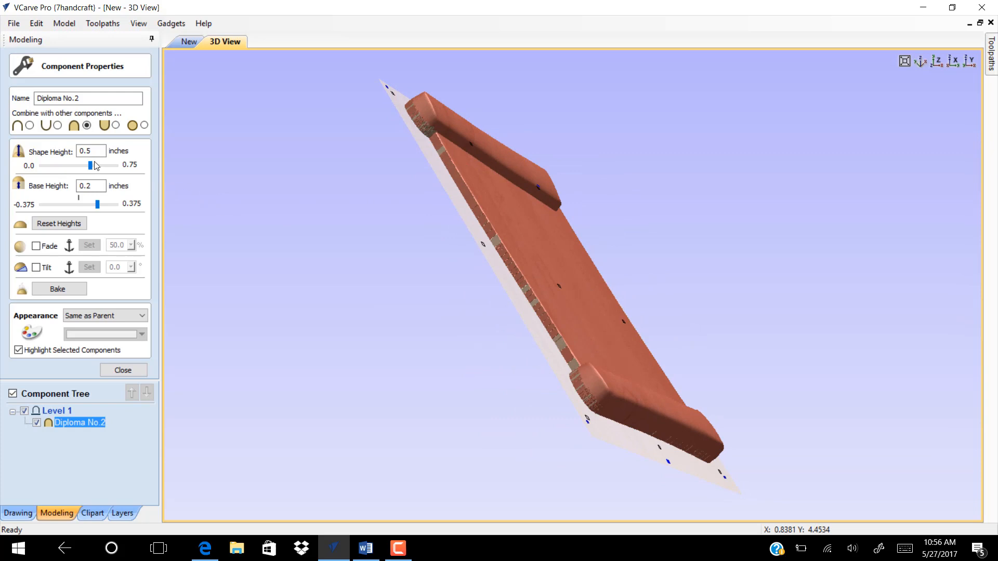
click(91, 150)
text(0.4)
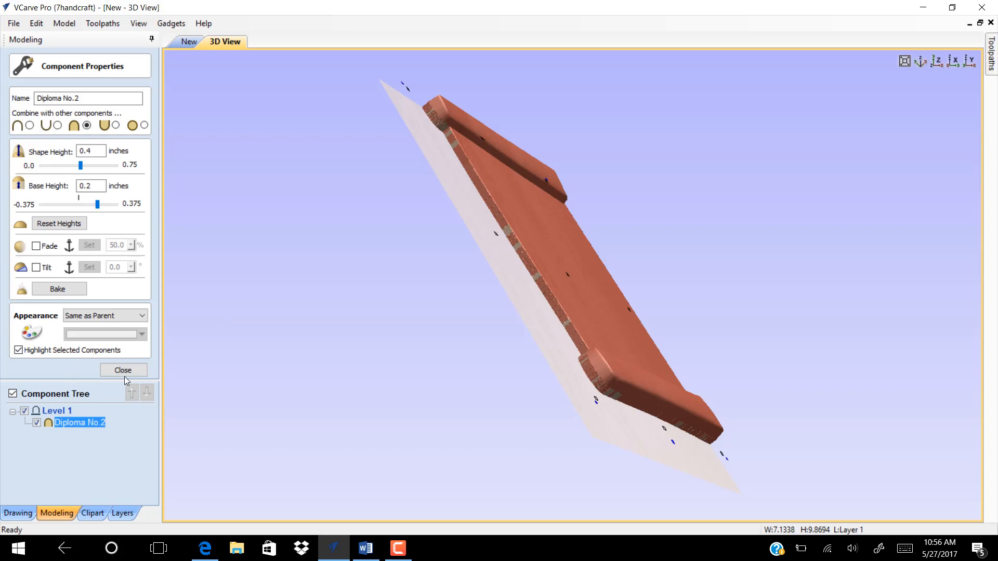
click(122, 370)
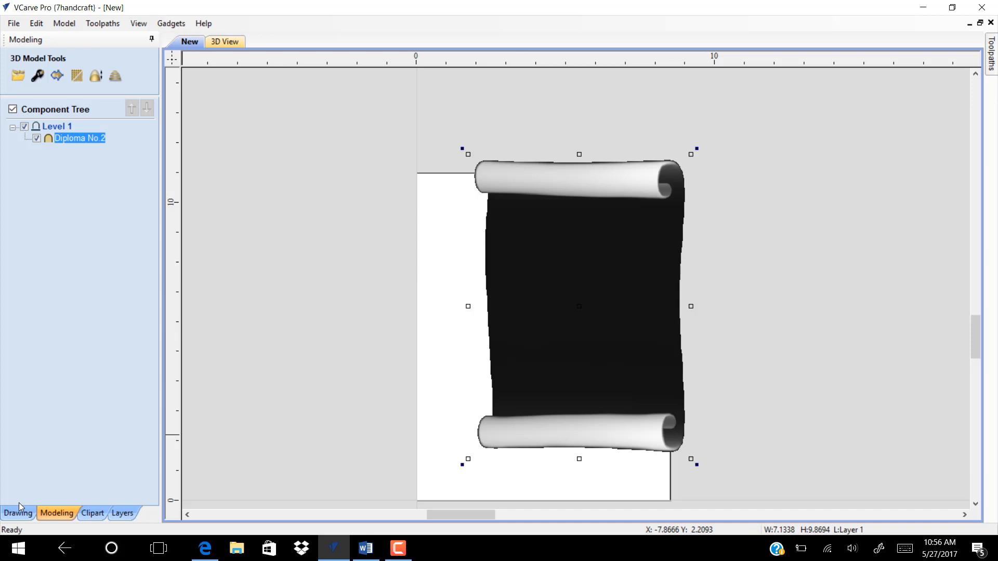
Centre the scroll on the material using the alignment tools.
click(18, 513)
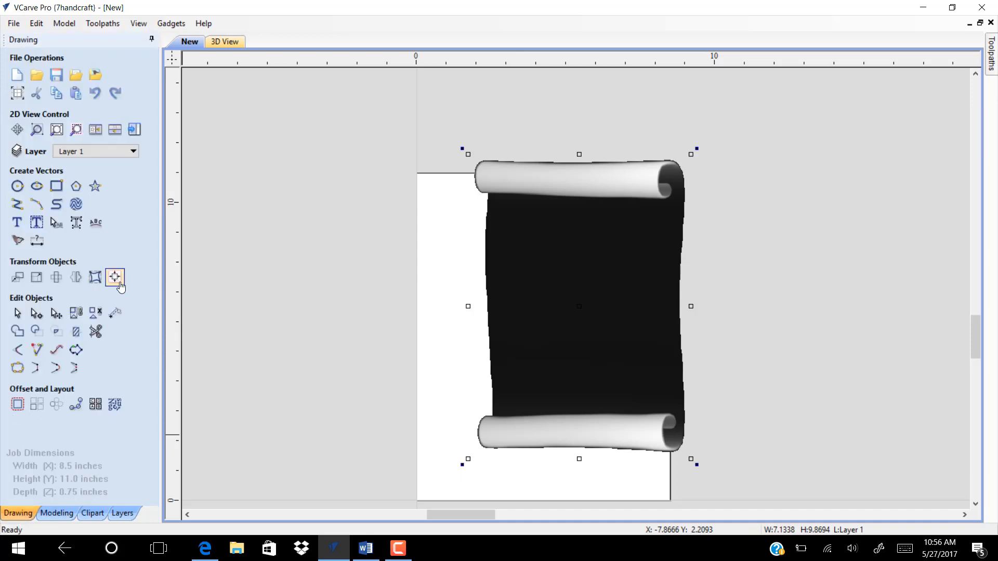
click(115, 276)
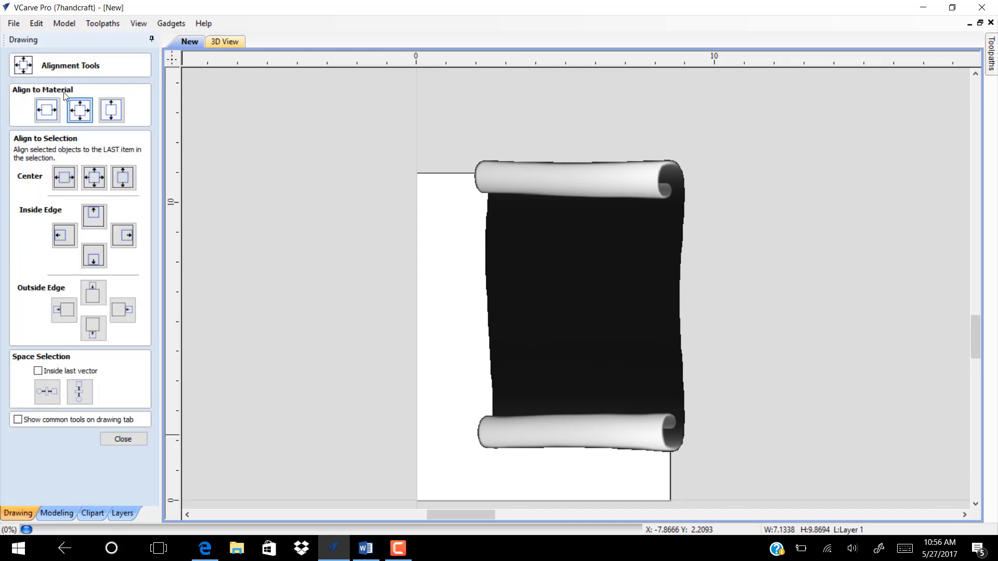
click(79, 109)
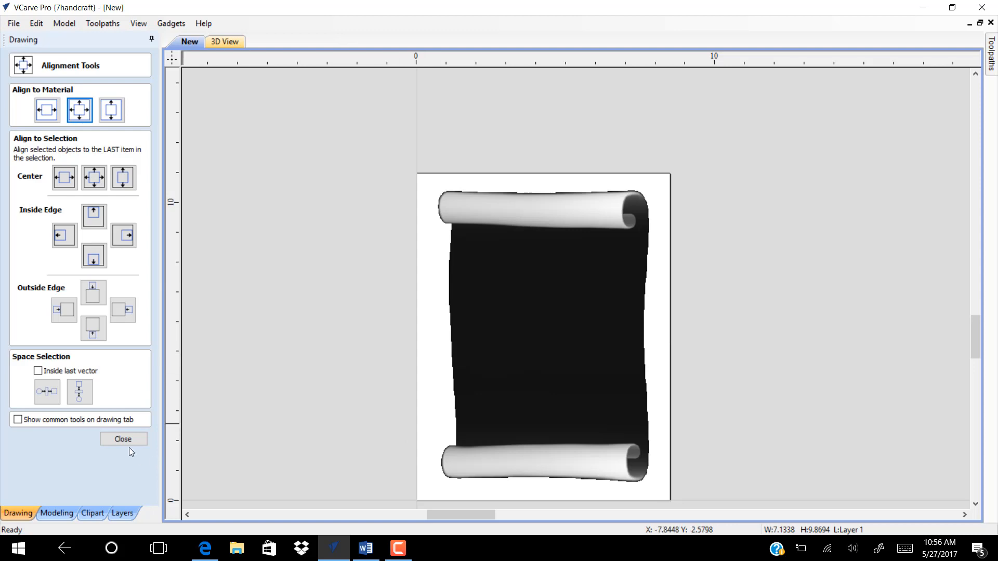
click(122, 439)
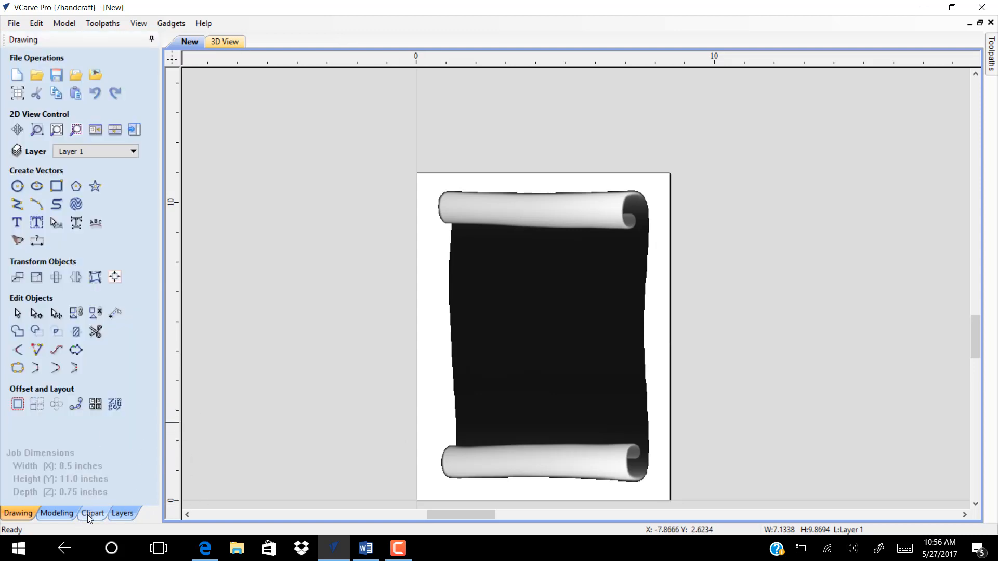
Add the graduation cap and two books, stacking one book onto the other near the bottom.
click(91, 513)
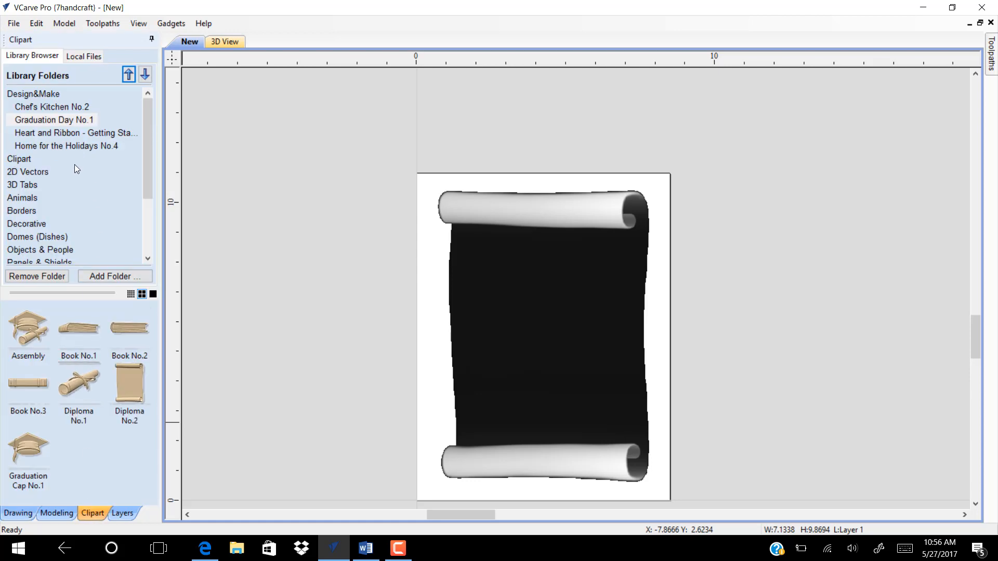
mouse_move(27, 449)
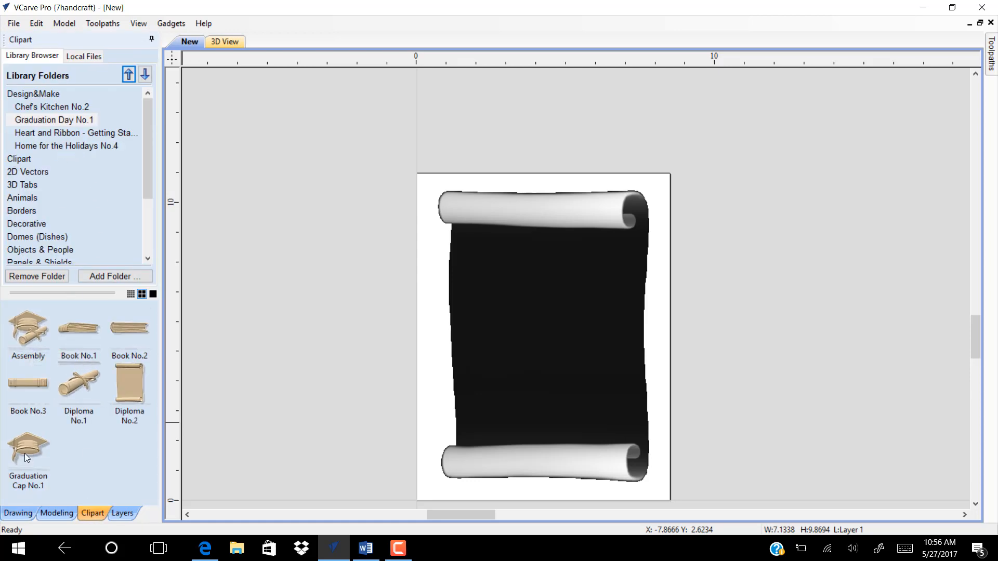
mouse_move(28, 452)
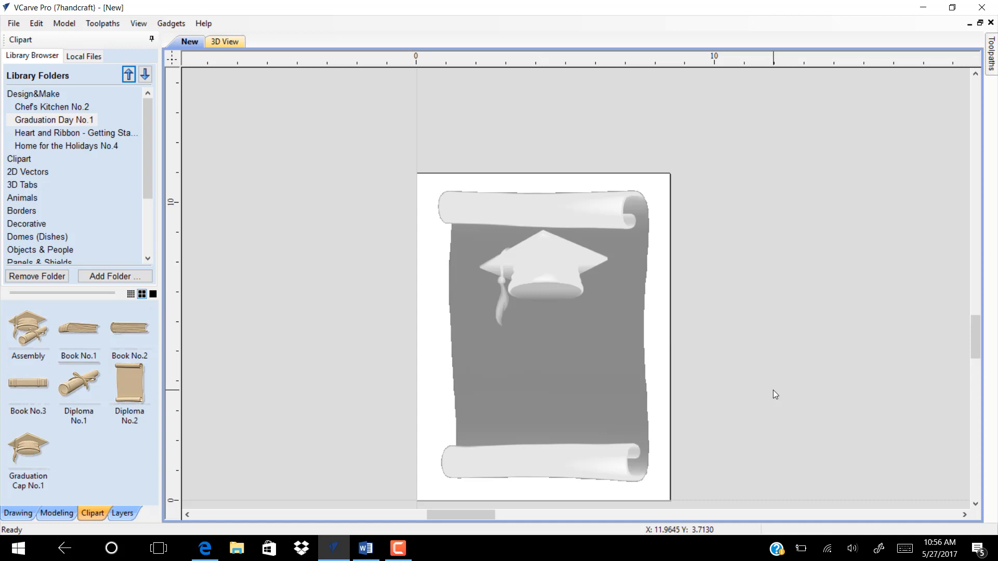
mouse_move(28, 382)
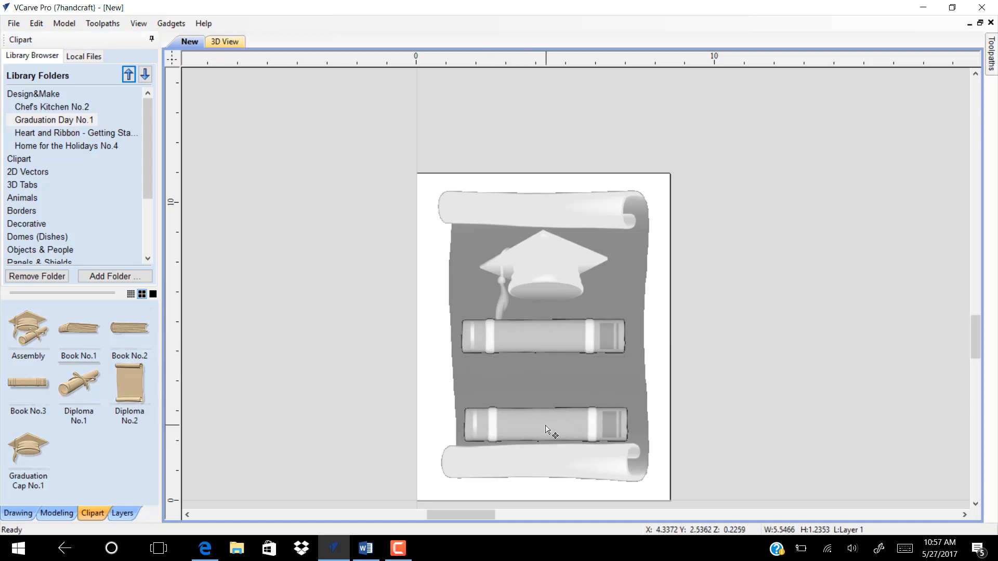
click(544, 424)
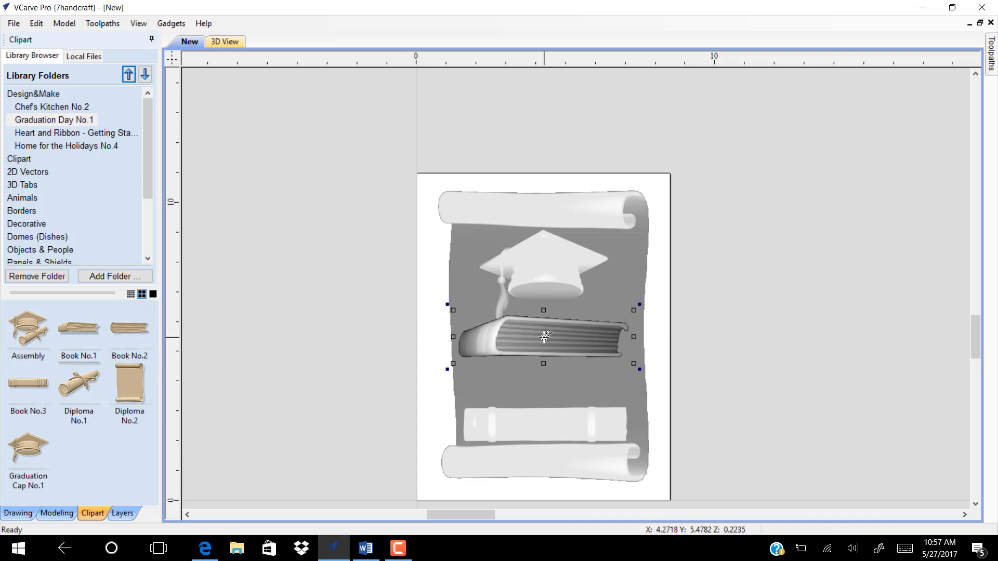
drag(542, 336, 552, 395)
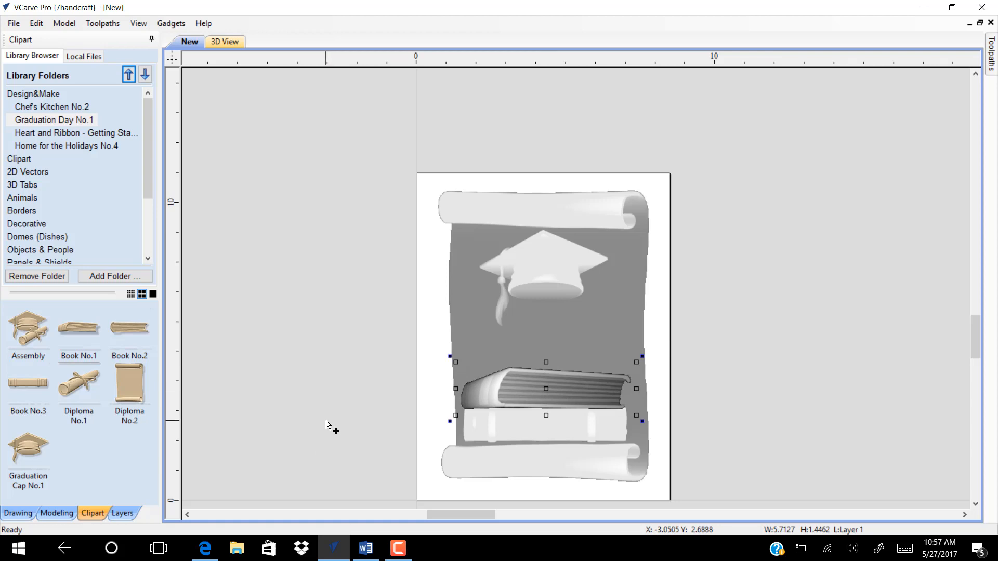
click(224, 41)
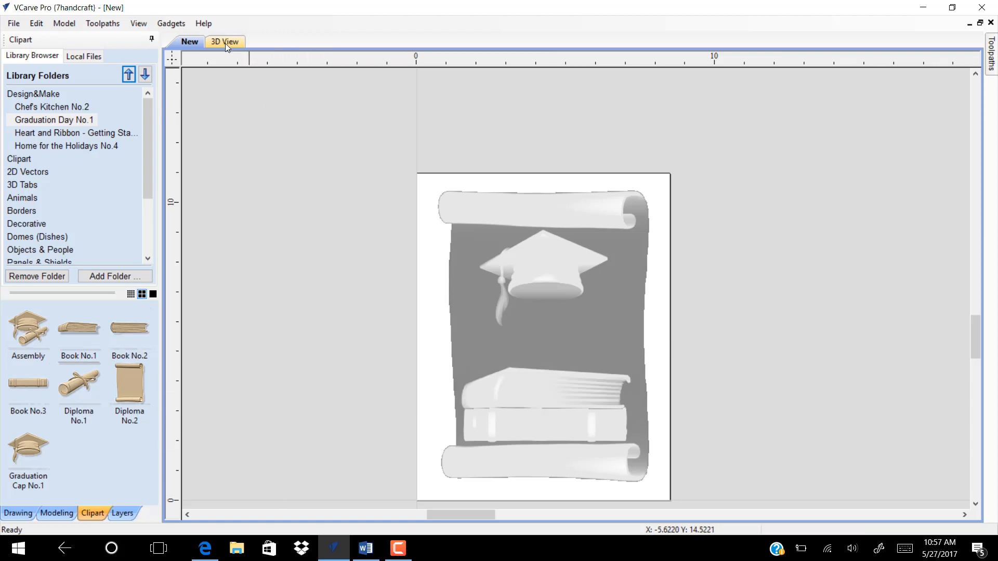
click(224, 41)
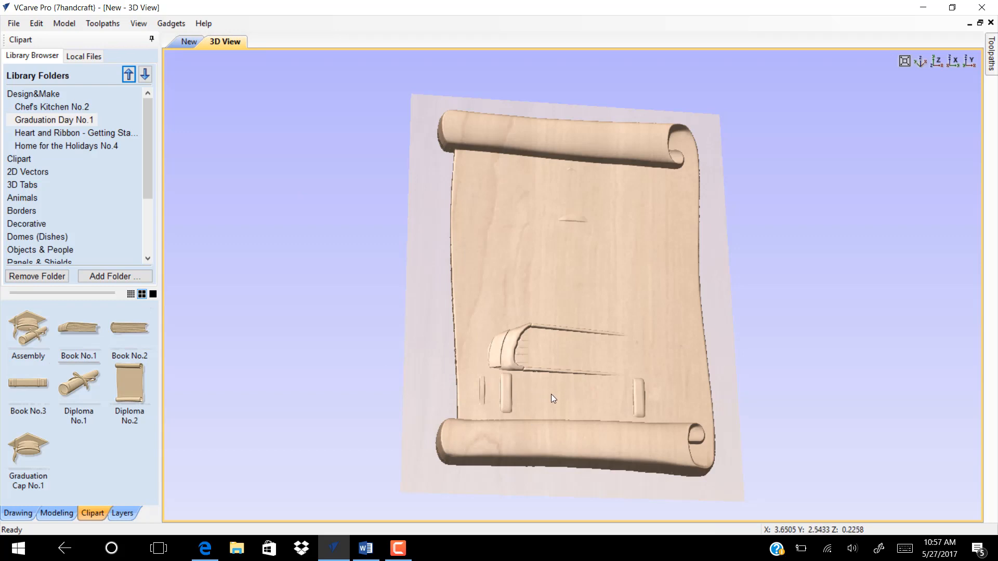
mouse_move(557, 224)
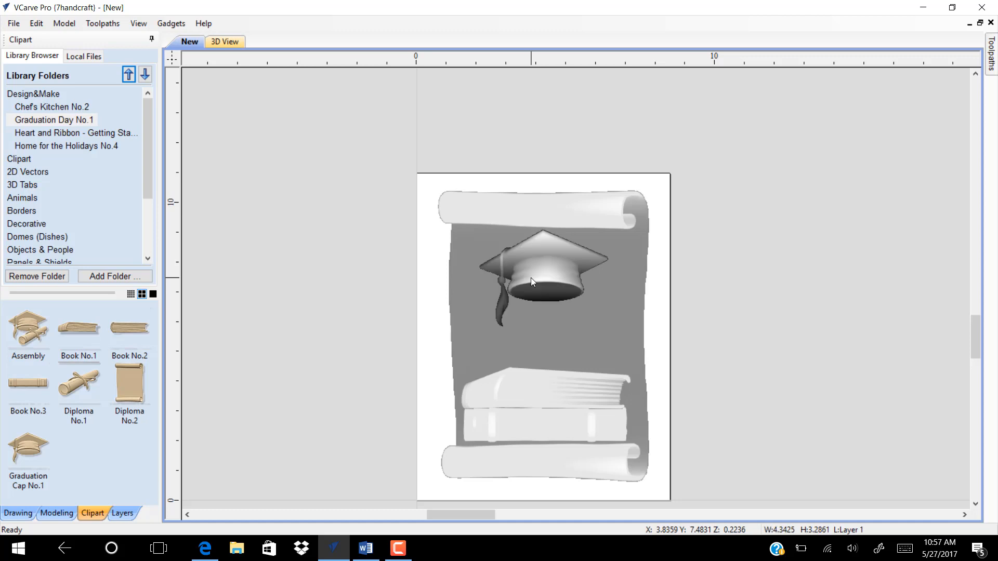
Give the graduation cap 0.4 inch shape height on a 0.2 inch base and view it in 3D.
click(56, 513)
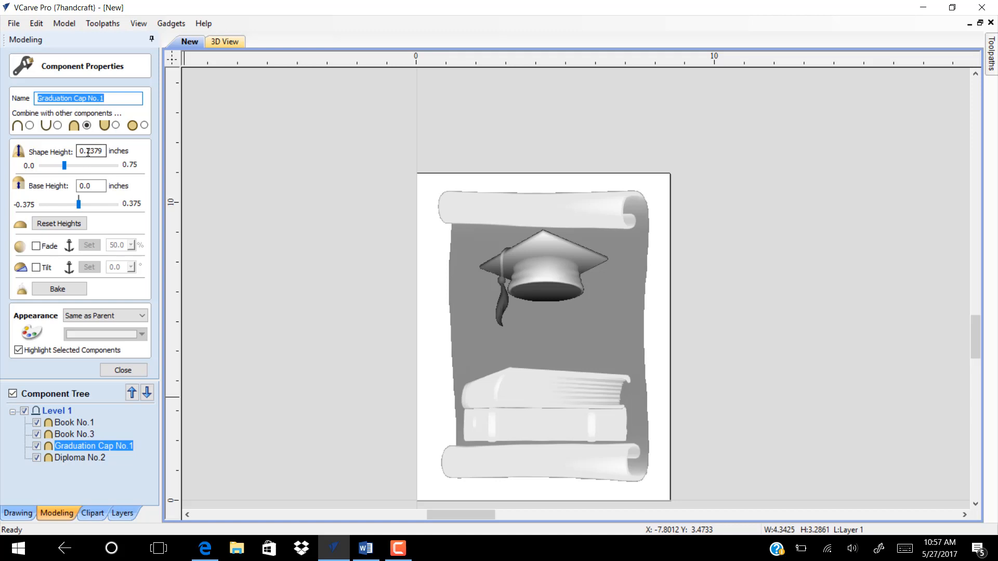
click(90, 151)
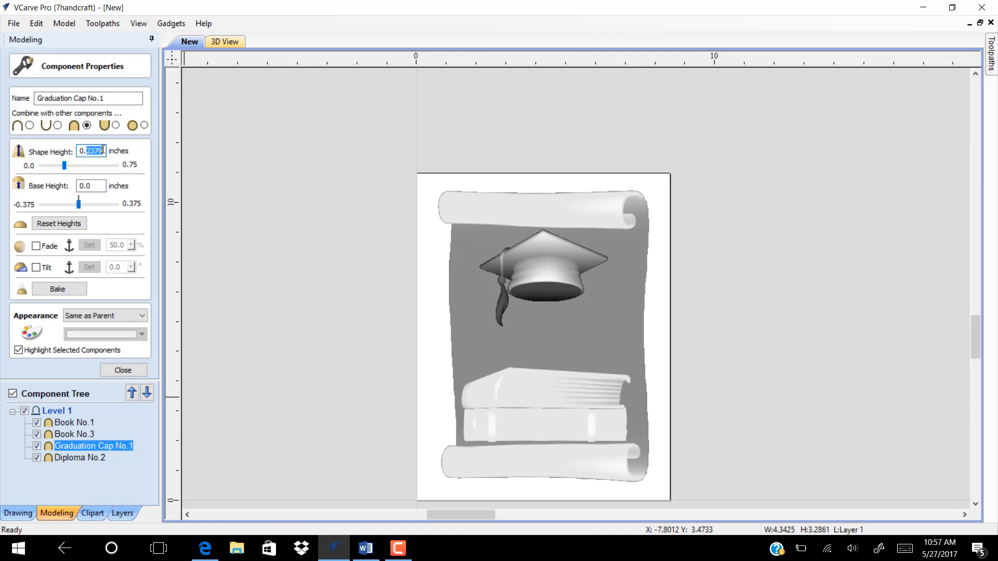
text(0.4)
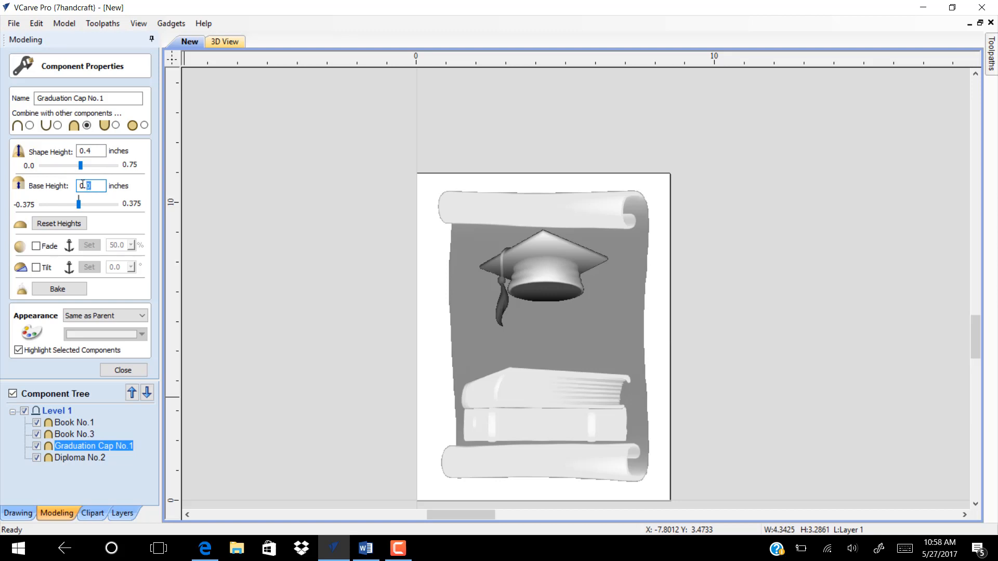
text(0.2)
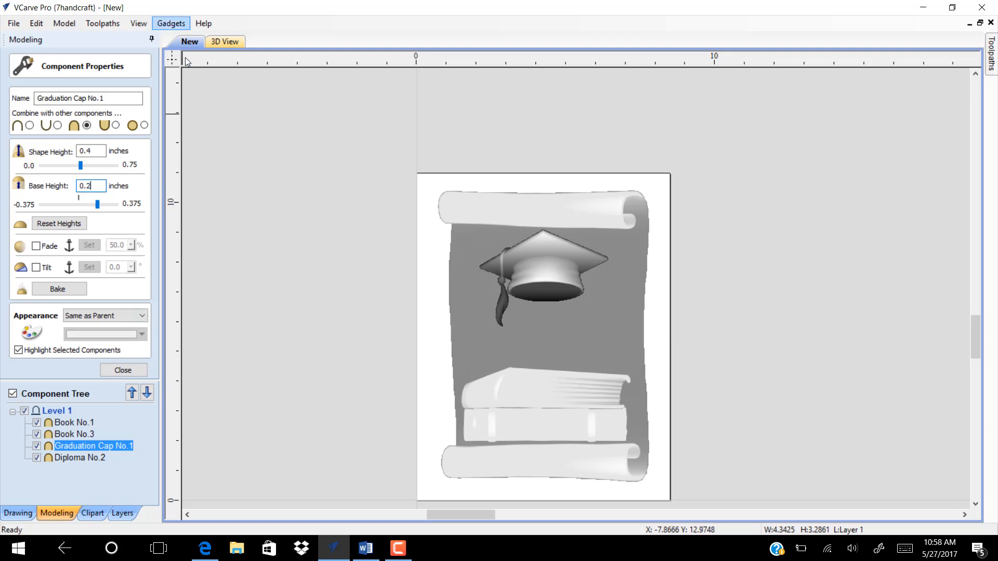
click(225, 41)
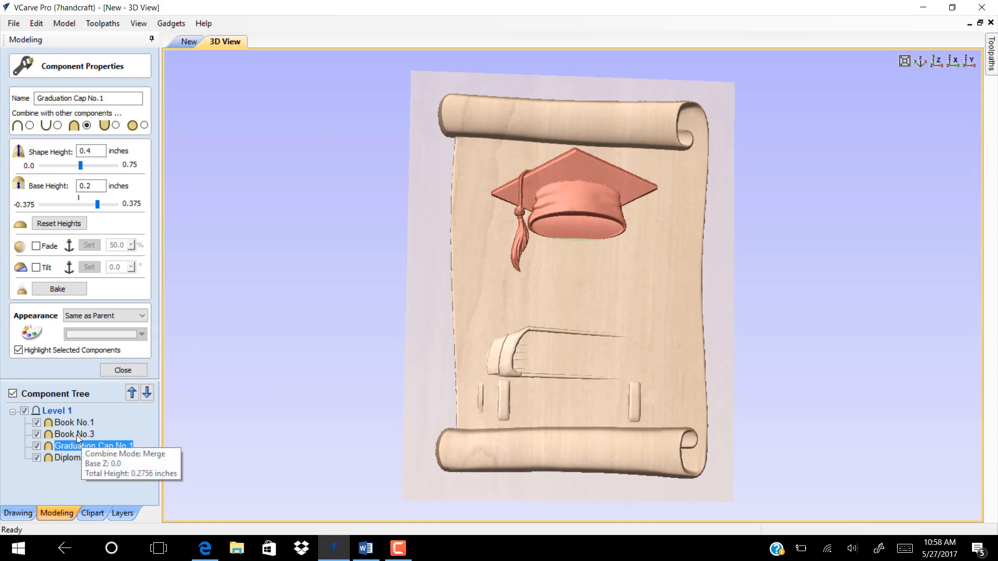
Set Book No.3 and Book No.1 to 0.4 inch shape height on a 0.2 inch base.
click(76, 435)
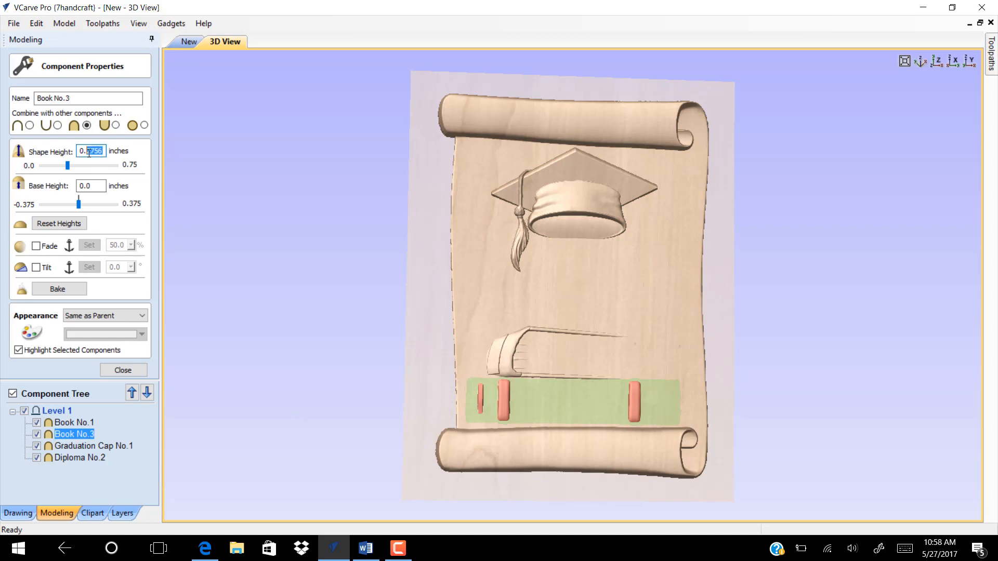
text(0.1)
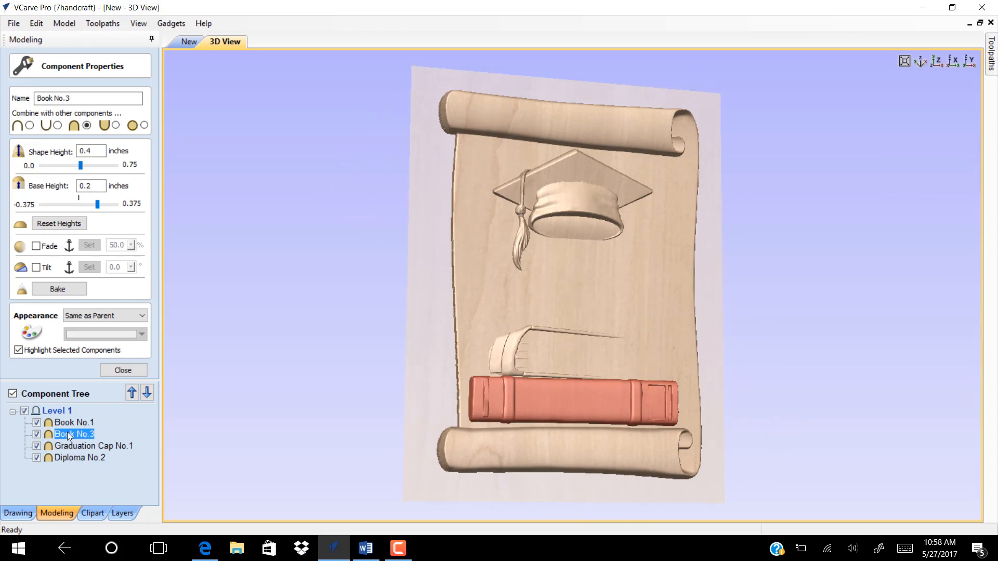
click(74, 422)
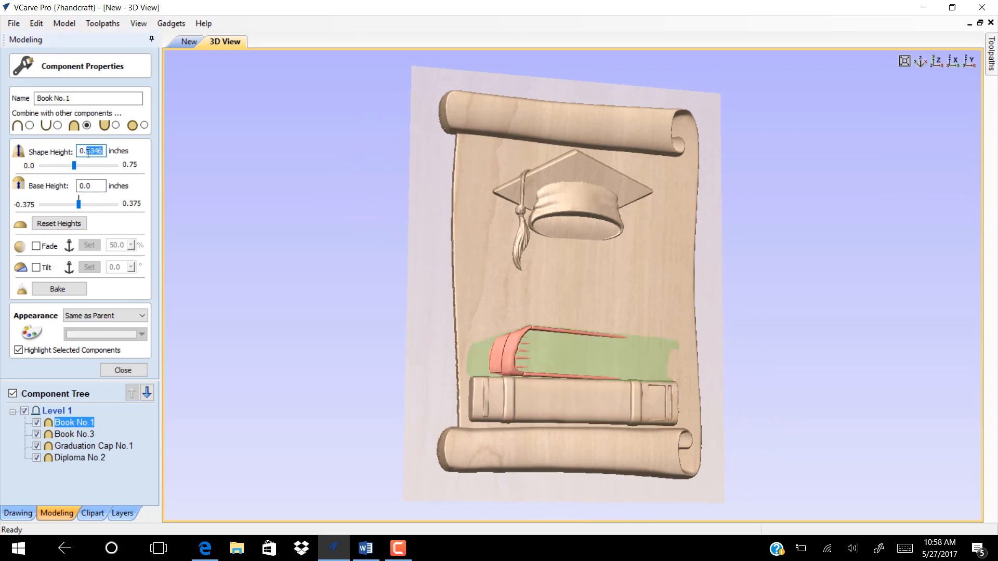
text(0.4)
click(90, 185)
text(0.2)
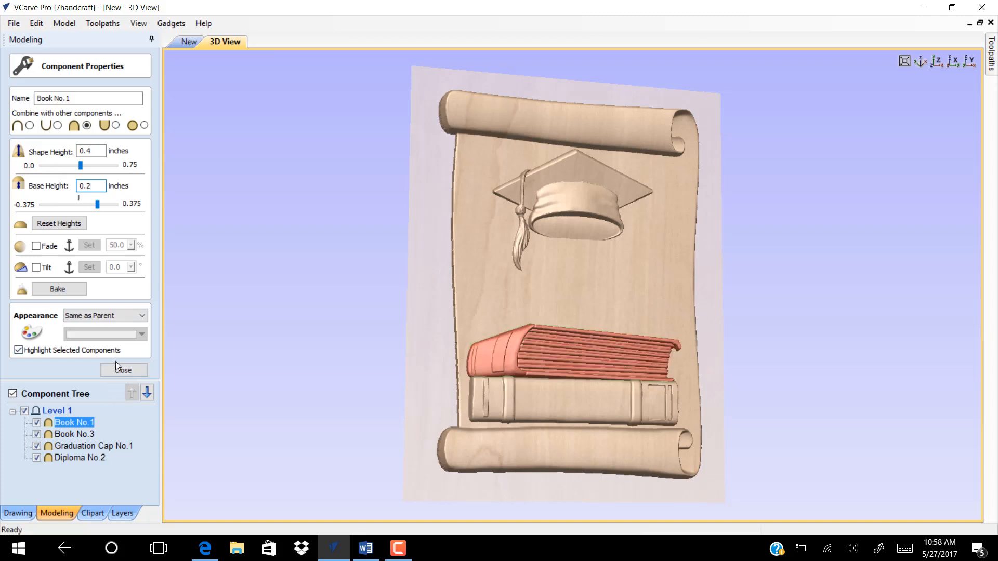
click(123, 370)
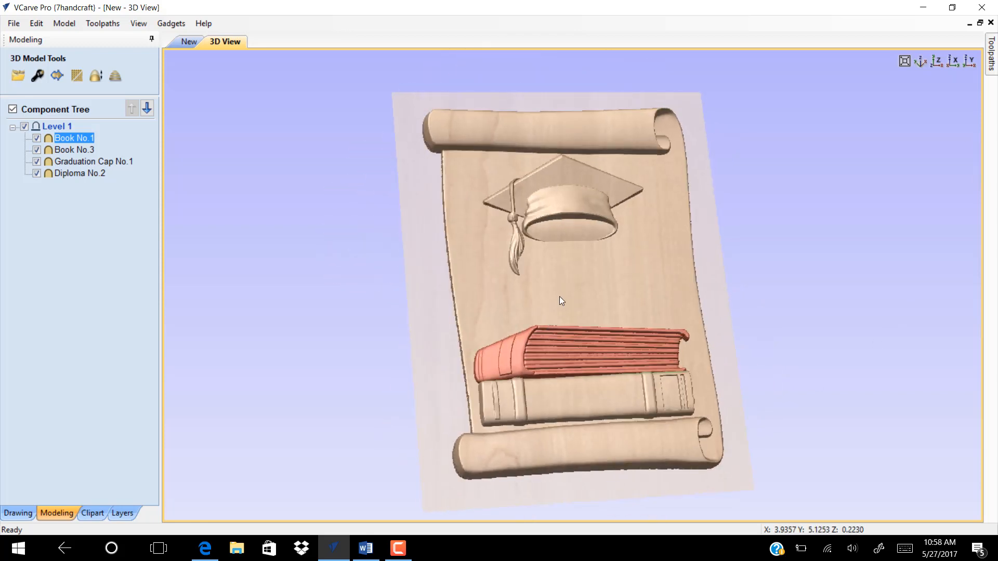
Bring up Material Setup from the Toolpaths panel.
drag(561, 300, 611, 444)
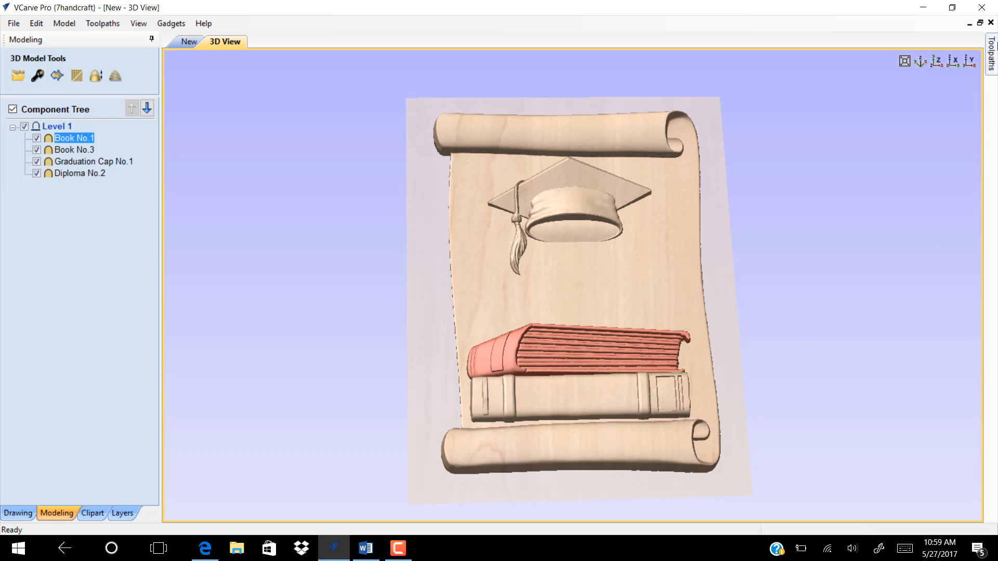
click(989, 60)
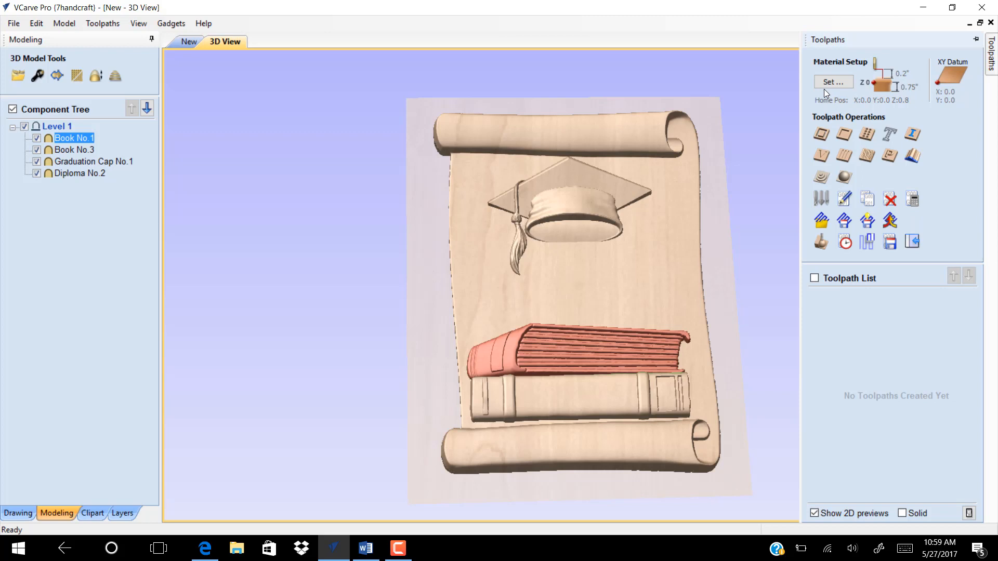
click(832, 81)
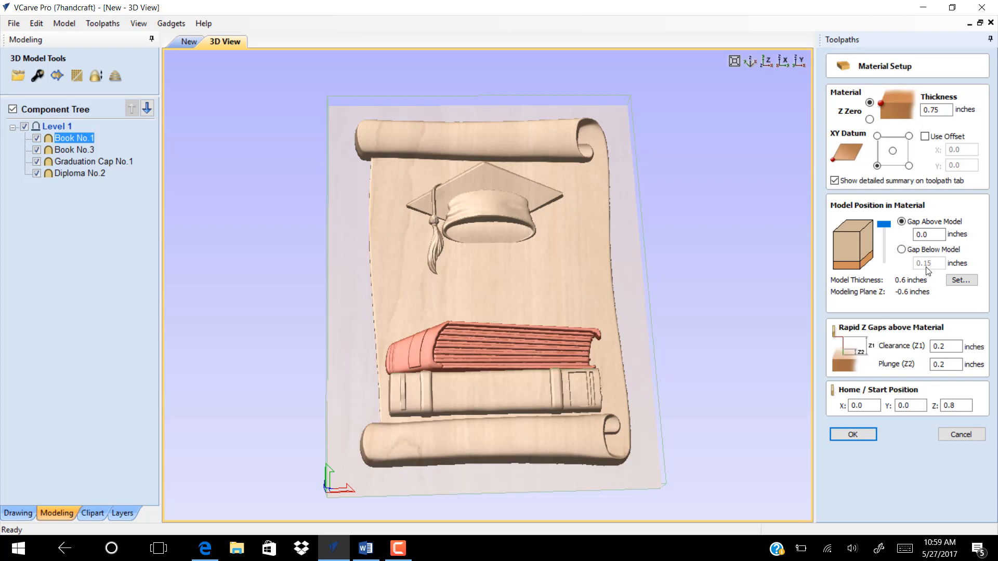
Set a 0.05 inch gap above the model and apply the material setup.
click(928, 234)
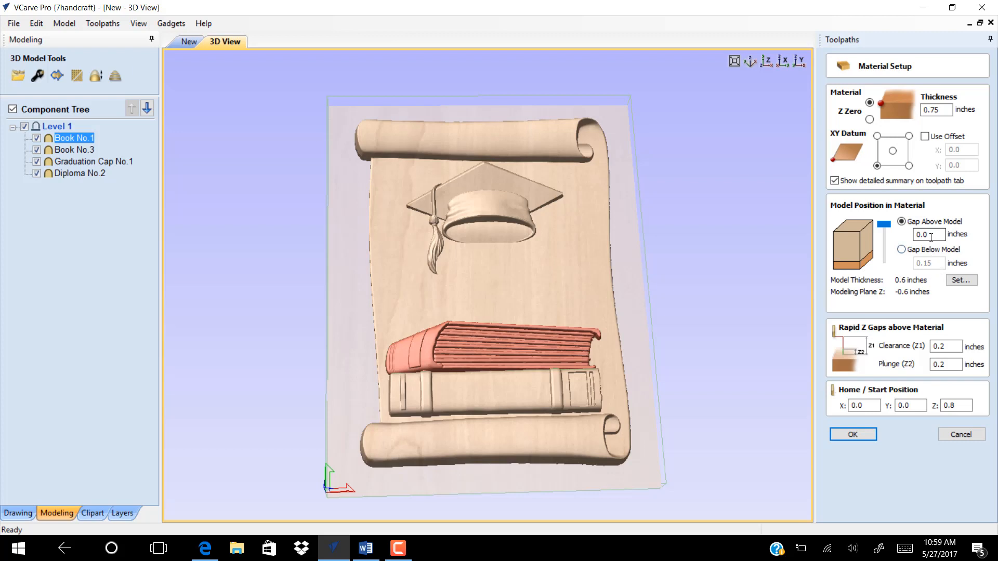
click(928, 233)
text(5)
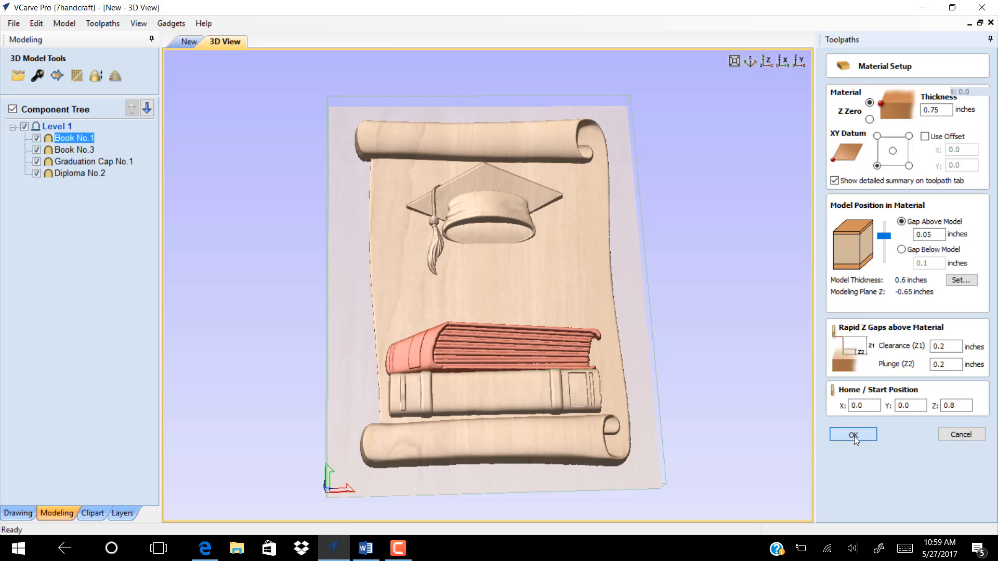
click(852, 434)
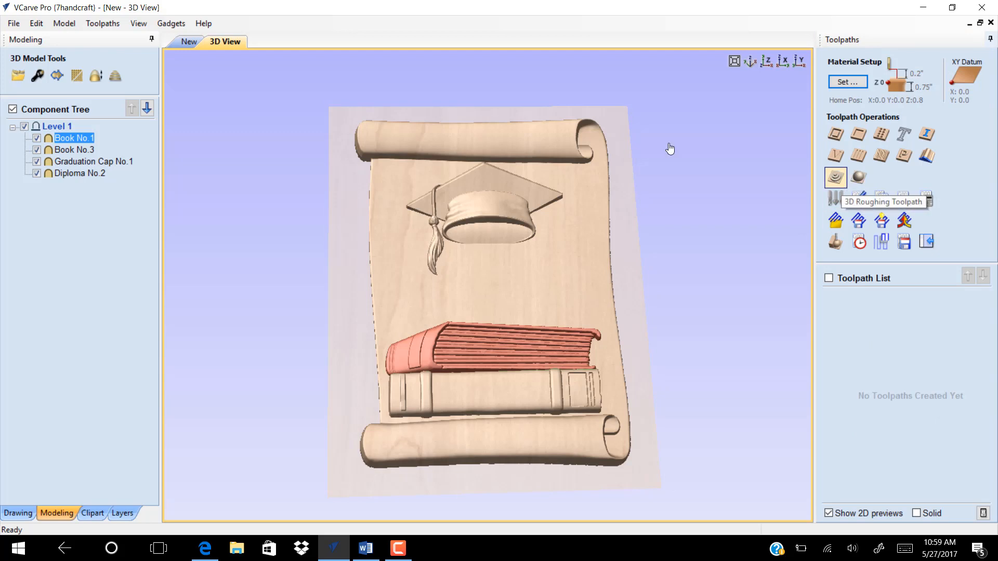
Calculate a 3D Roughing toolpath with the 0.25 inch end mill and preview the cut.
click(834, 178)
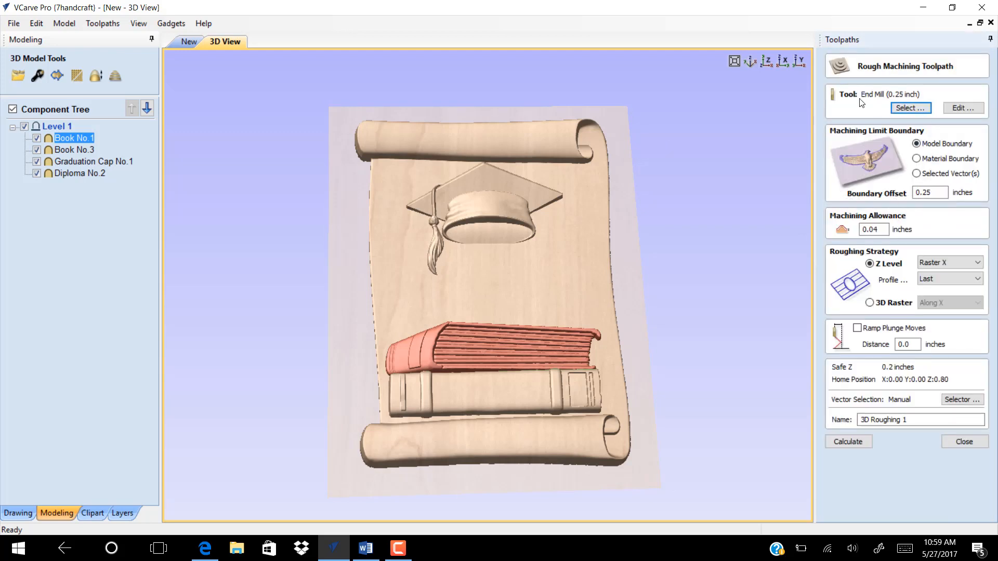
mouse_move(903, 100)
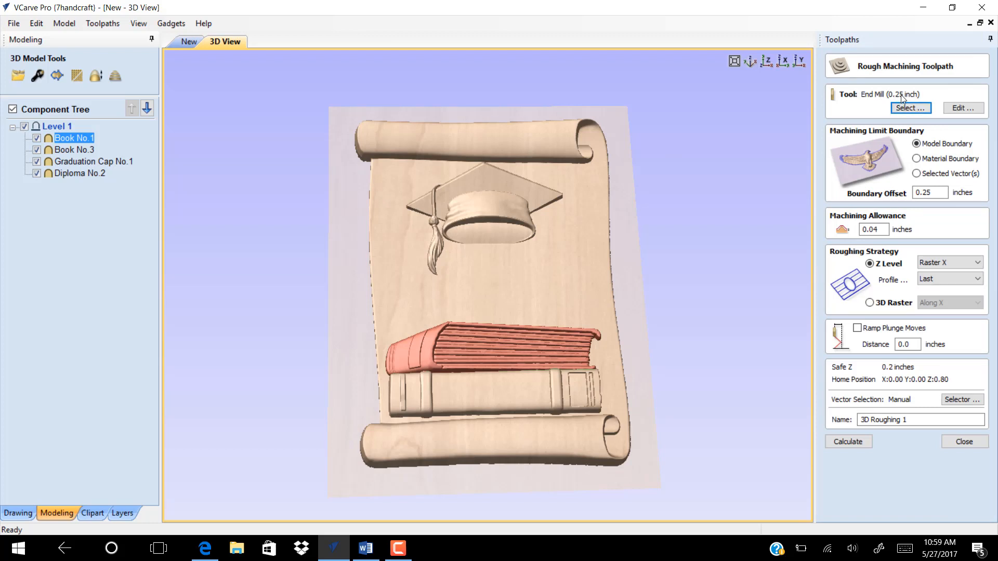
mouse_move(954, 143)
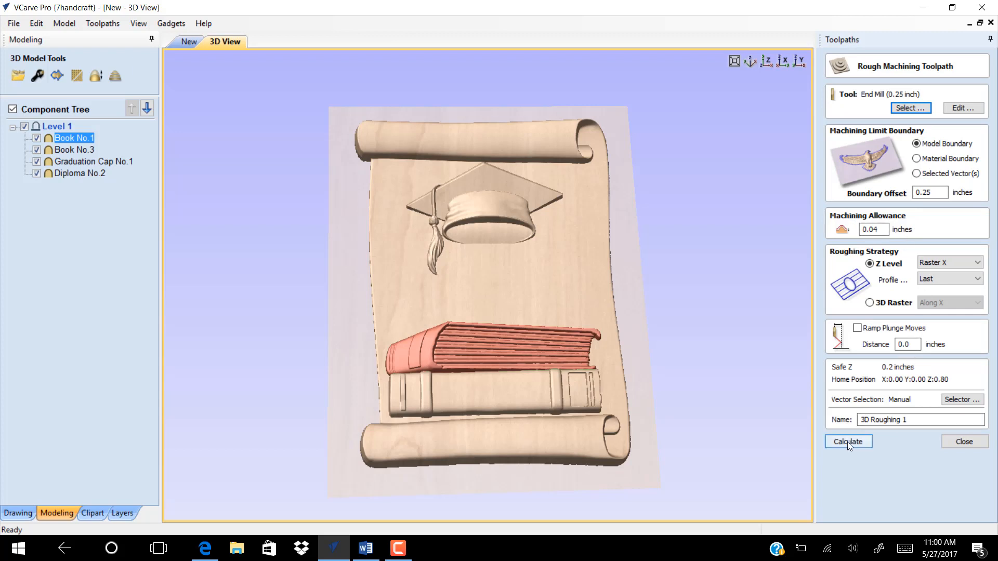
click(848, 440)
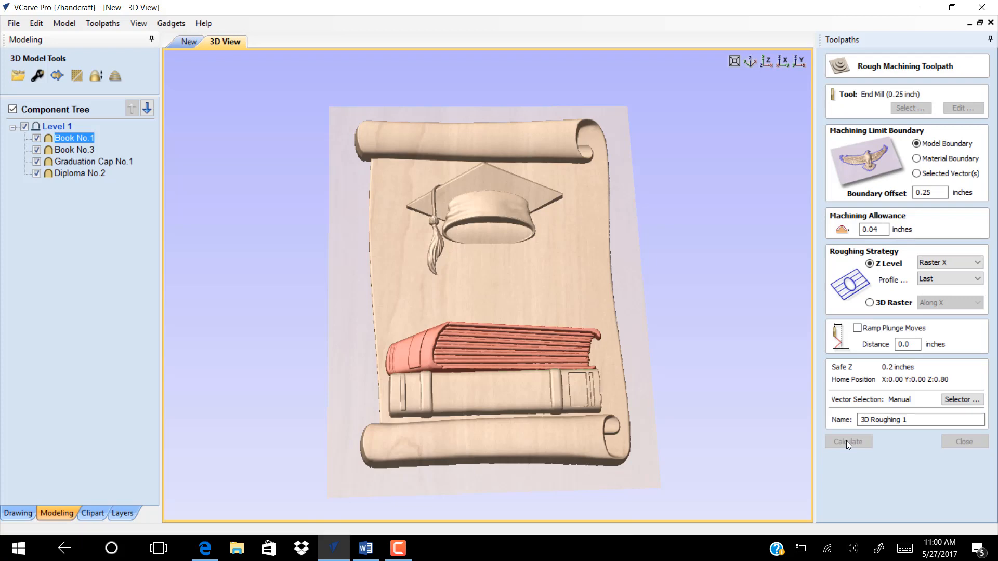
click(847, 441)
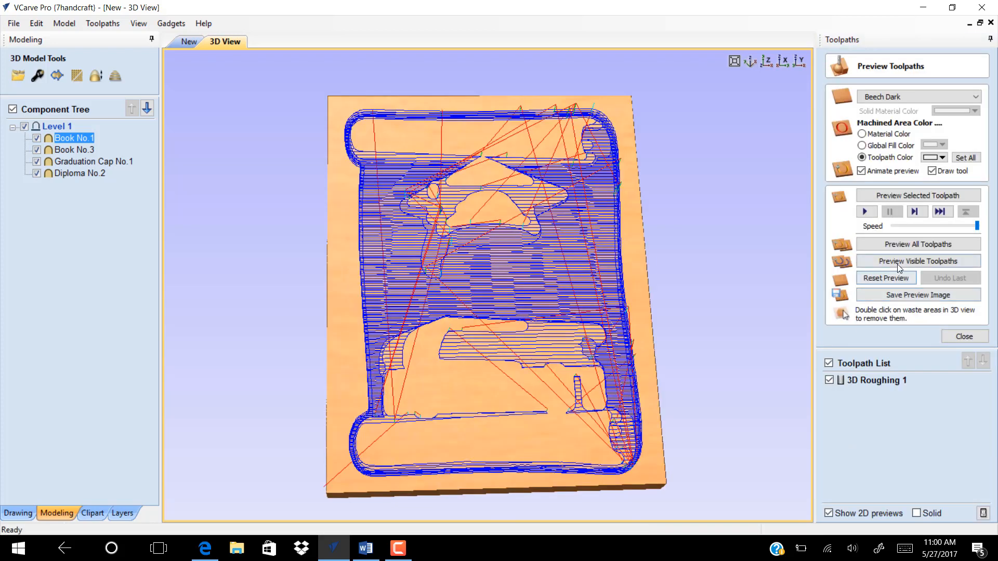
click(917, 261)
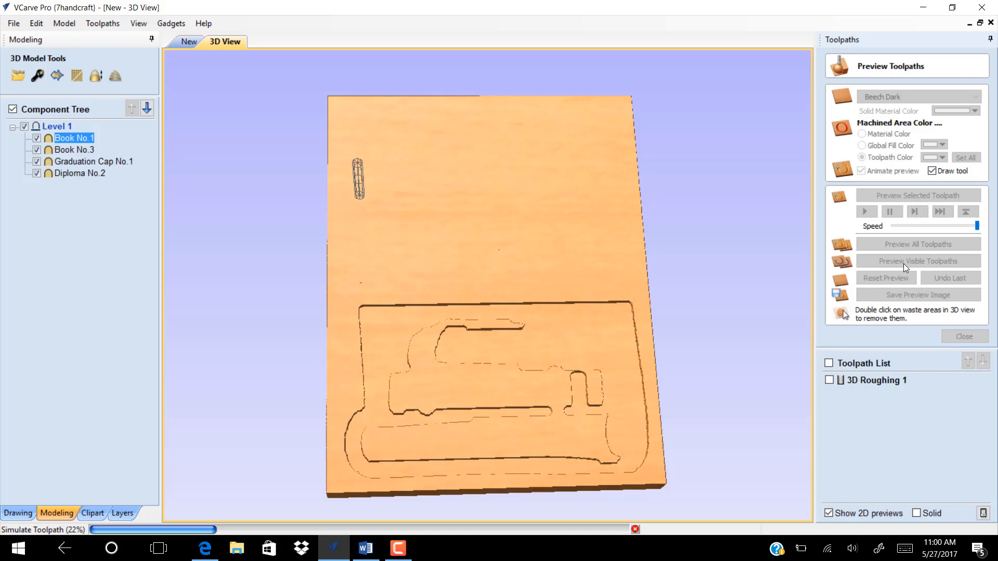
click(916, 260)
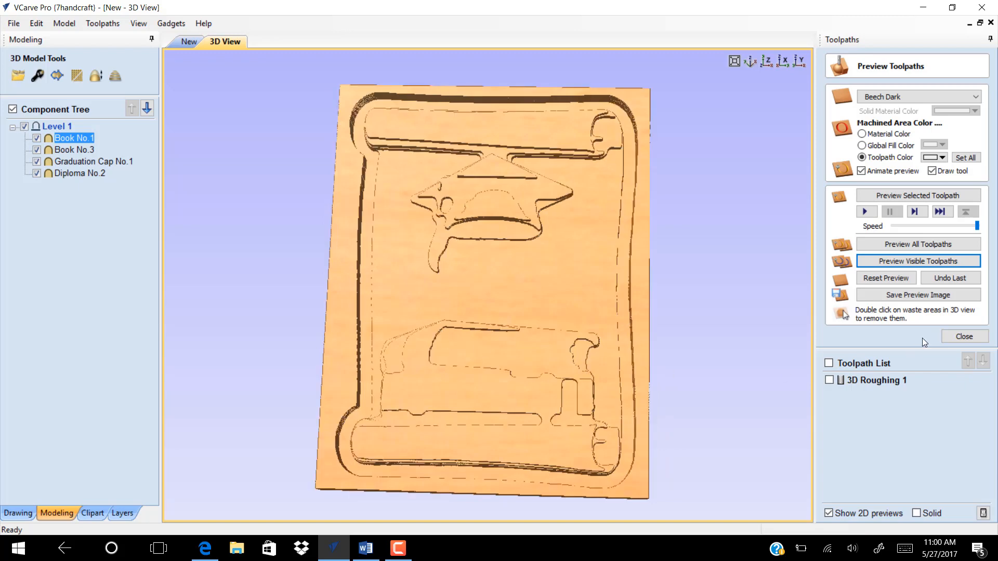
Calculate a 3D Finish 1 toolpath with the 0.125 inch ball nose tool.
click(962, 335)
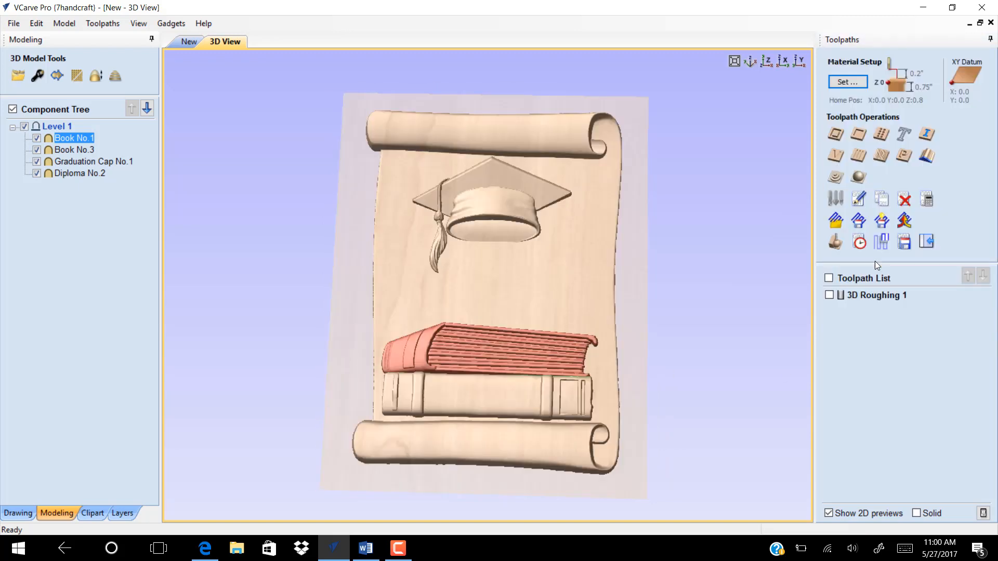
mouse_move(858, 177)
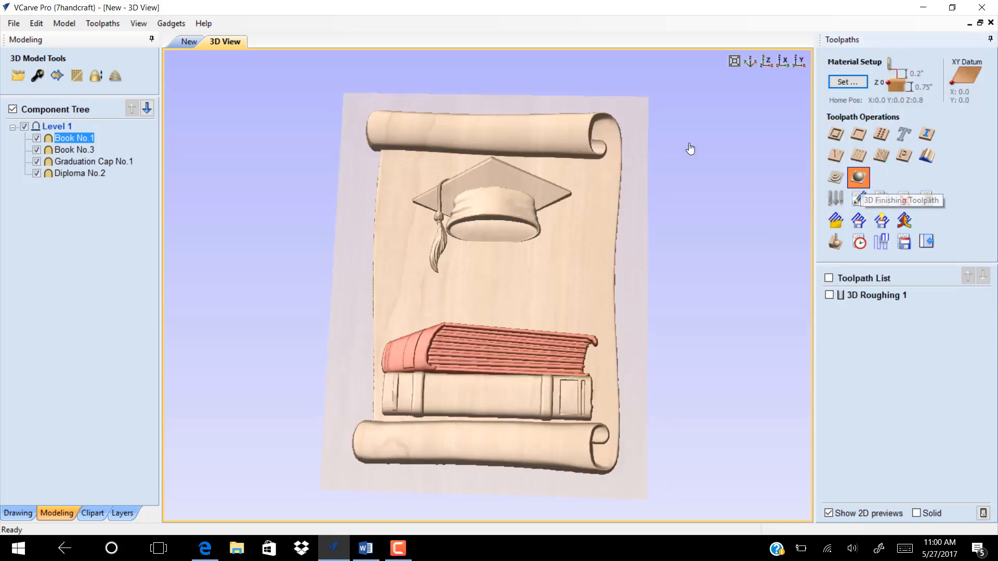
click(858, 176)
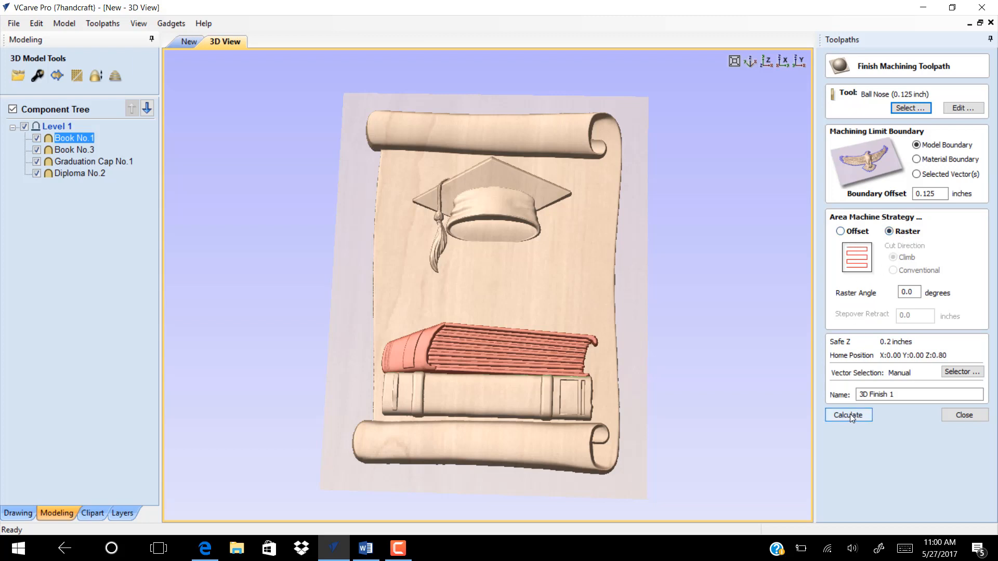
click(847, 415)
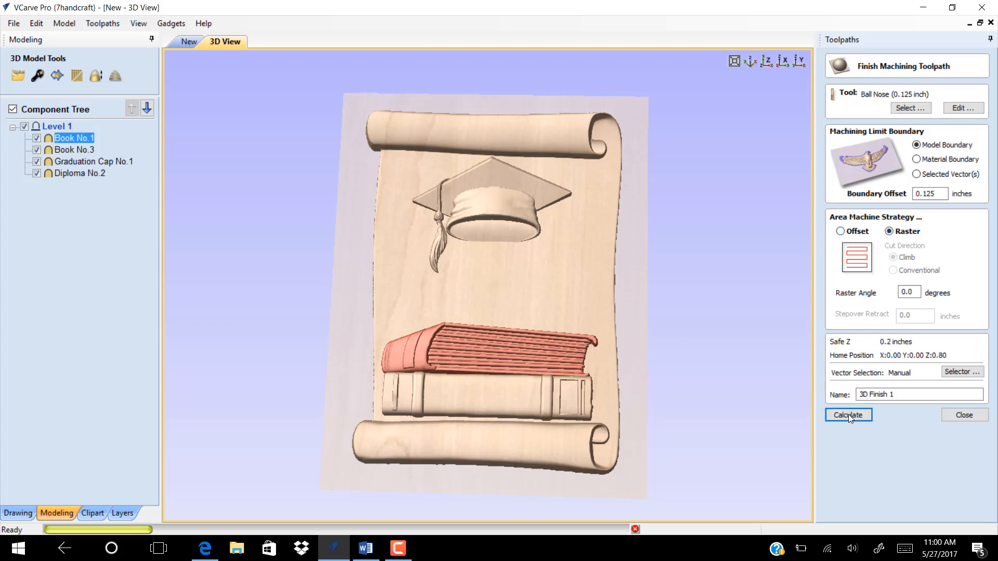
click(848, 415)
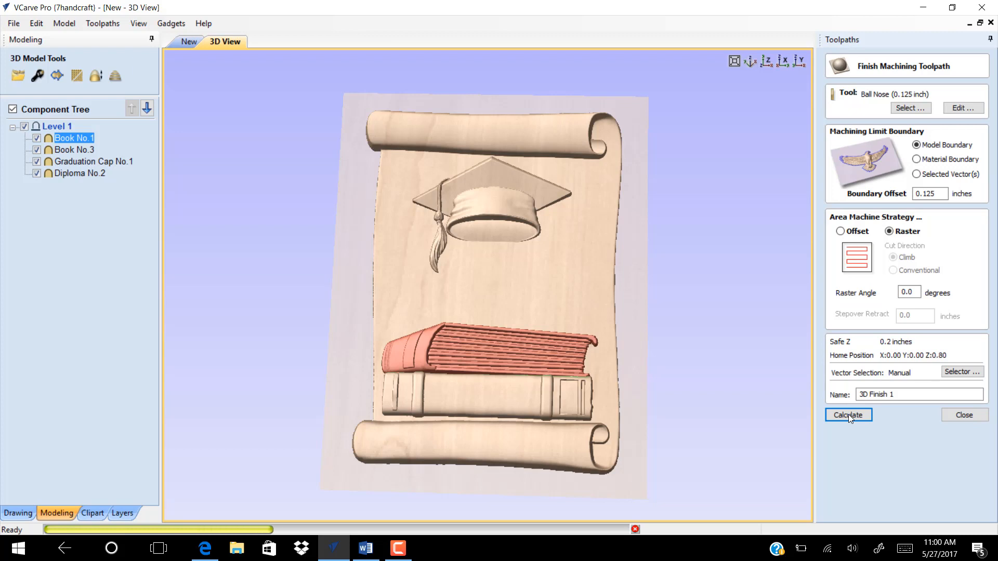
click(848, 414)
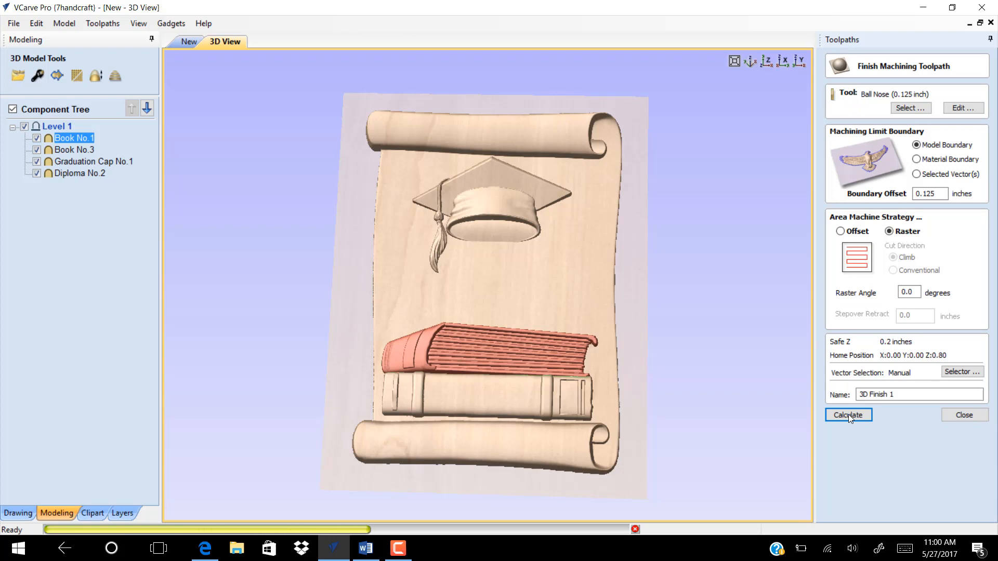
click(848, 415)
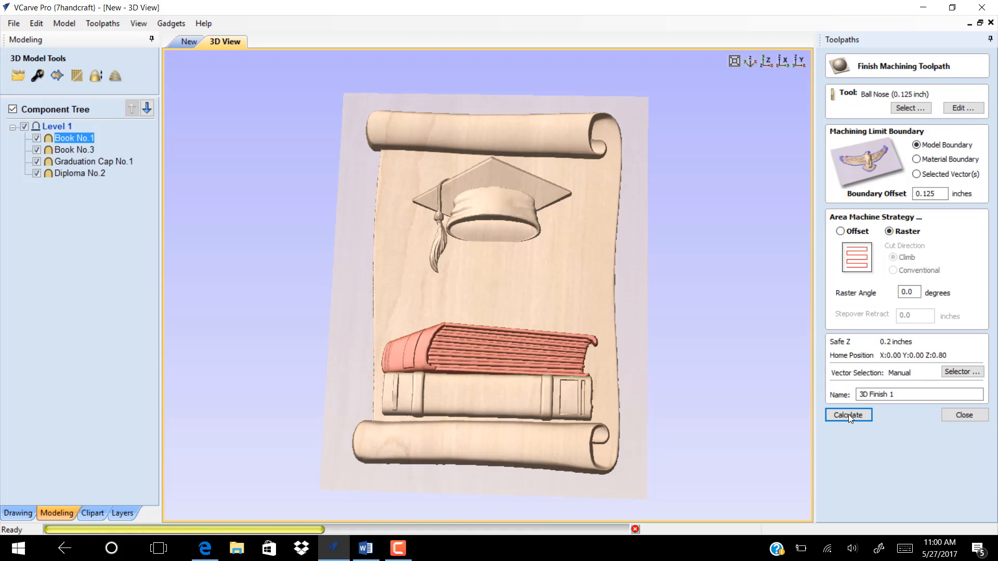
click(848, 414)
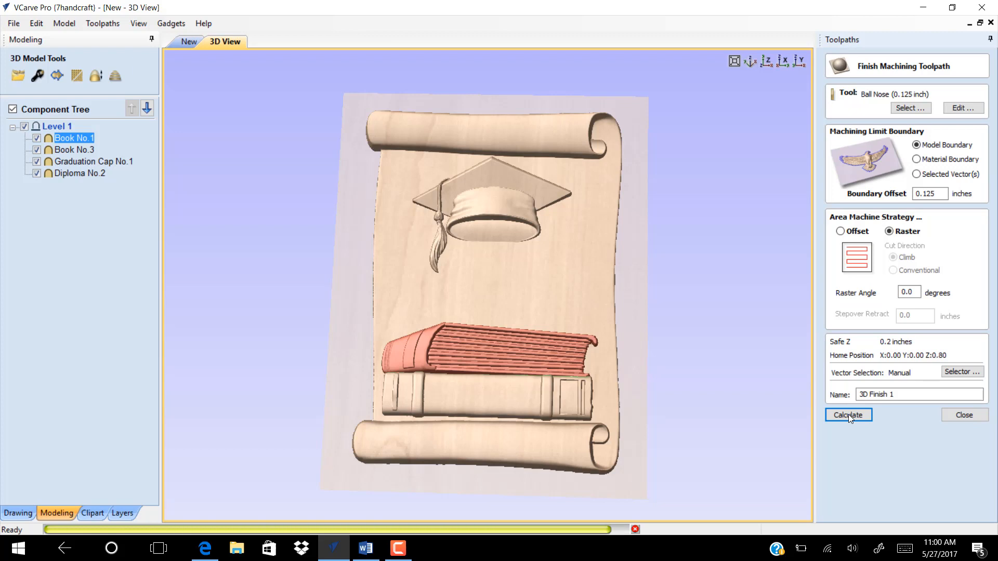
click(848, 415)
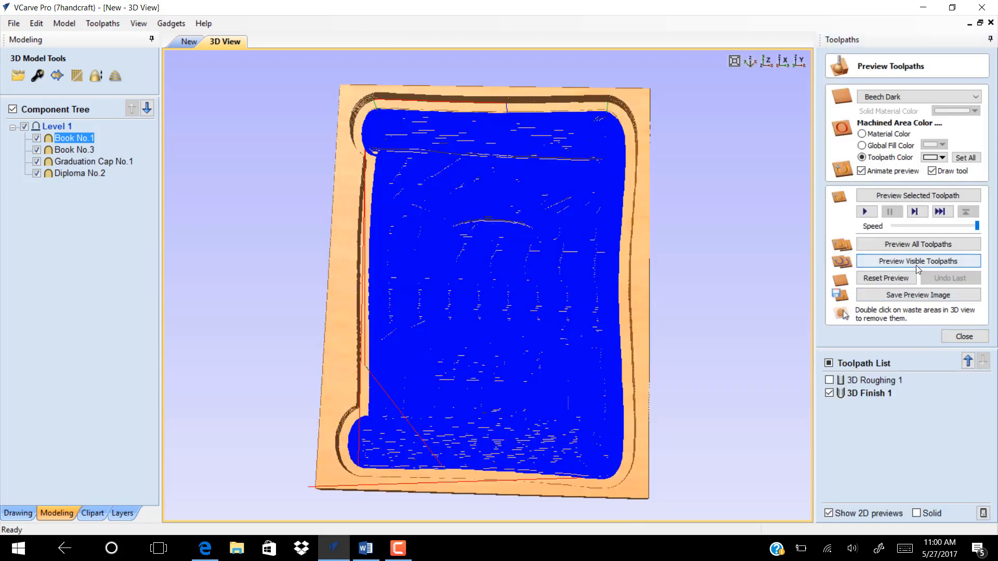
Preview the visible finishing toolpath on the relief and return to the 2D layout.
click(917, 261)
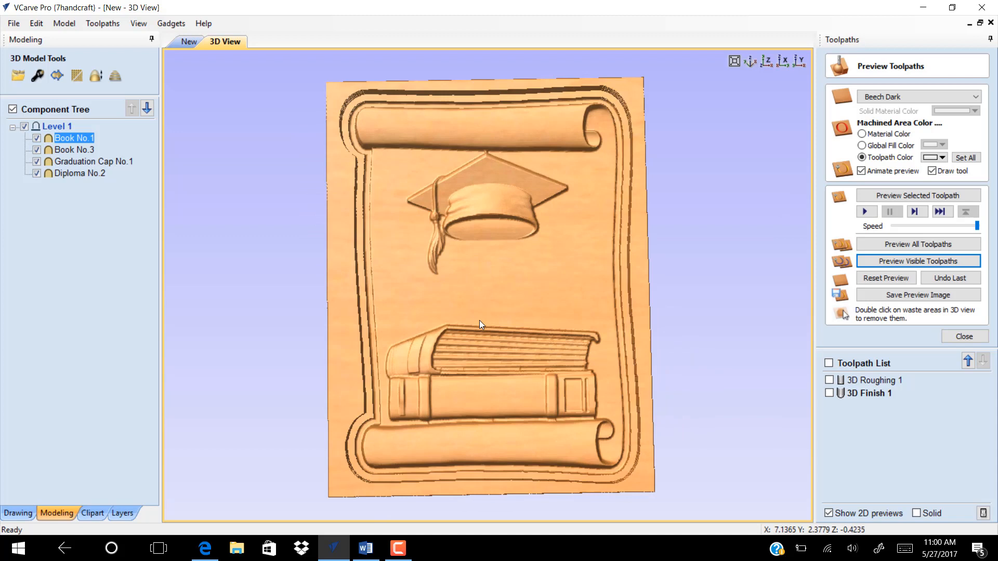
mouse_move(841, 328)
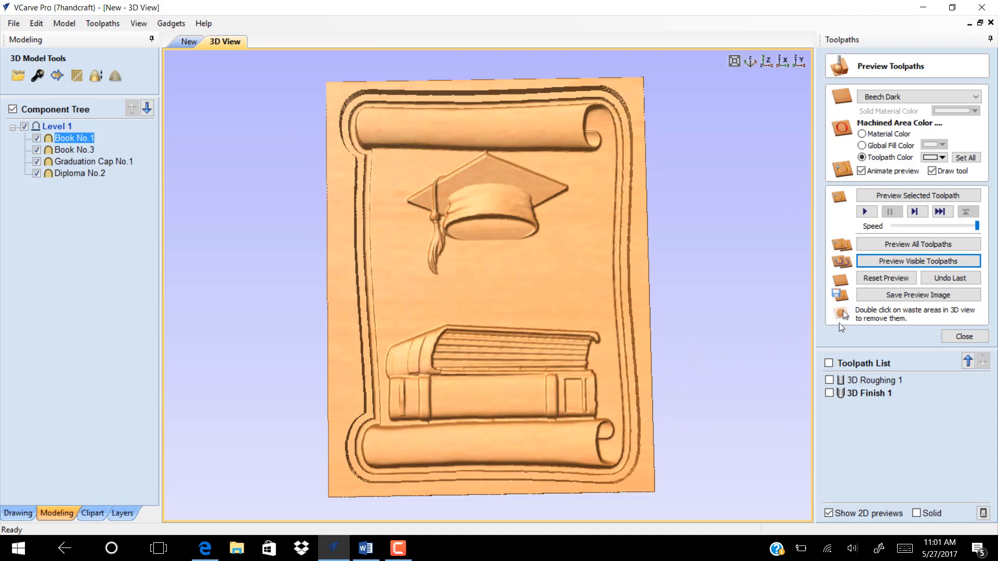
click(962, 336)
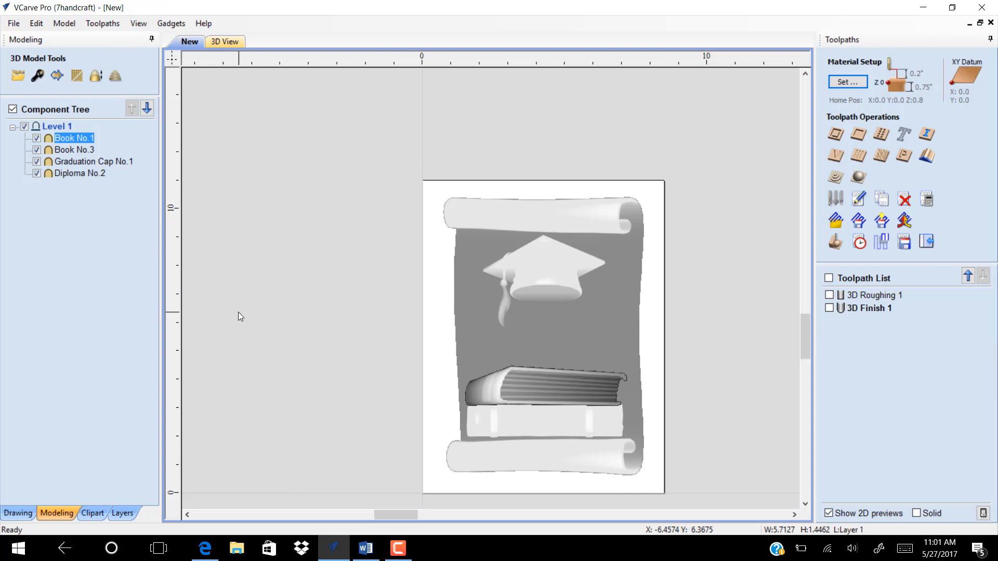
Create bold Edwardian Script ITC text reading 2017 and apply it to the drawing.
click(18, 512)
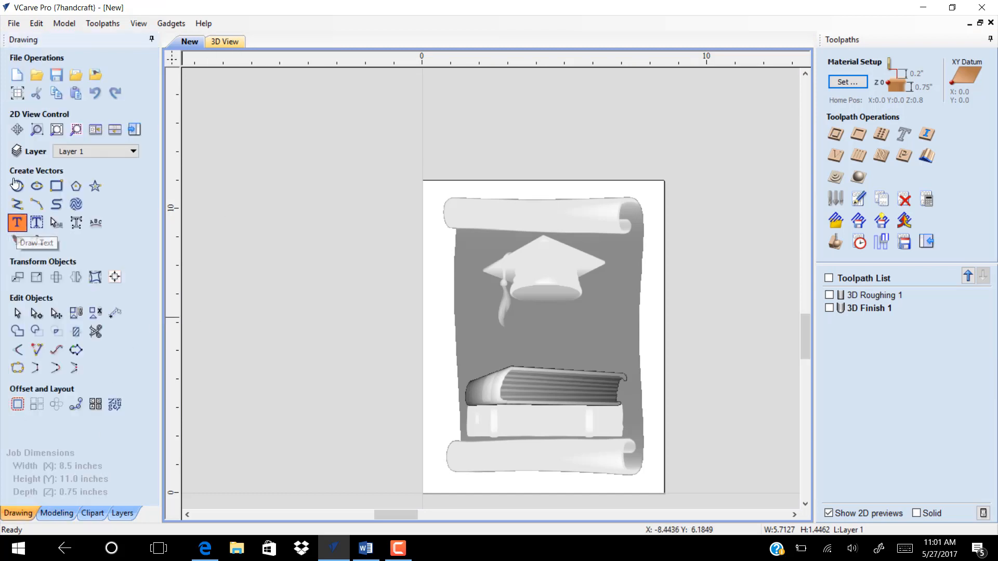
click(16, 222)
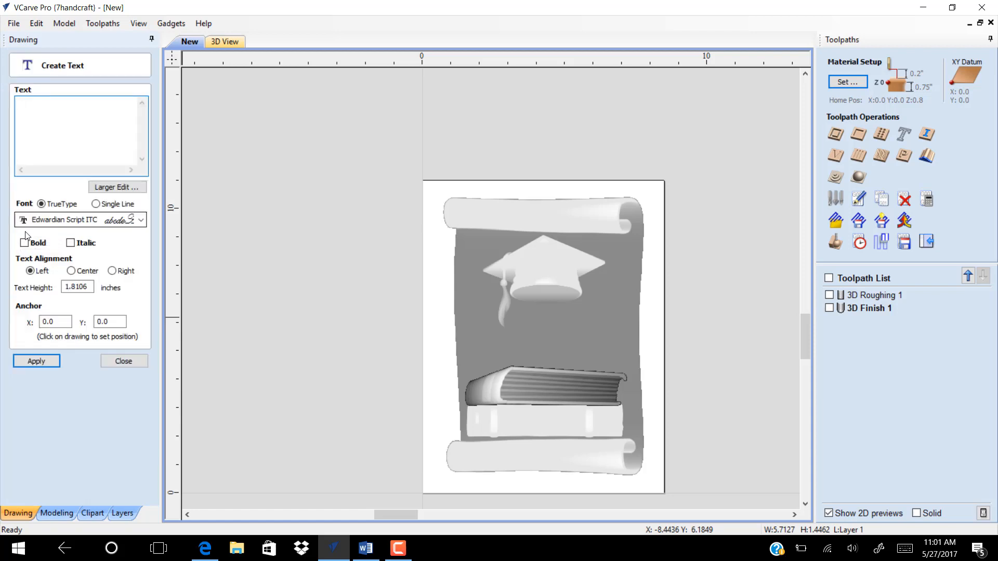
click(51, 119)
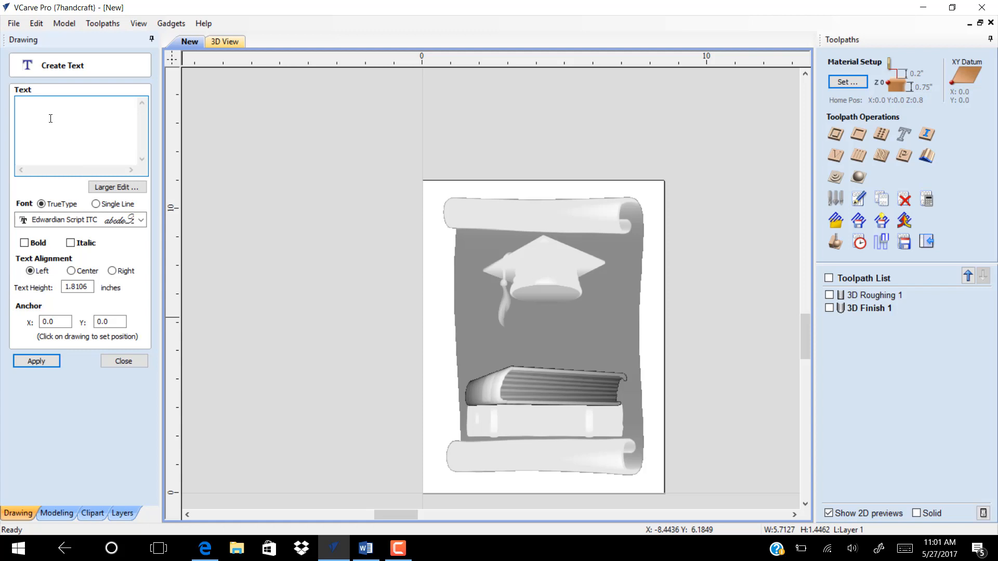
click(64, 101)
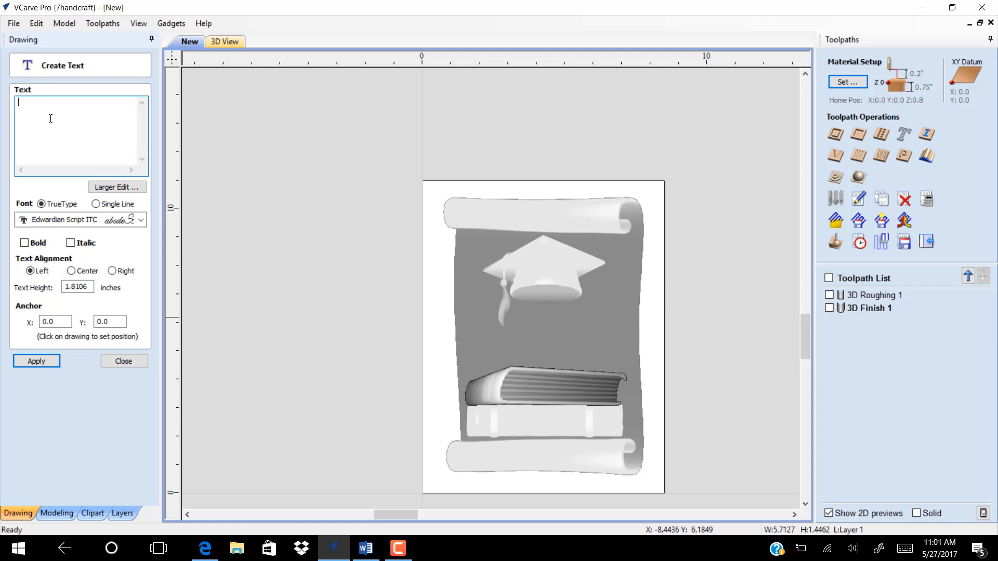
text(201)
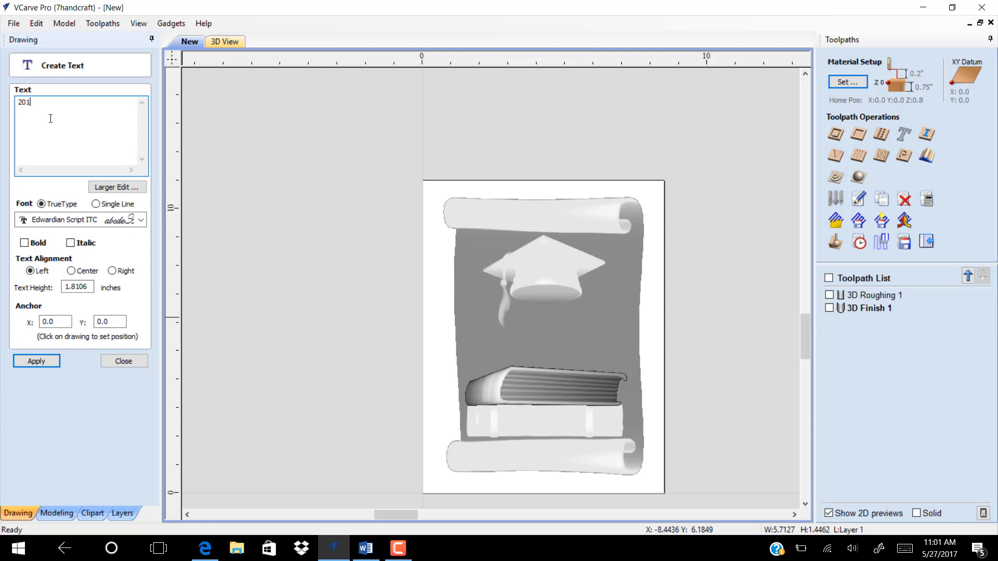
text(7)
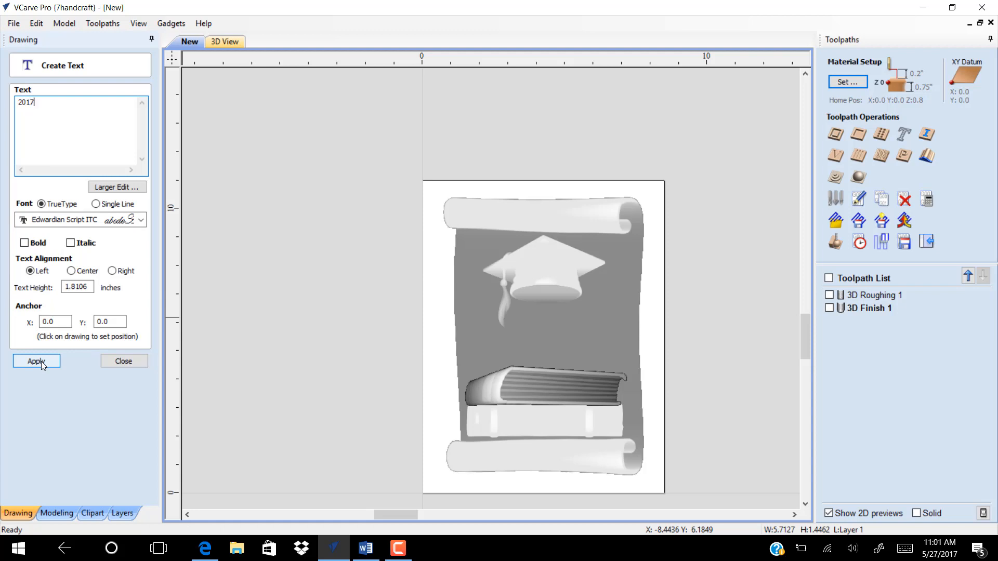
mouse_move(35, 293)
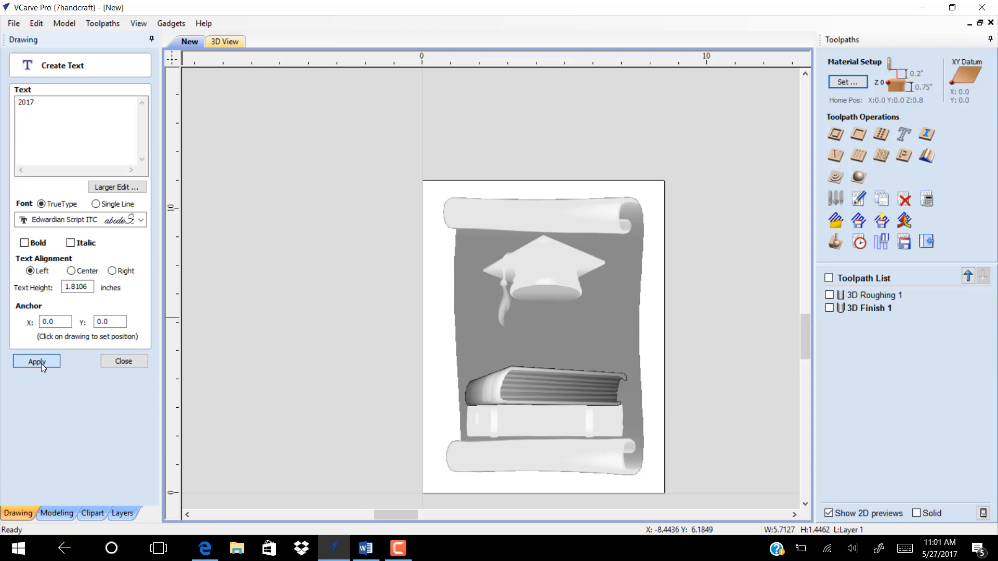
click(25, 242)
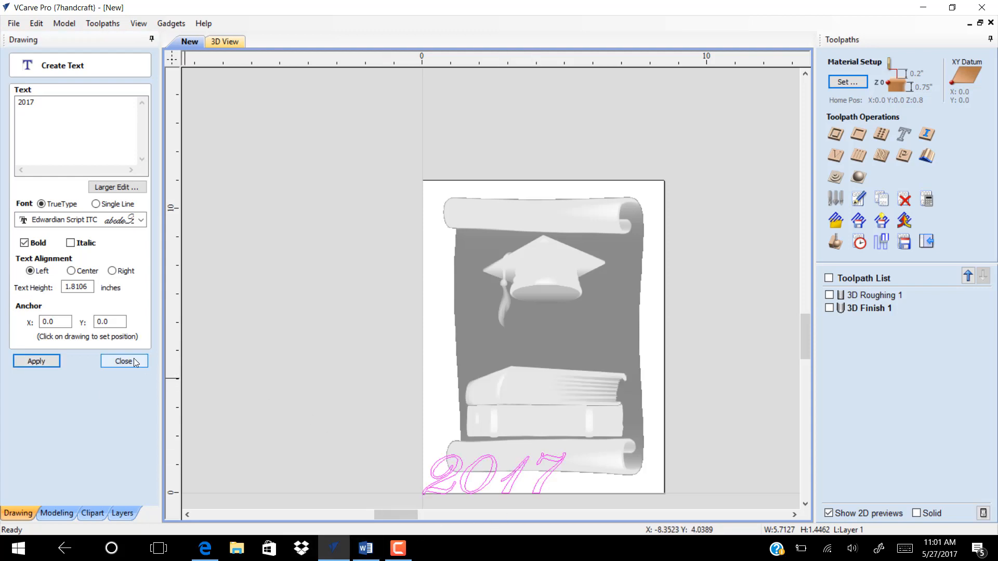
Move the 2017 text centred onto the scroll's top banner and deselect it.
click(123, 361)
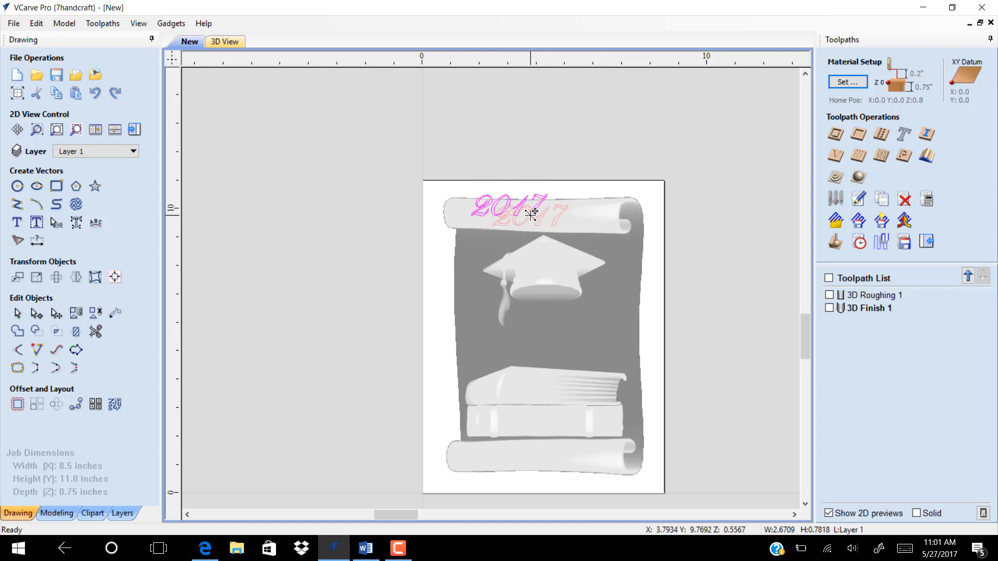
click(509, 213)
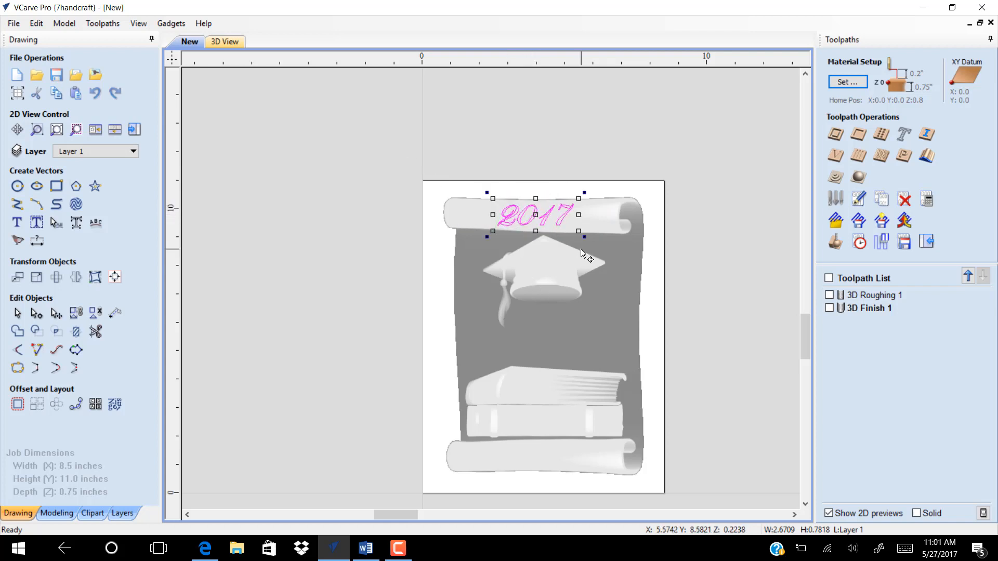
click(716, 290)
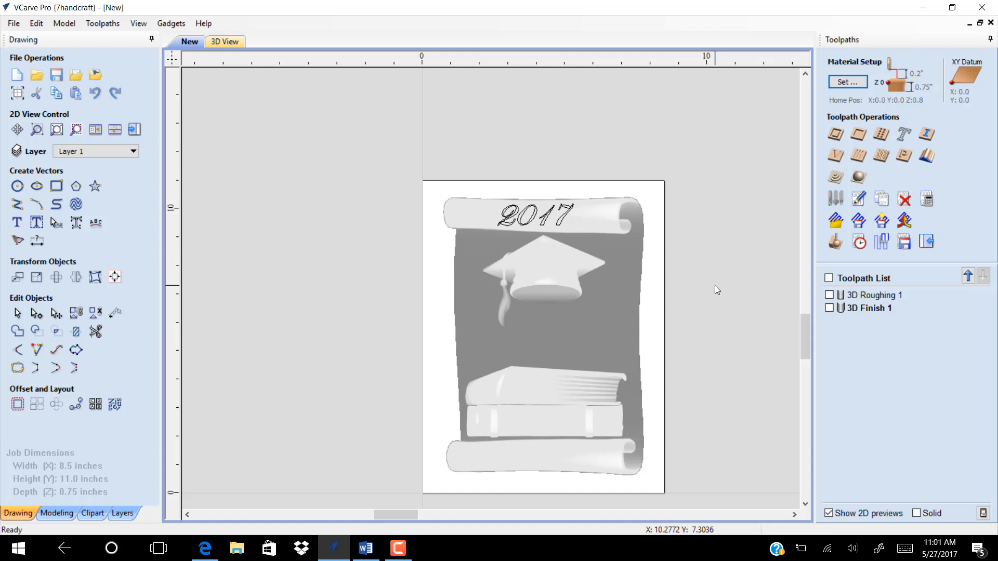
mouse_move(631, 315)
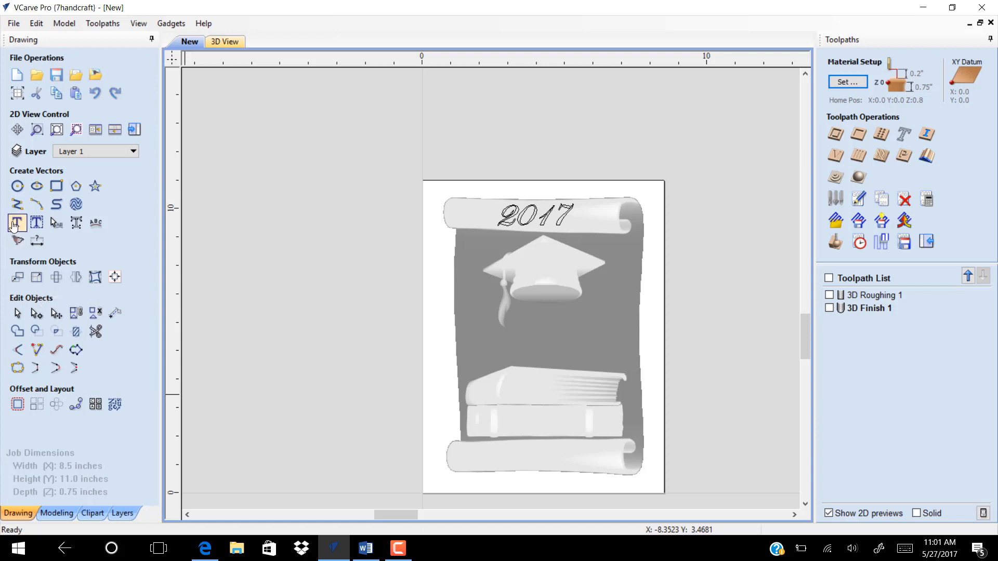
Create bold script text reading Congrats and add it to the drawing.
click(17, 222)
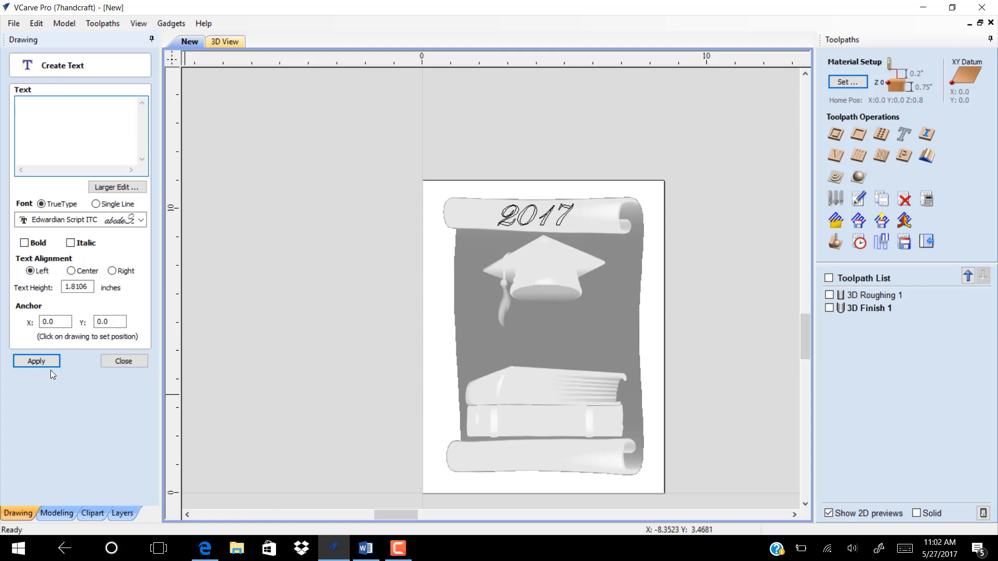
text(C)
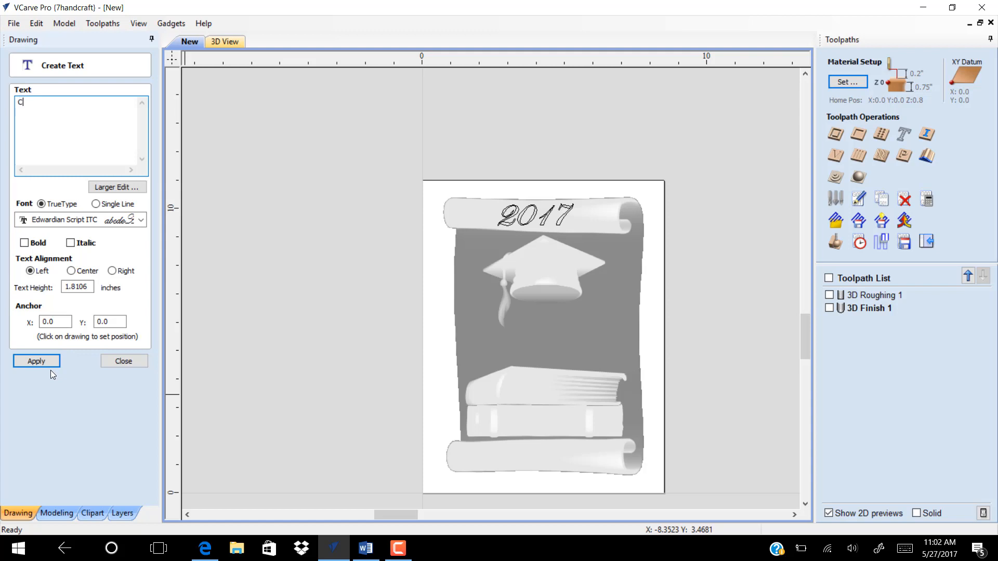
text(ongrats)
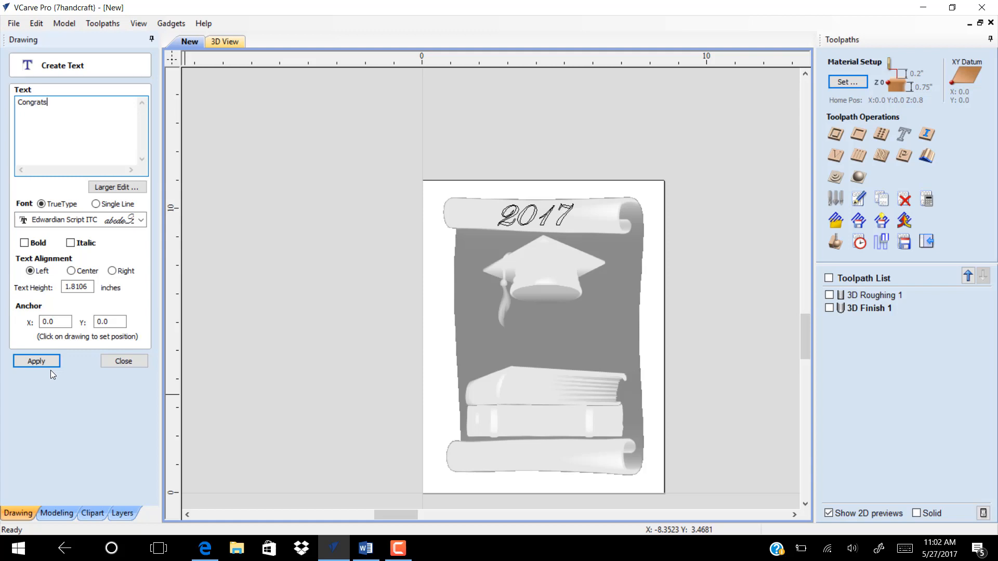
mouse_move(11, 249)
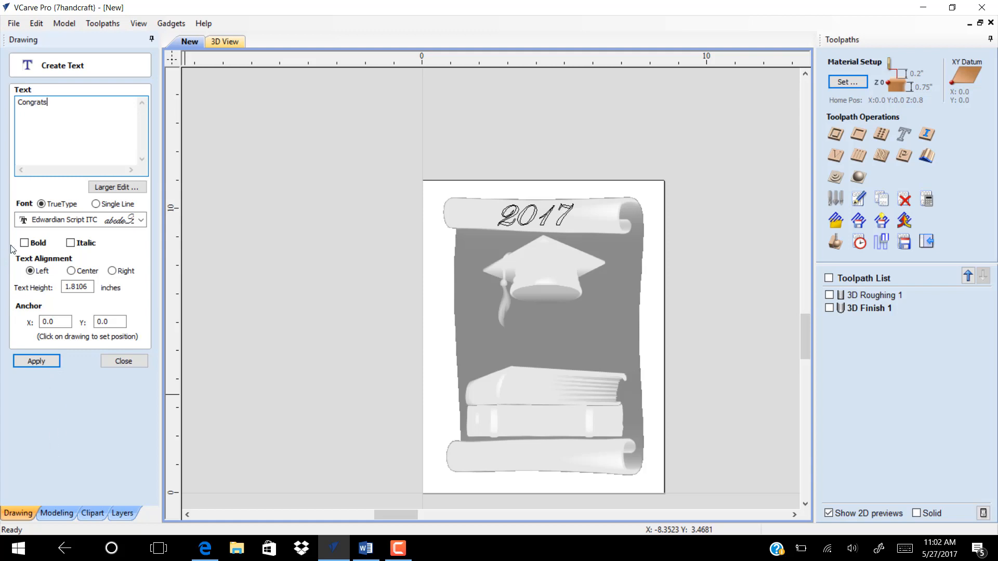
click(24, 242)
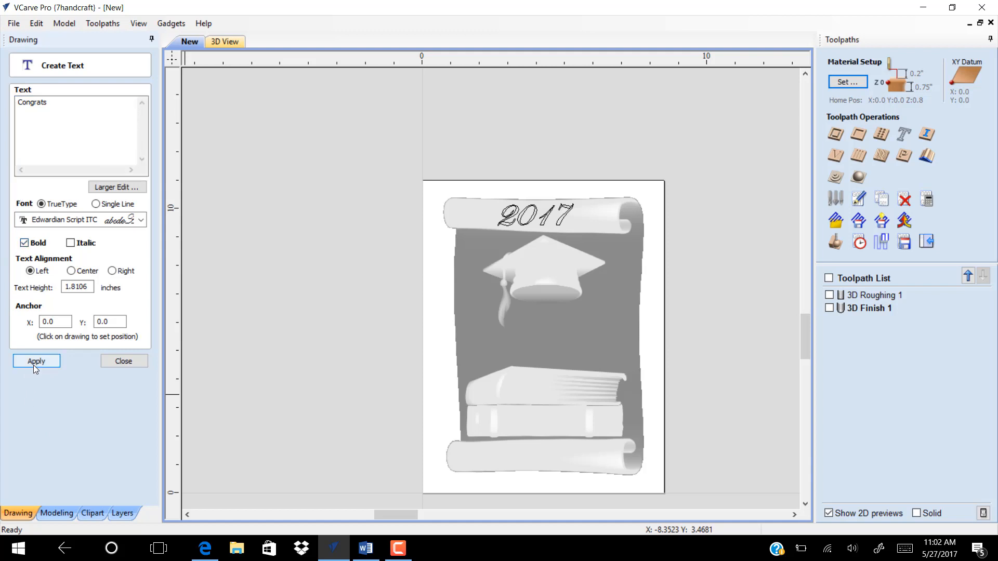
click(35, 361)
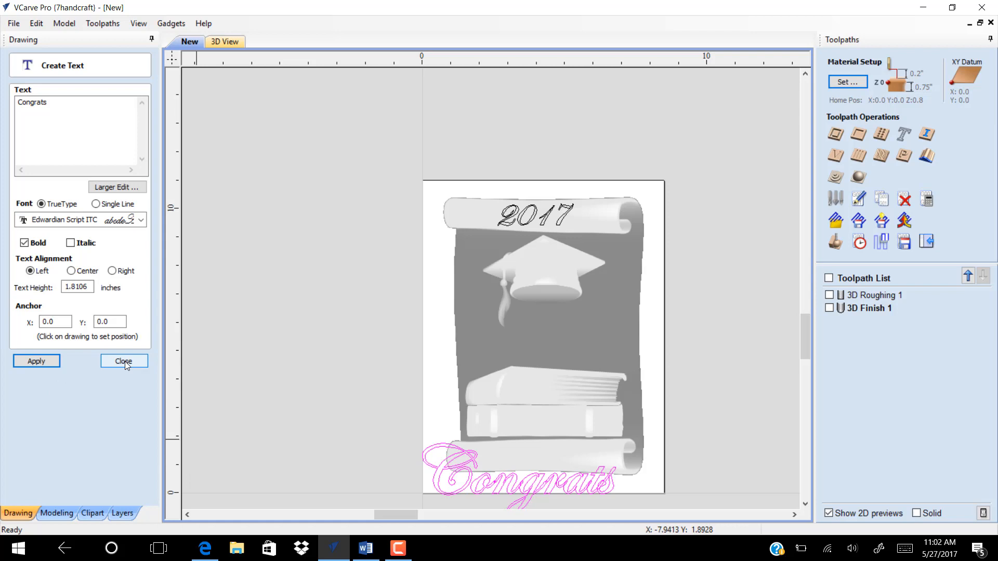
click(124, 361)
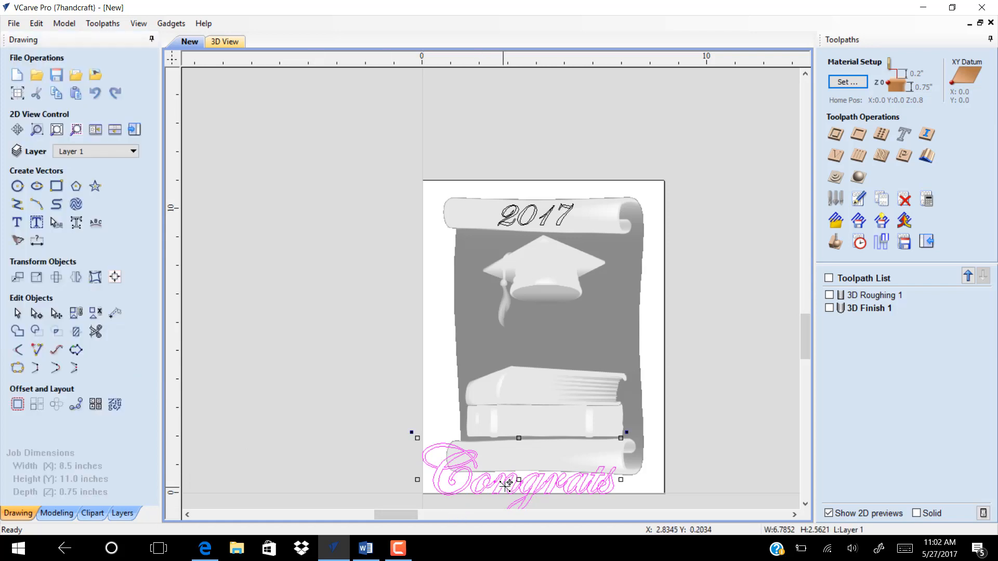
Shrink the Congrats text and move it onto the bottom scroll, then deselect.
drag(506, 483, 541, 435)
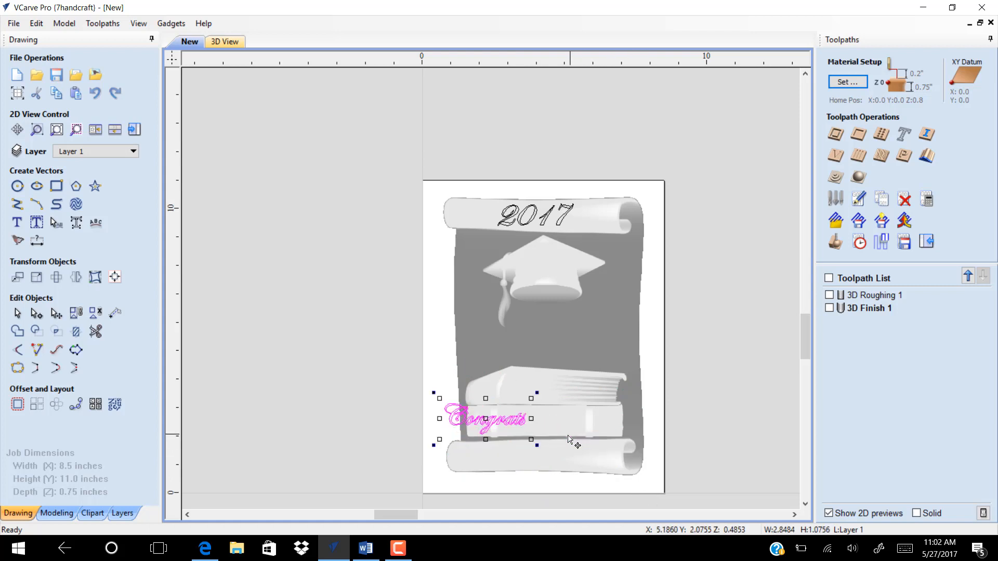
drag(486, 419, 548, 454)
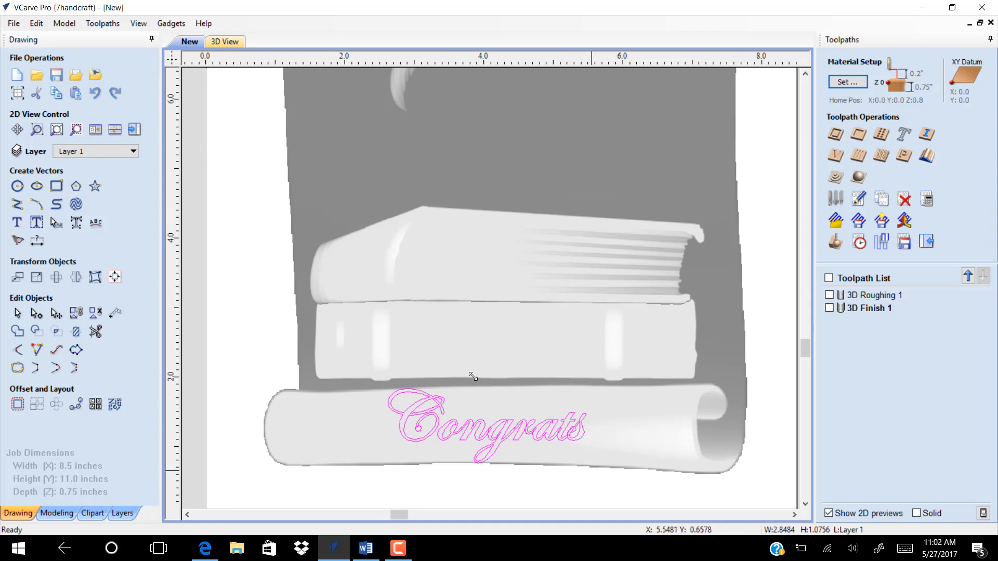
click(483, 426)
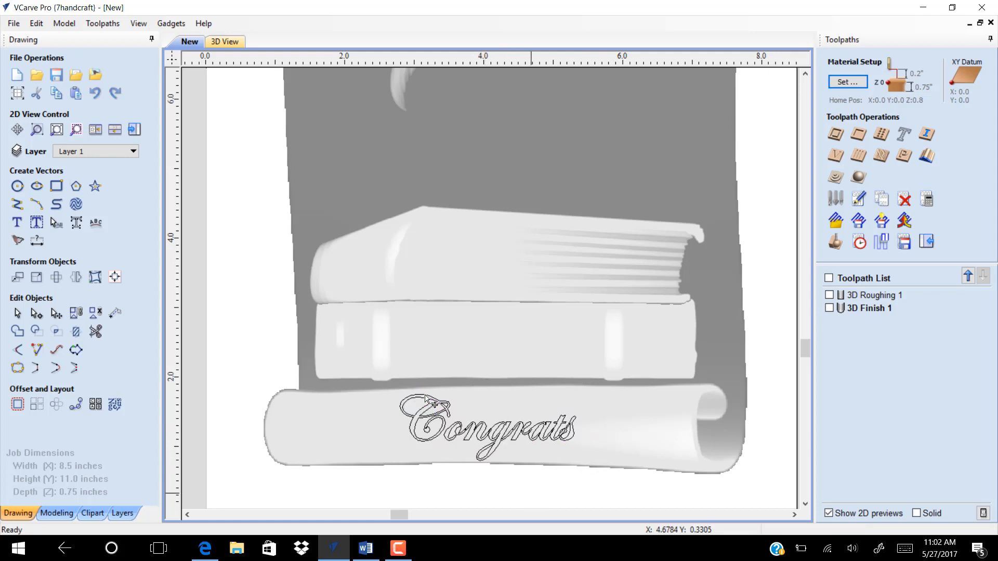
mouse_move(401, 306)
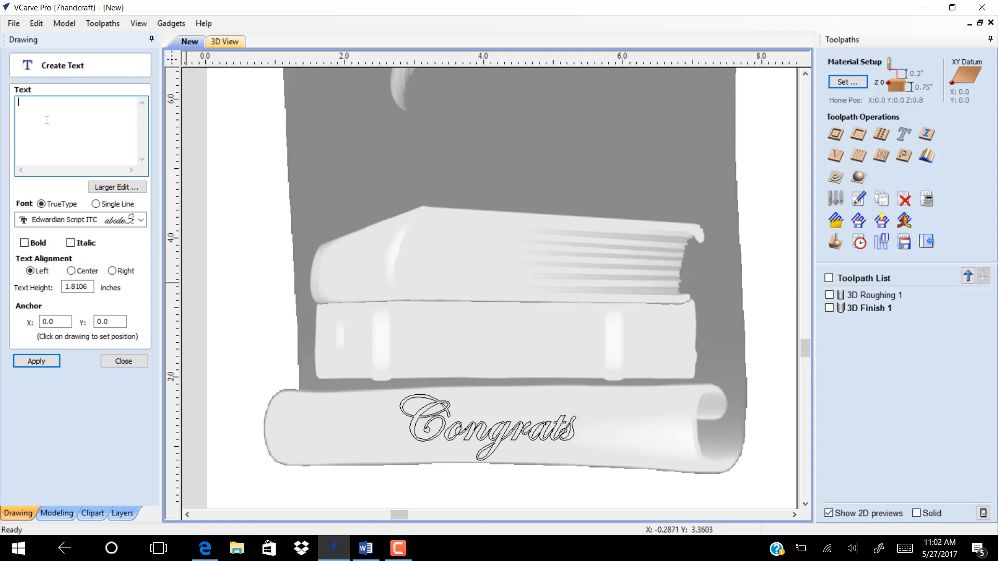
Create script text reading James, shrink it and centre it on the lower book.
text(james)
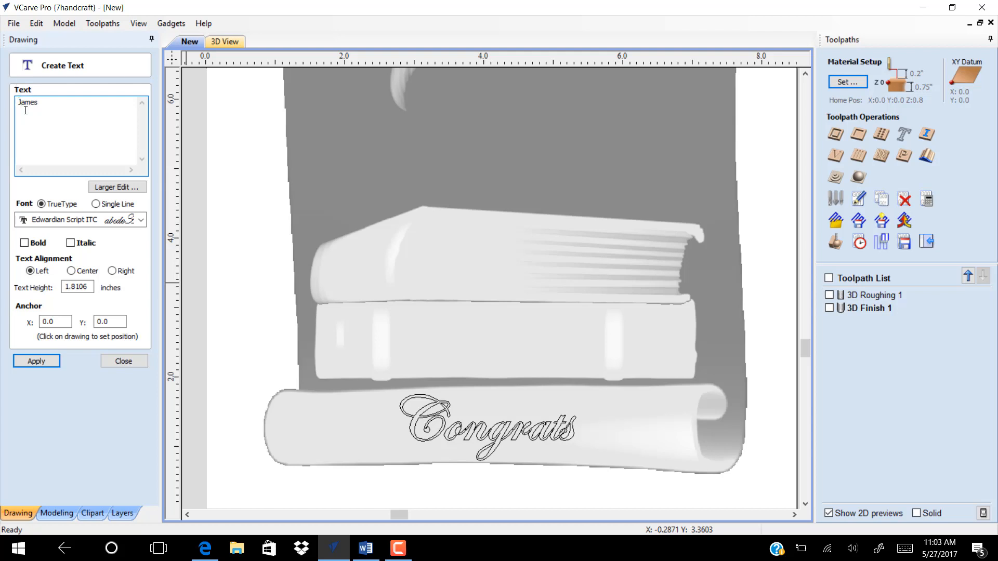
click(35, 361)
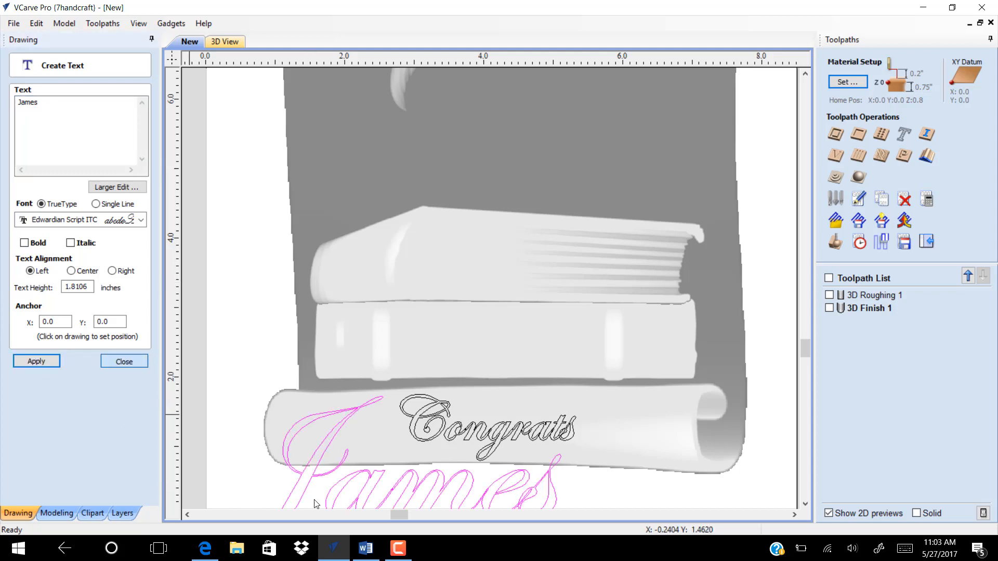
click(124, 361)
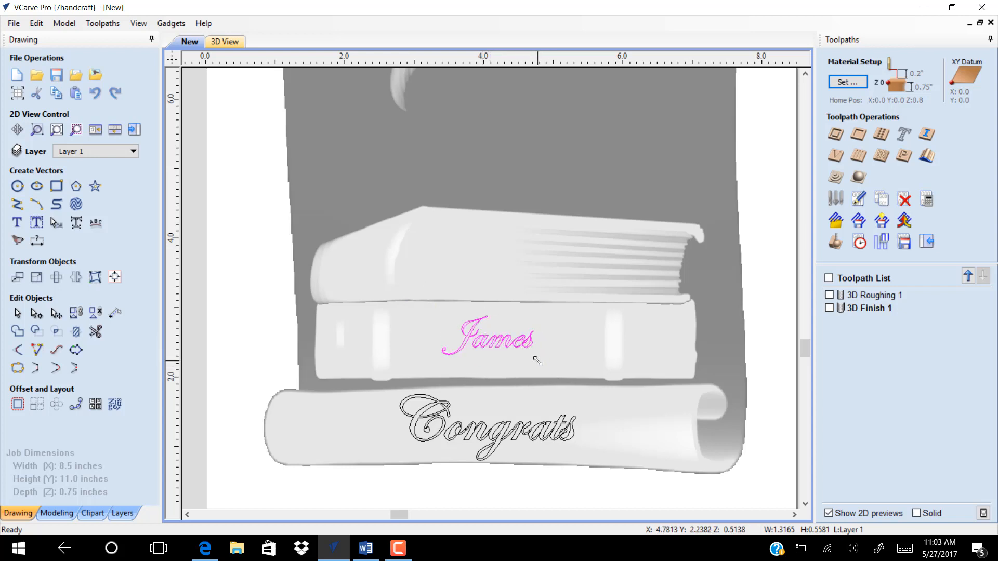
click(489, 337)
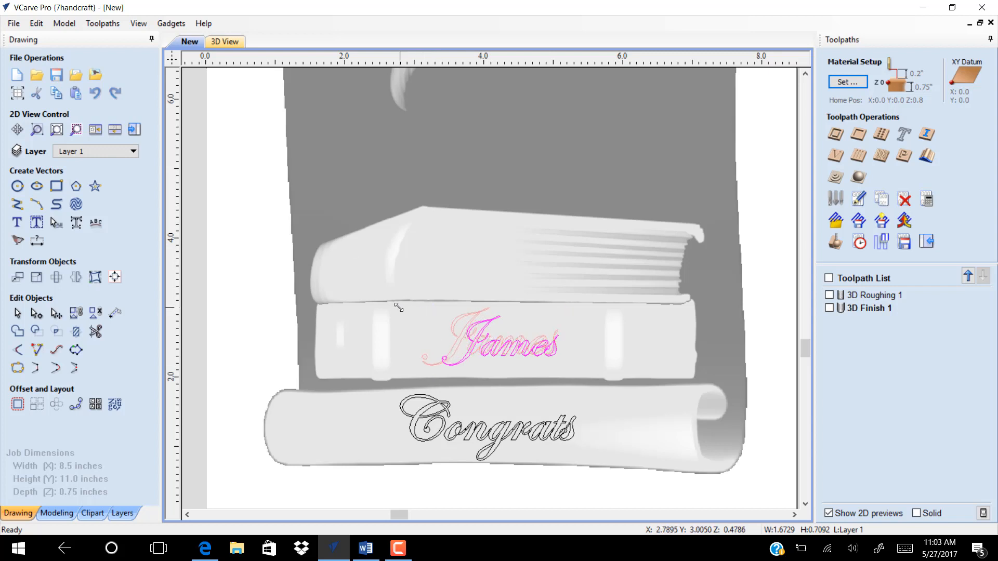
click(490, 342)
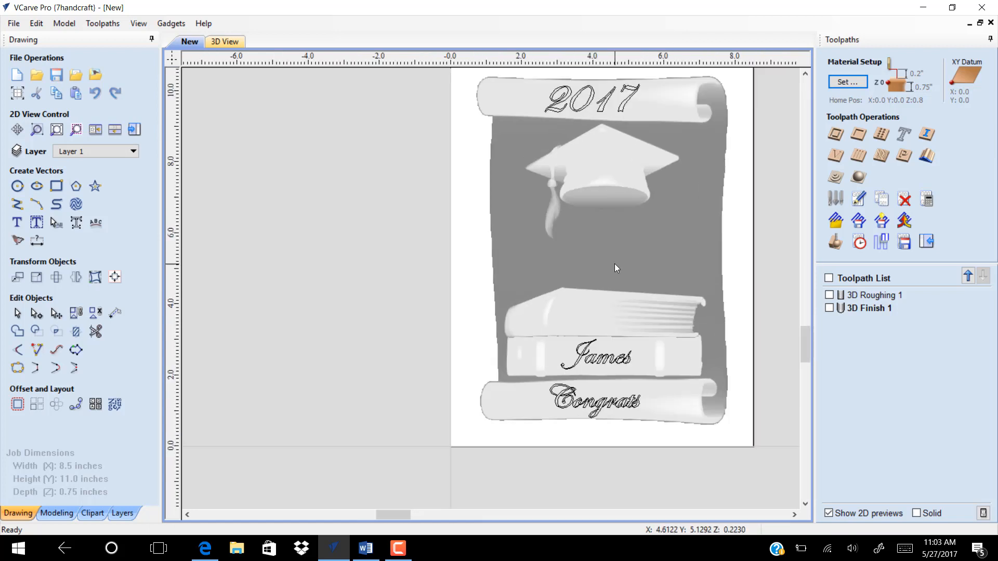
mouse_move(613, 155)
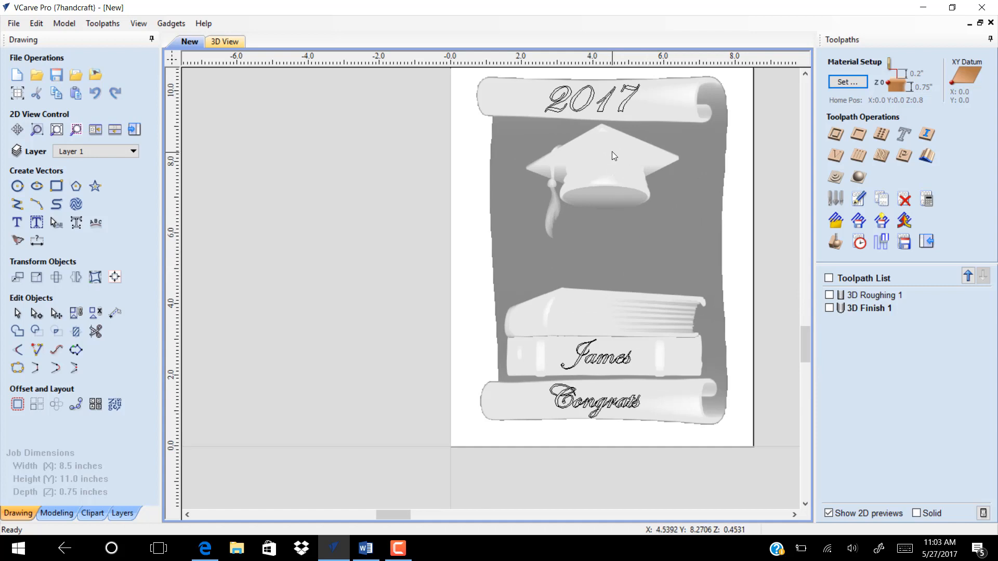
Calculate a V-carve toolpath for 2017, James and Congrats projected onto the 3D model.
click(591, 99)
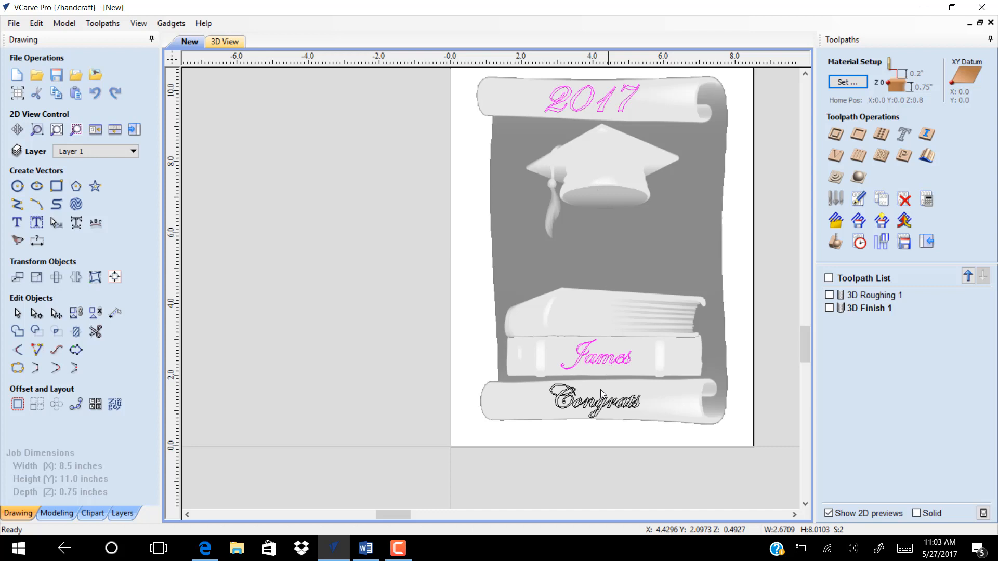
click(834, 155)
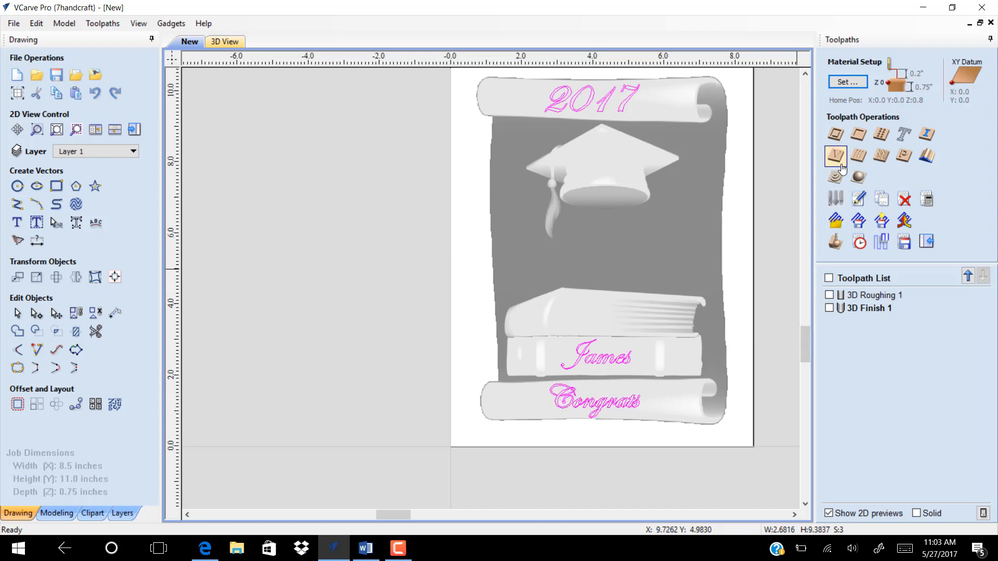
click(834, 155)
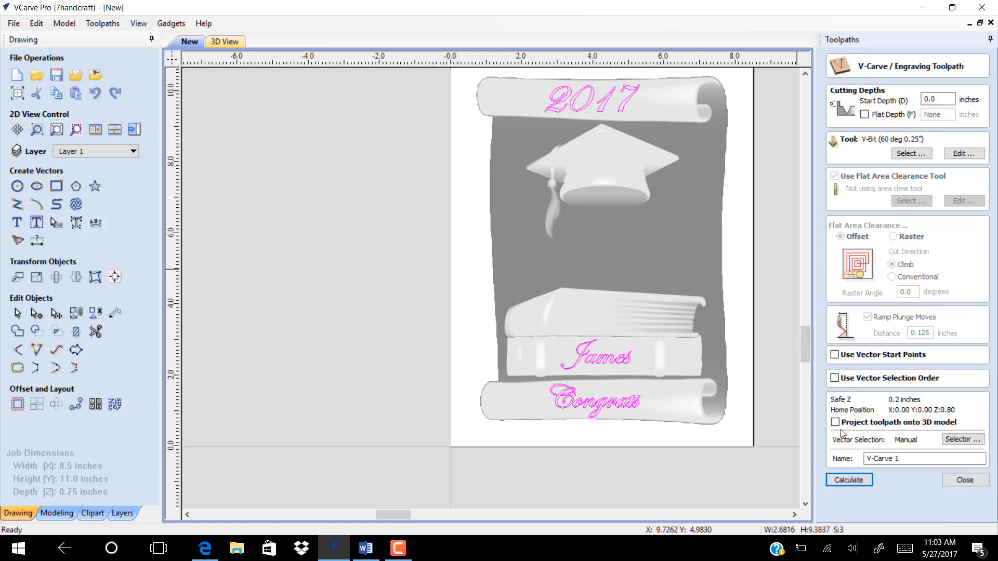
click(834, 422)
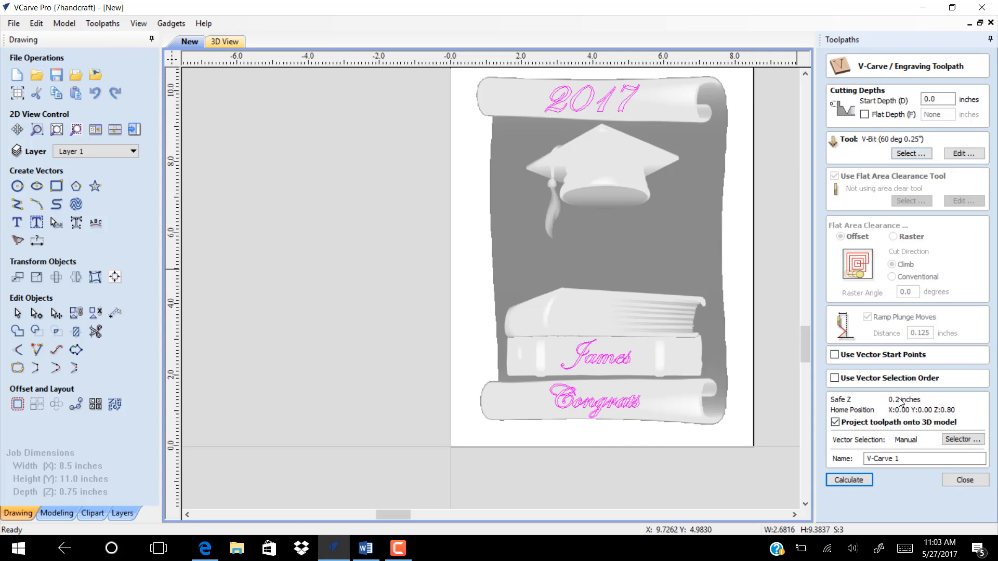
click(848, 479)
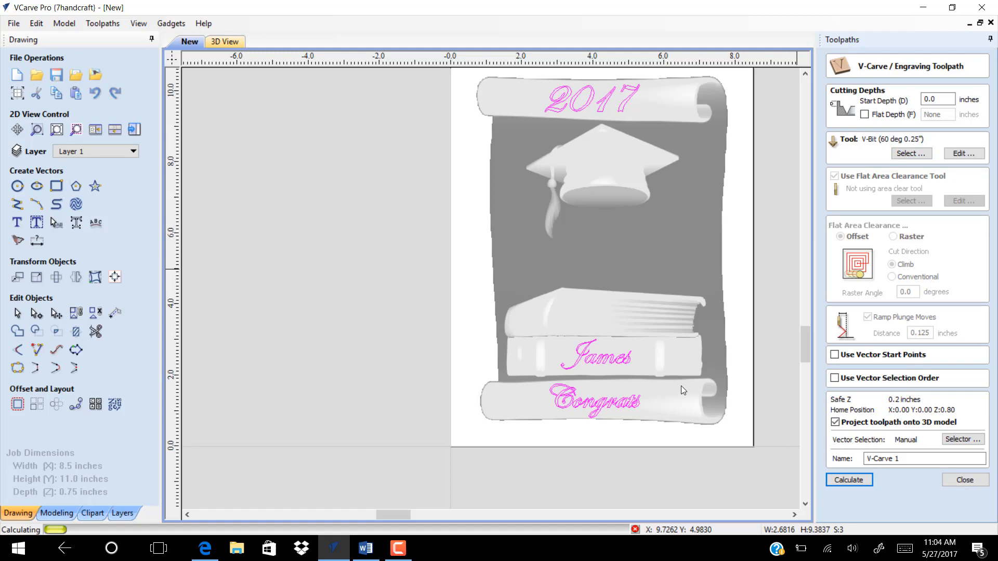
click(849, 480)
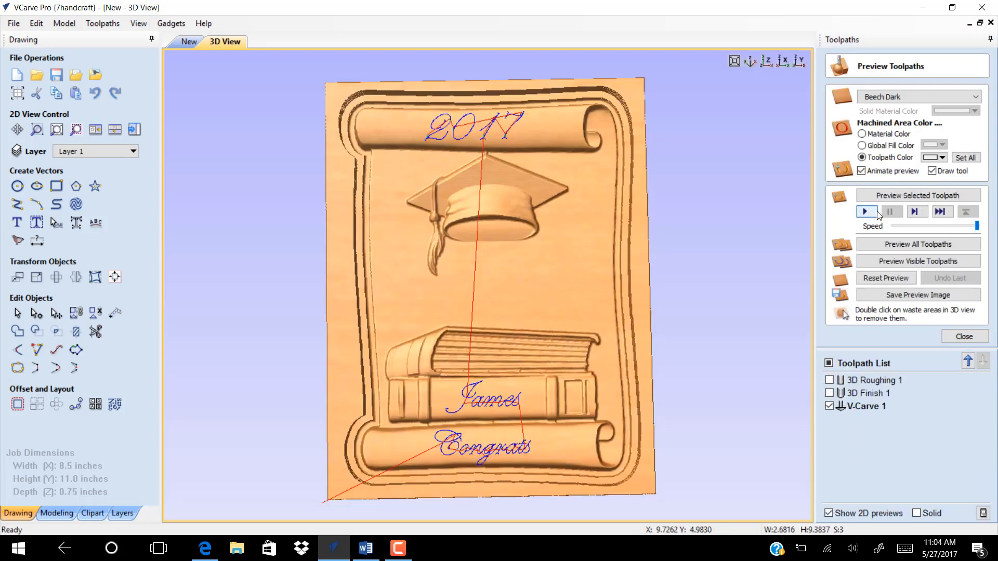
Play the V-Carve 1 preview engraving the lettering into the relief, then return to 2D view.
click(917, 261)
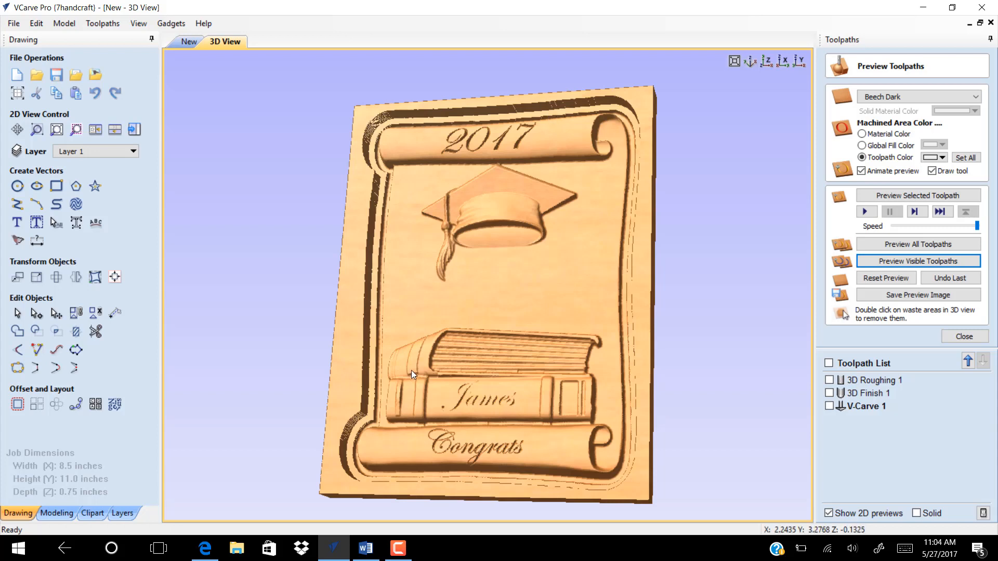
mouse_move(807, 353)
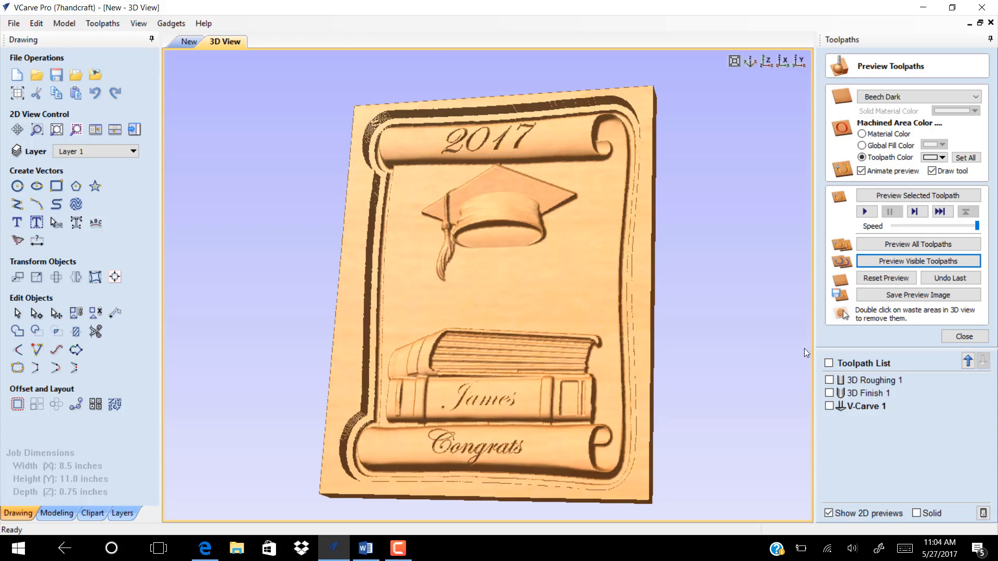
mouse_move(232, 172)
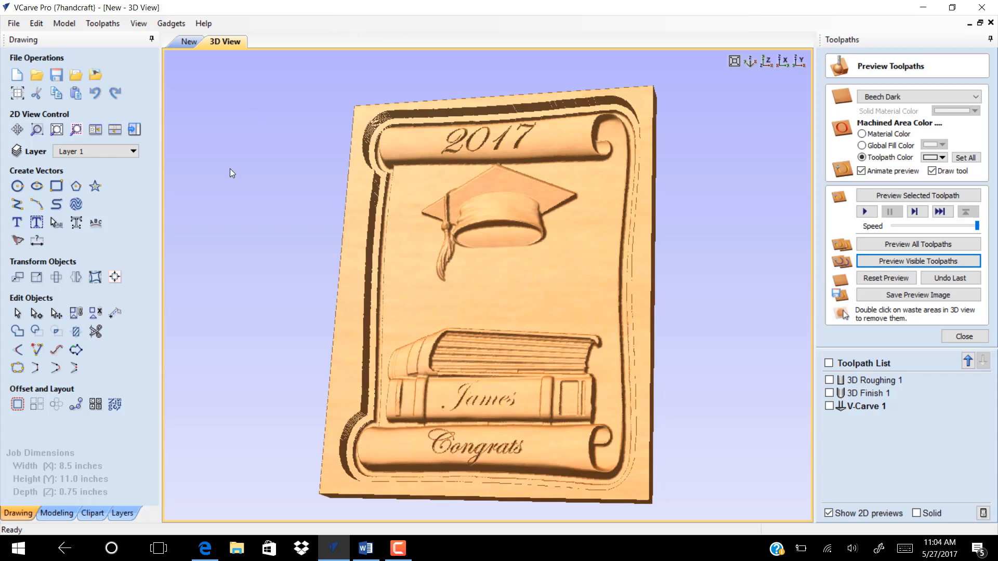
click(188, 42)
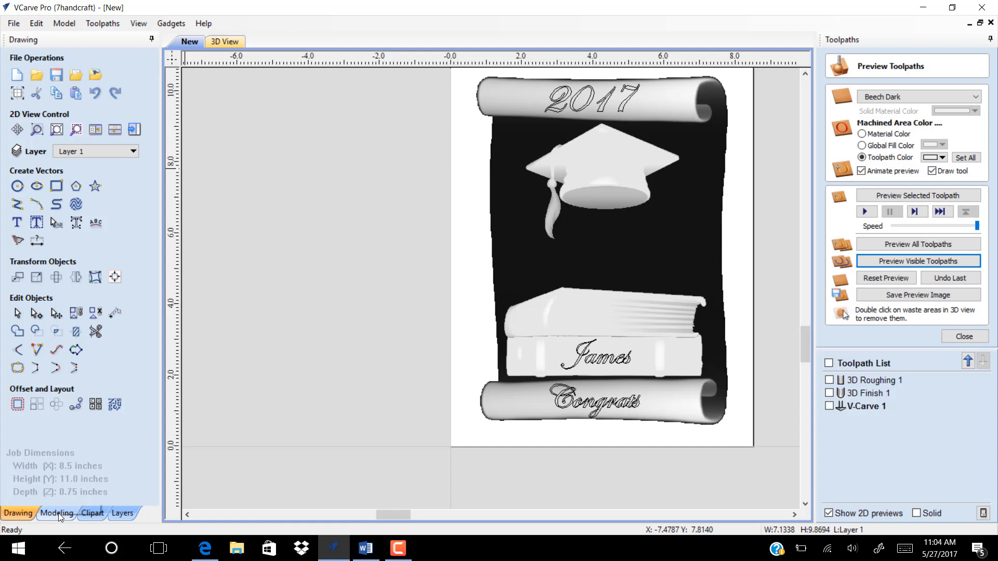
Create a vector boundary around the Diploma No.2 scroll component from the Modeling tab.
click(56, 513)
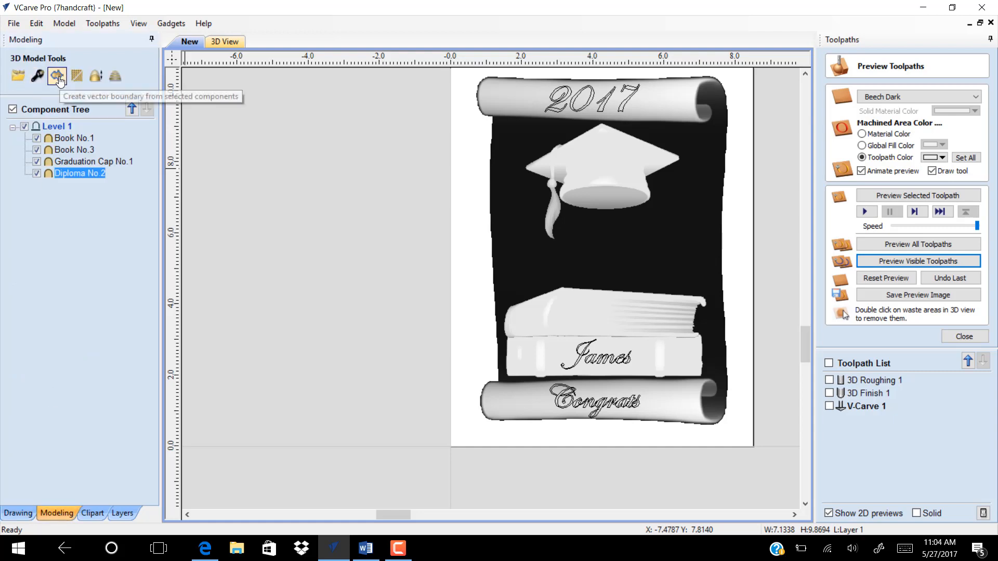
click(57, 76)
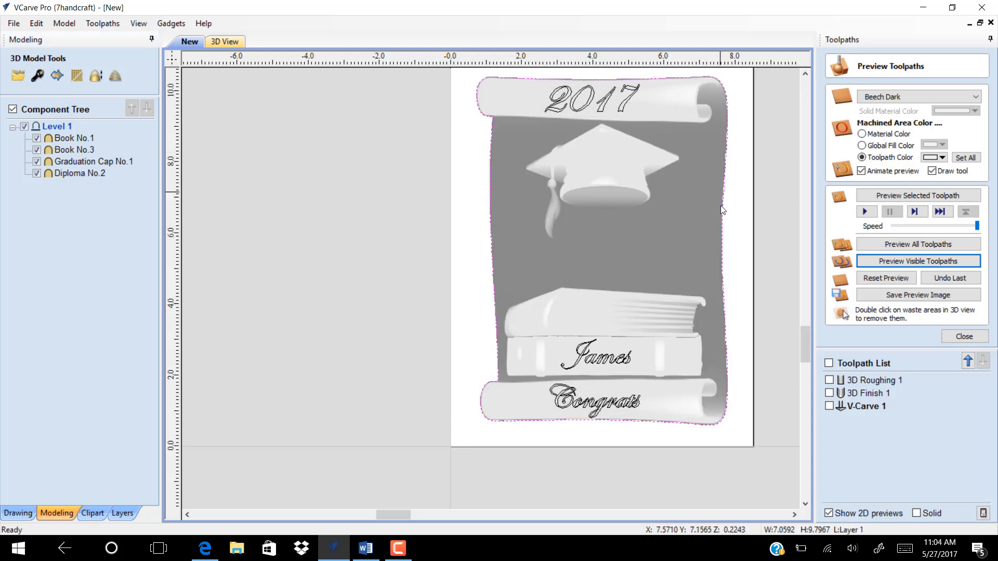
mouse_move(509, 377)
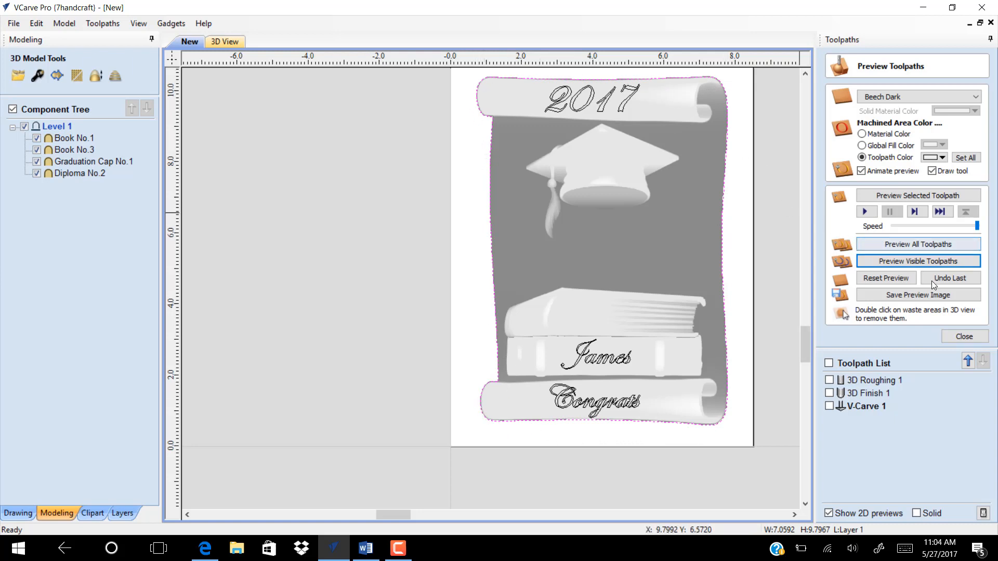
click(963, 336)
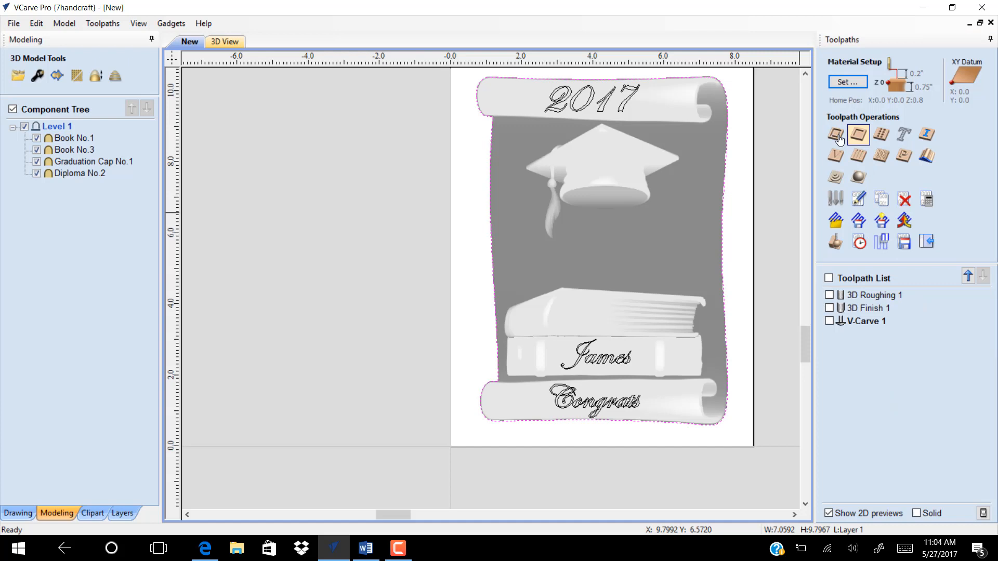
Start an outside profile toolpath around the scroll boundary with four holding tabs placed.
click(858, 134)
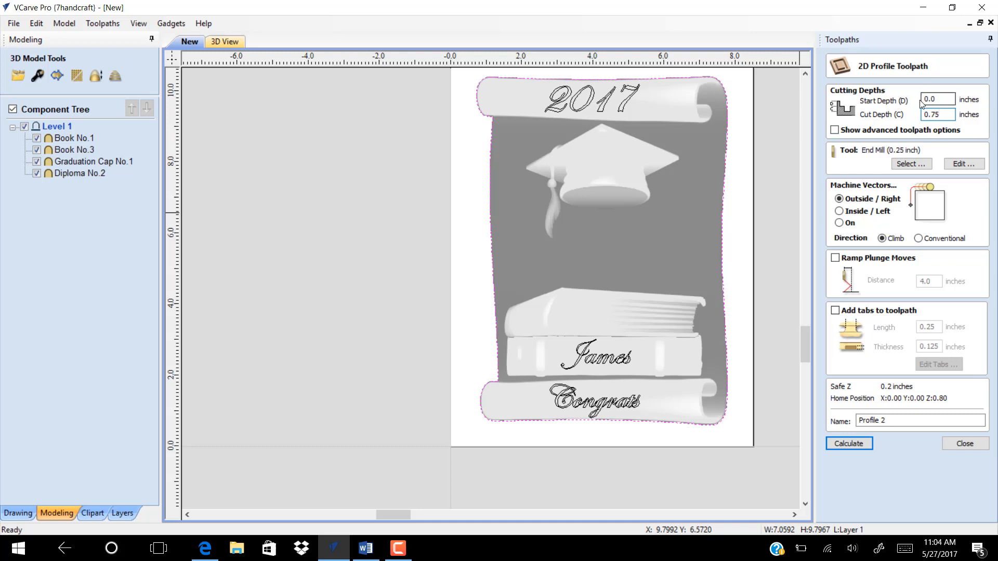
mouse_move(856, 348)
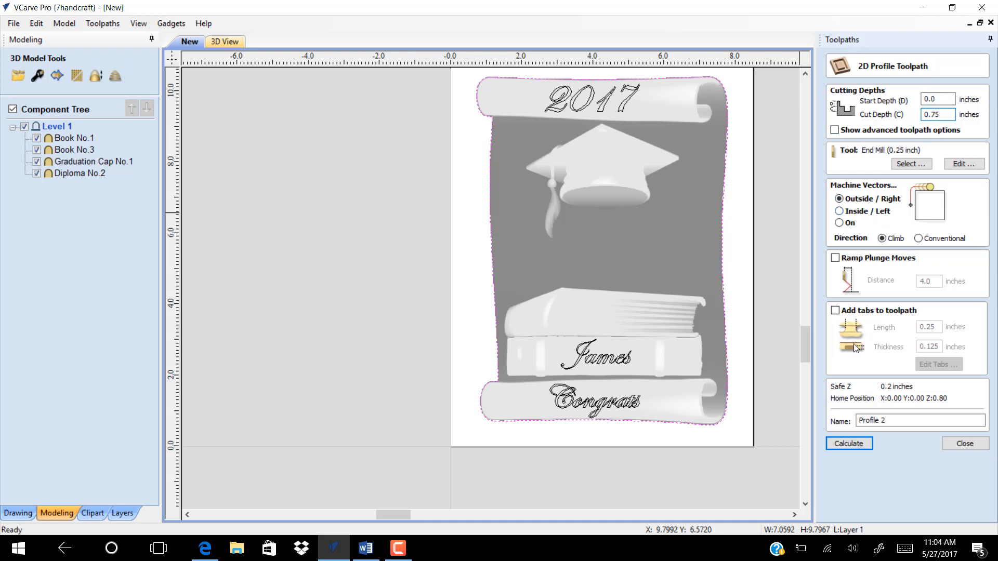
click(834, 310)
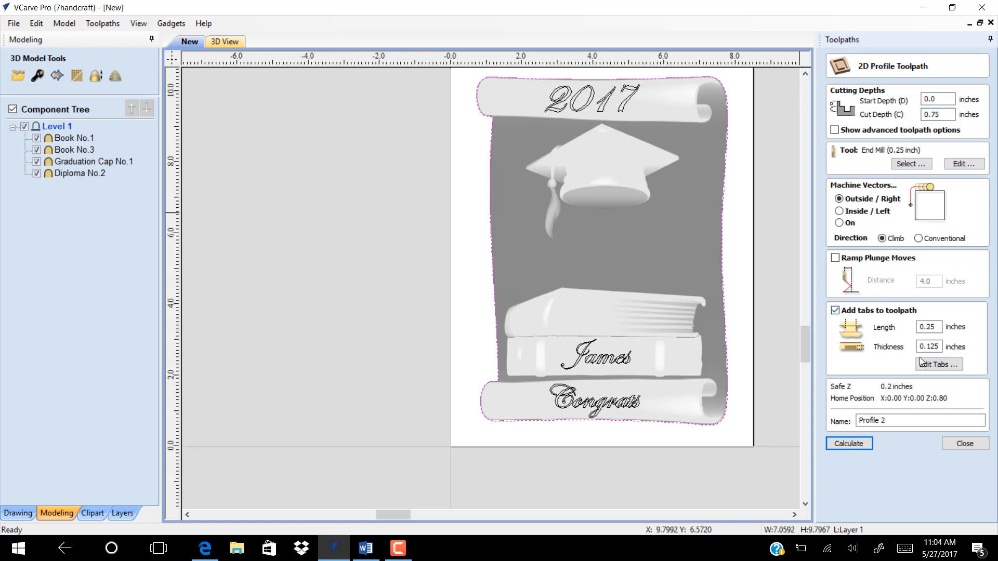
click(937, 363)
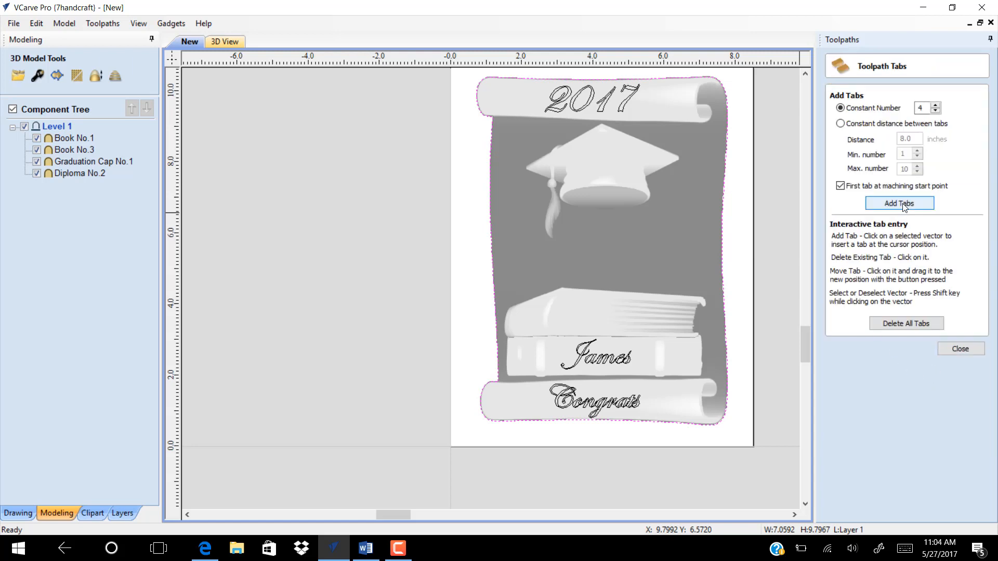
click(897, 203)
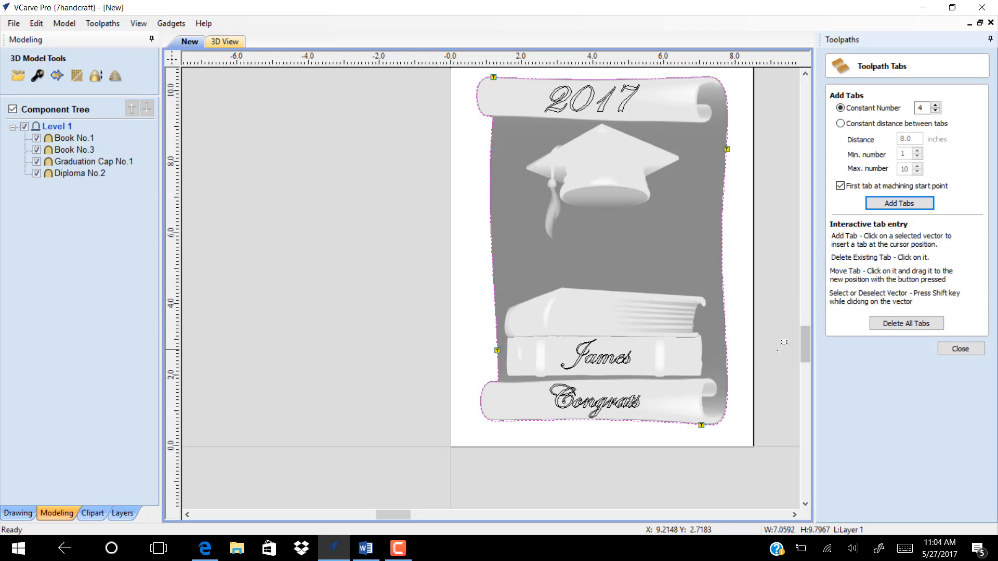
mouse_move(962, 357)
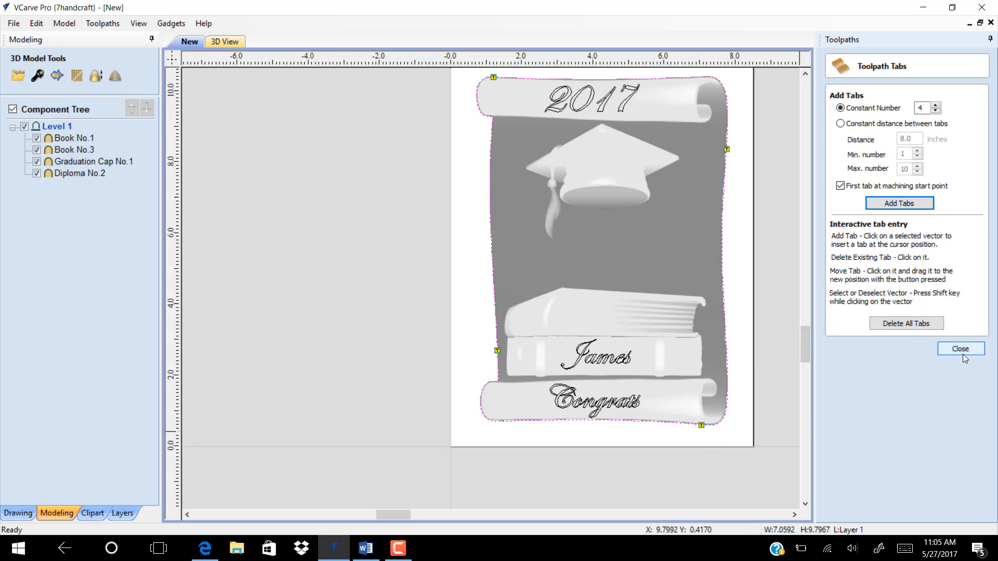
click(959, 348)
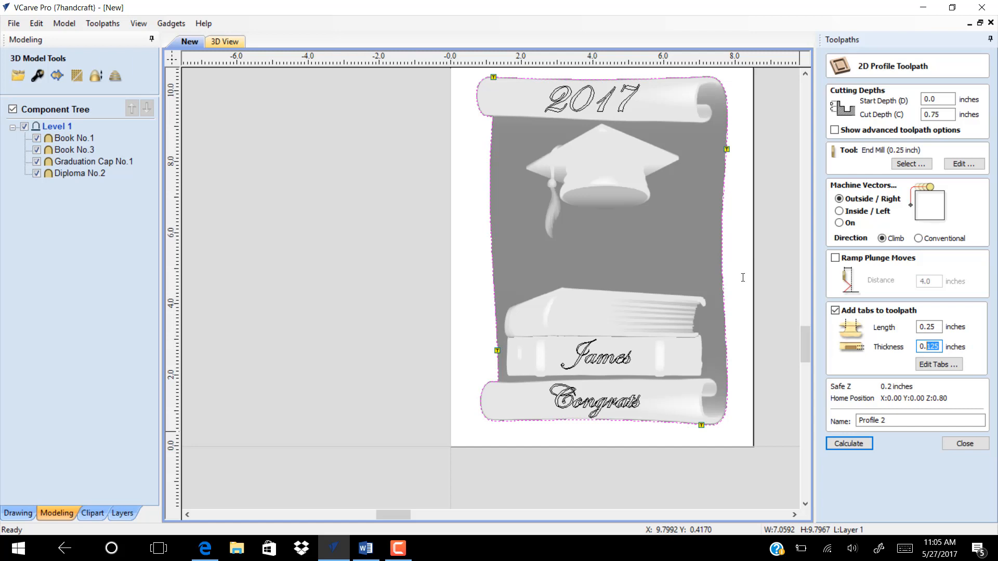
Set tab length 0.2 and thickness 0.05 inches and calculate the Profile 2 toolpath.
text(0.0)
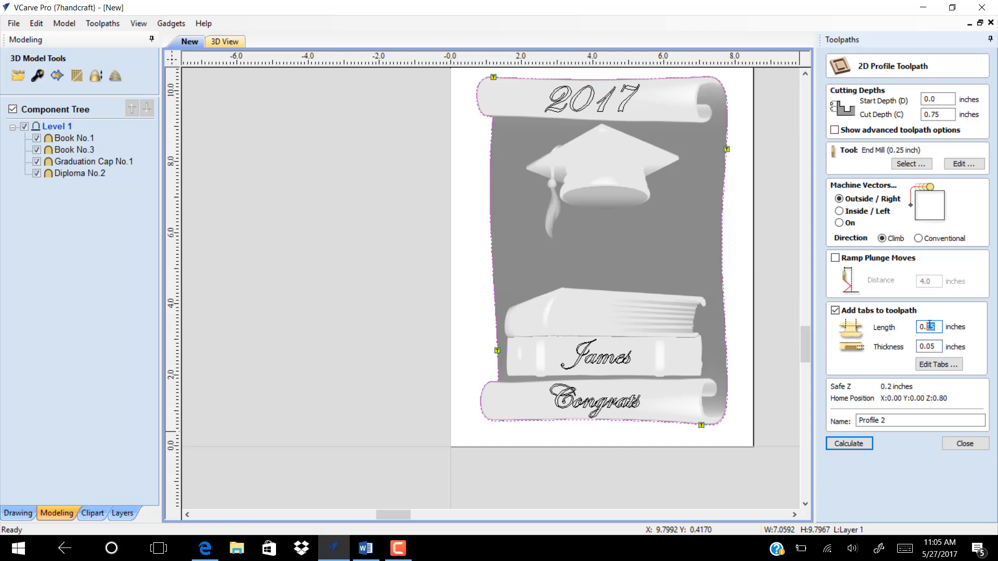
text(0.21)
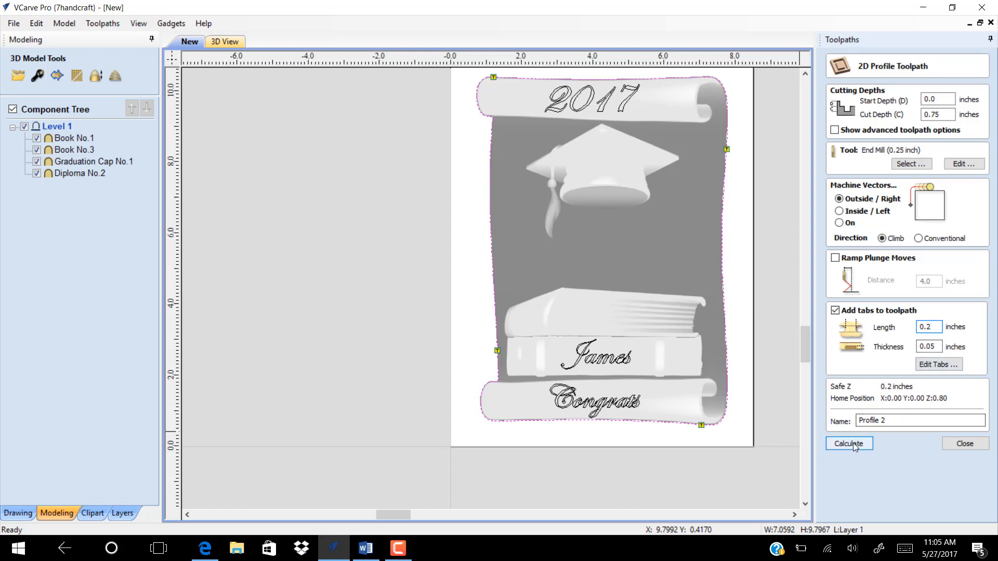
click(848, 444)
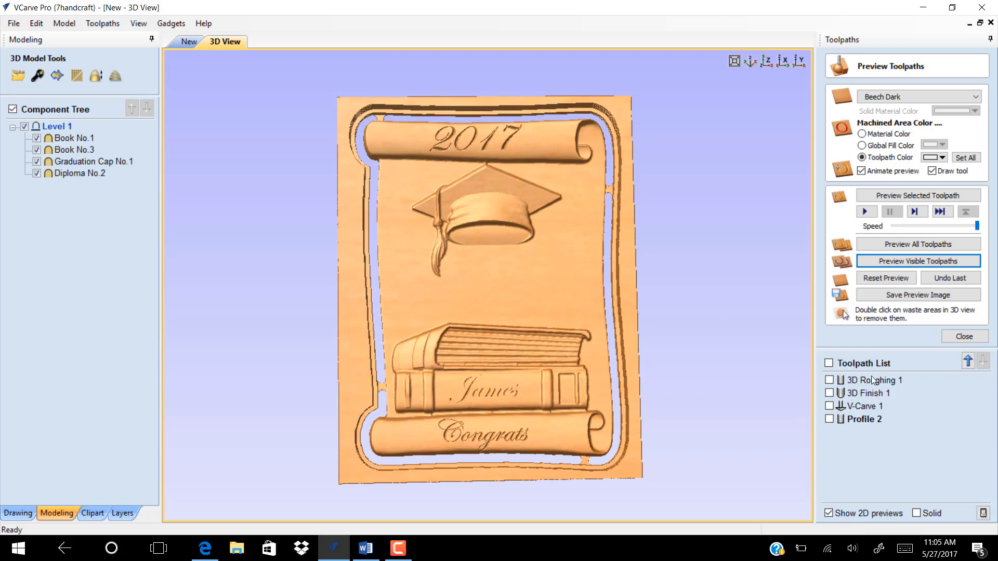
Close the Profile 2 carving preview, leaving four toolpaths listed.
click(962, 336)
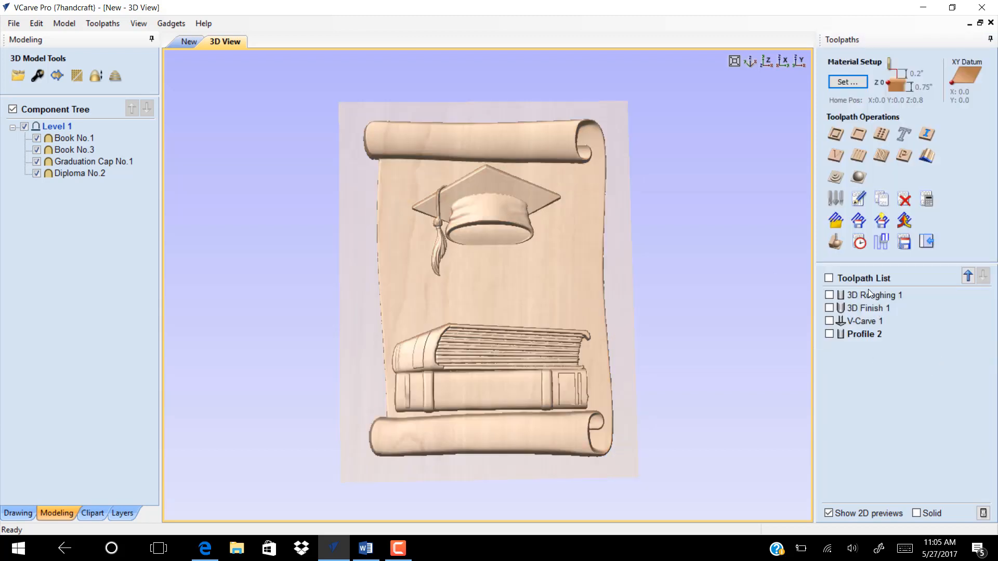
mouse_move(871, 294)
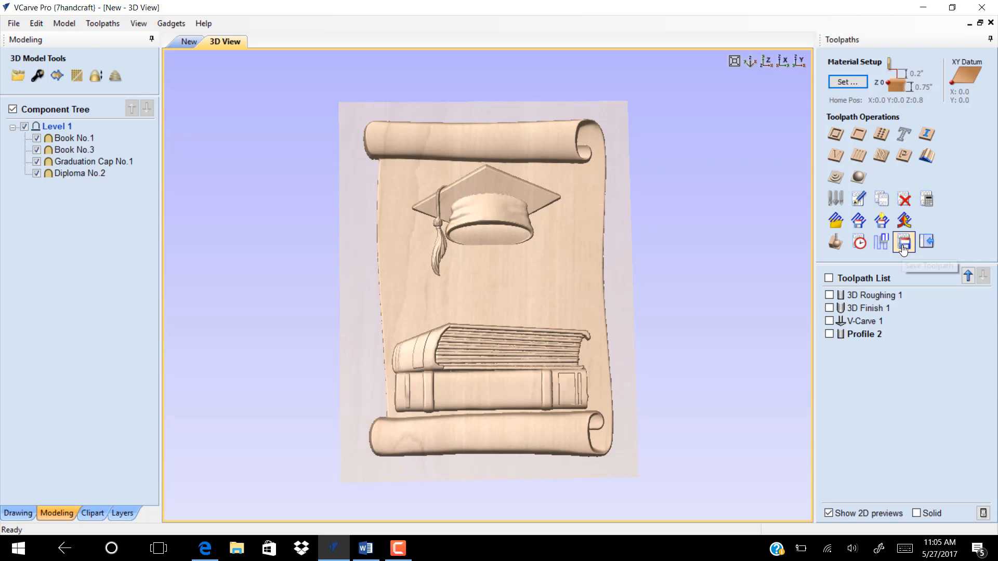
mouse_move(903, 242)
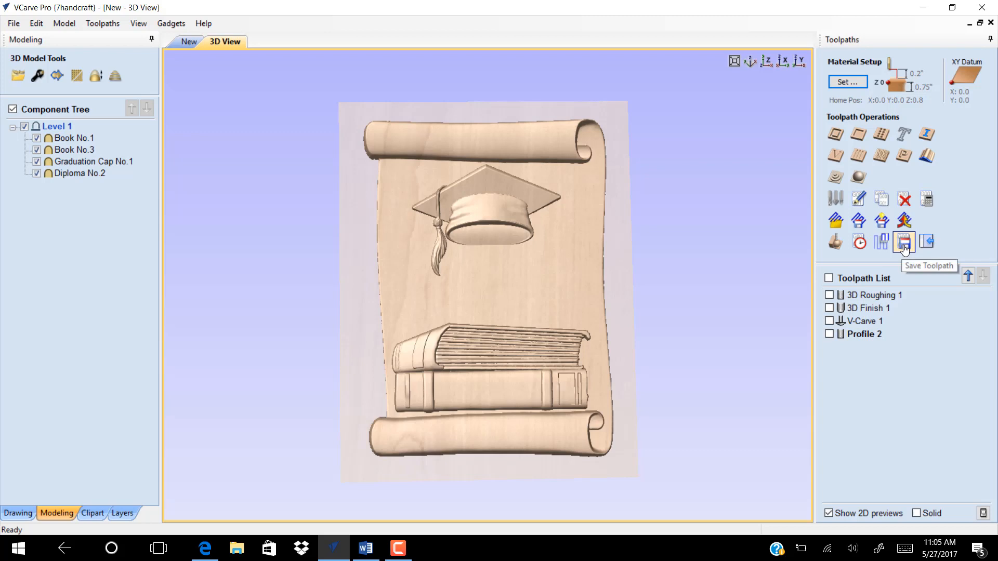